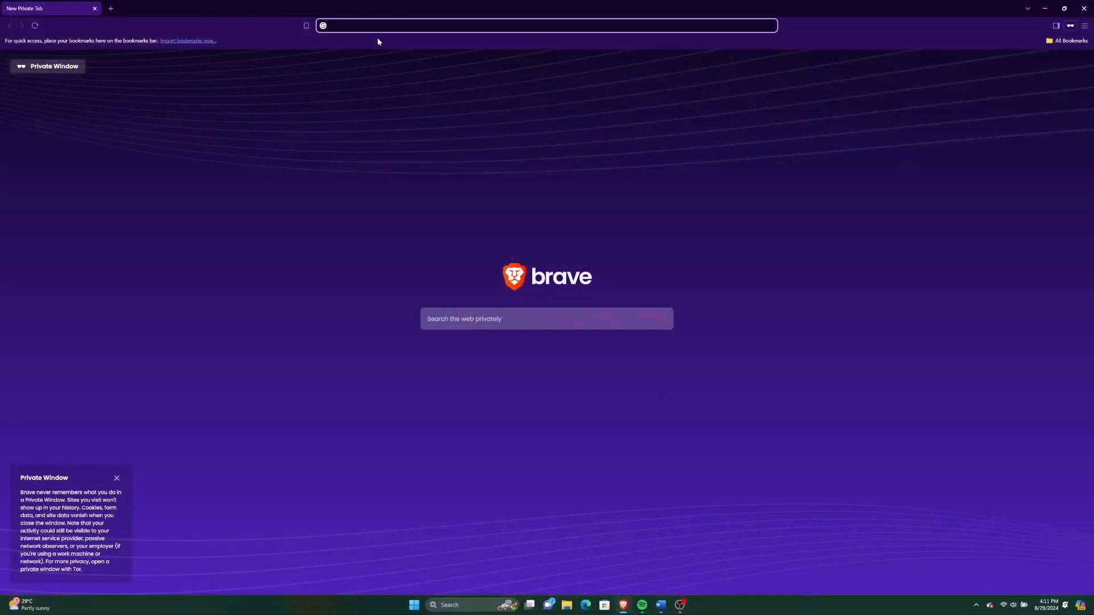
Search the web for VirtualBox and reach the official downloads page listing 7.0.20 packages.
type("virtual machine for mac")
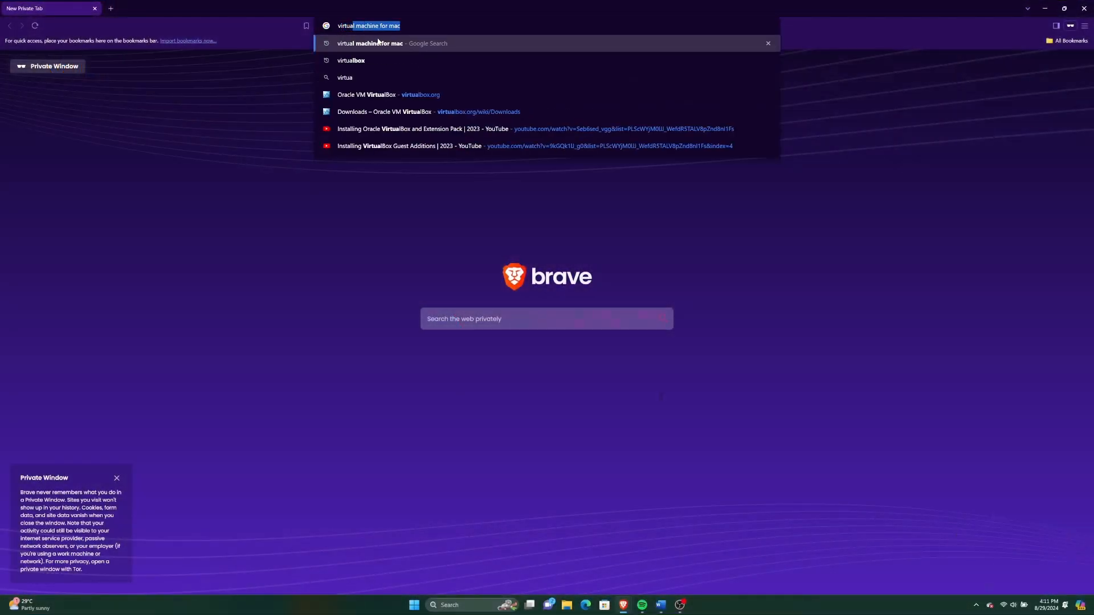
left_click(352, 60)
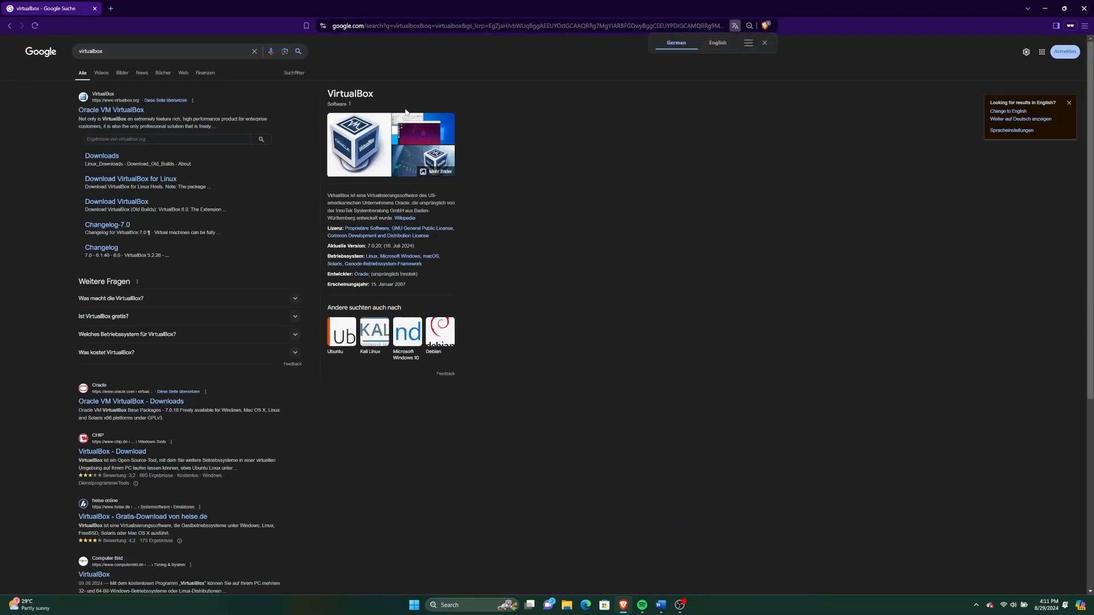
mouse_move(110, 110)
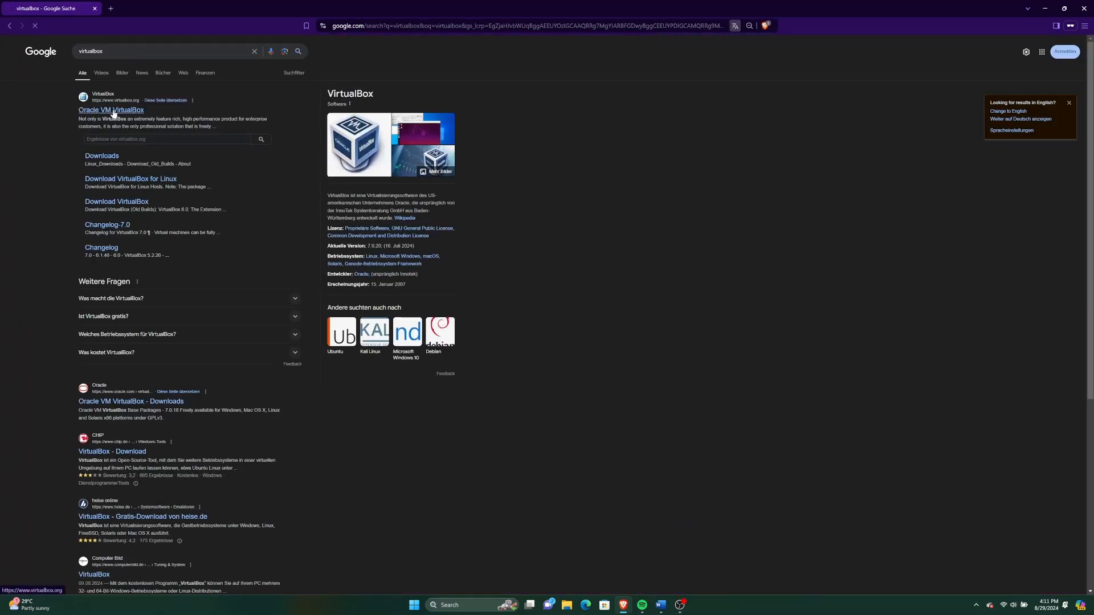
left_click(111, 111)
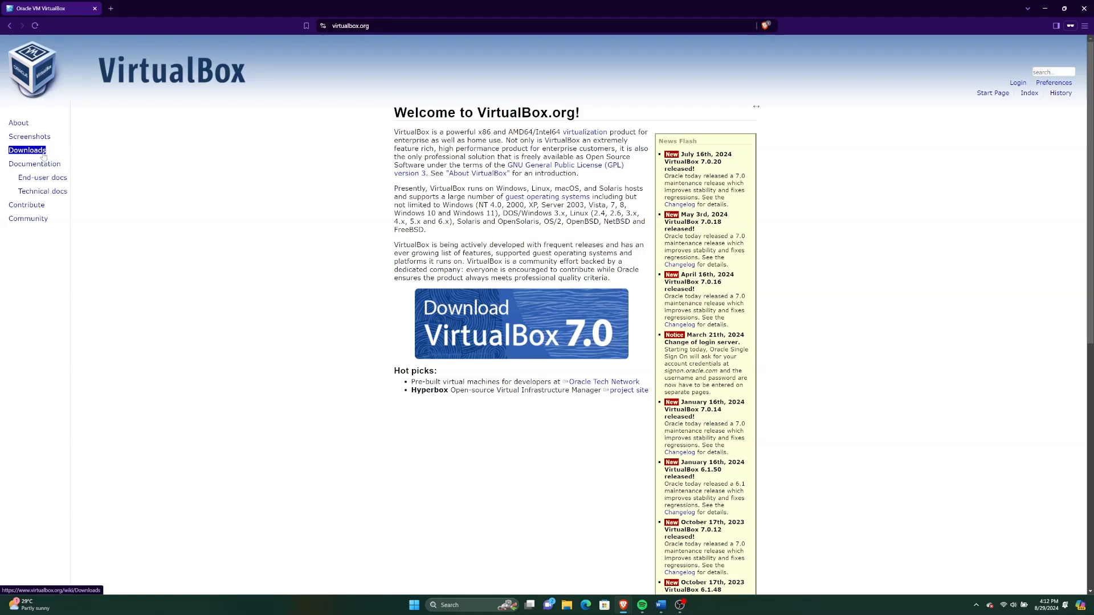
left_click(28, 151)
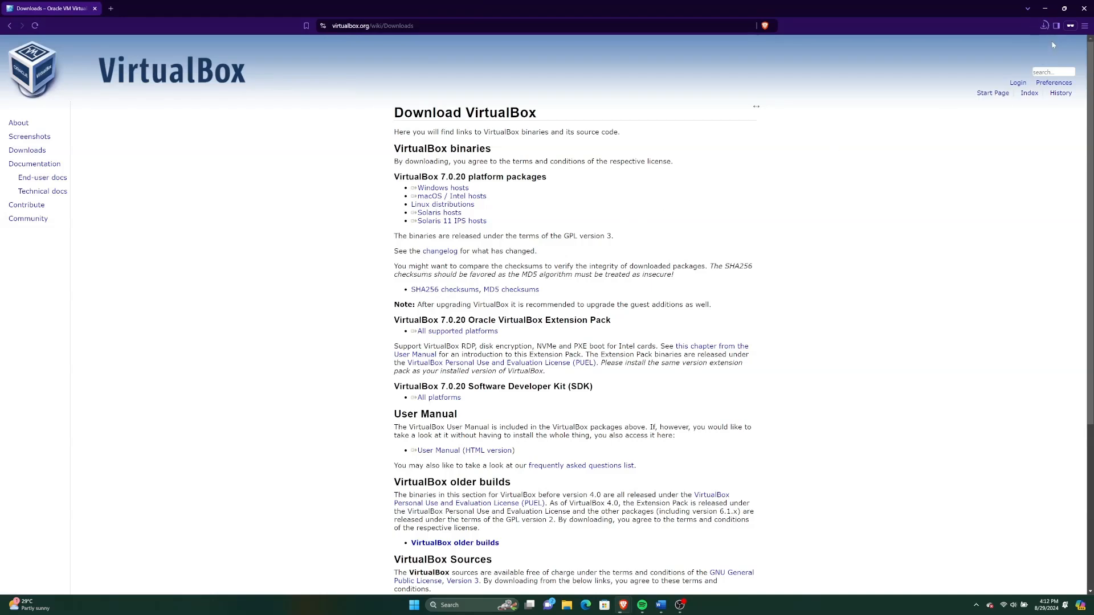
Review the recent downloads and show the installer and extension pack in Downloads/Virtualbox.
left_click(1044, 26)
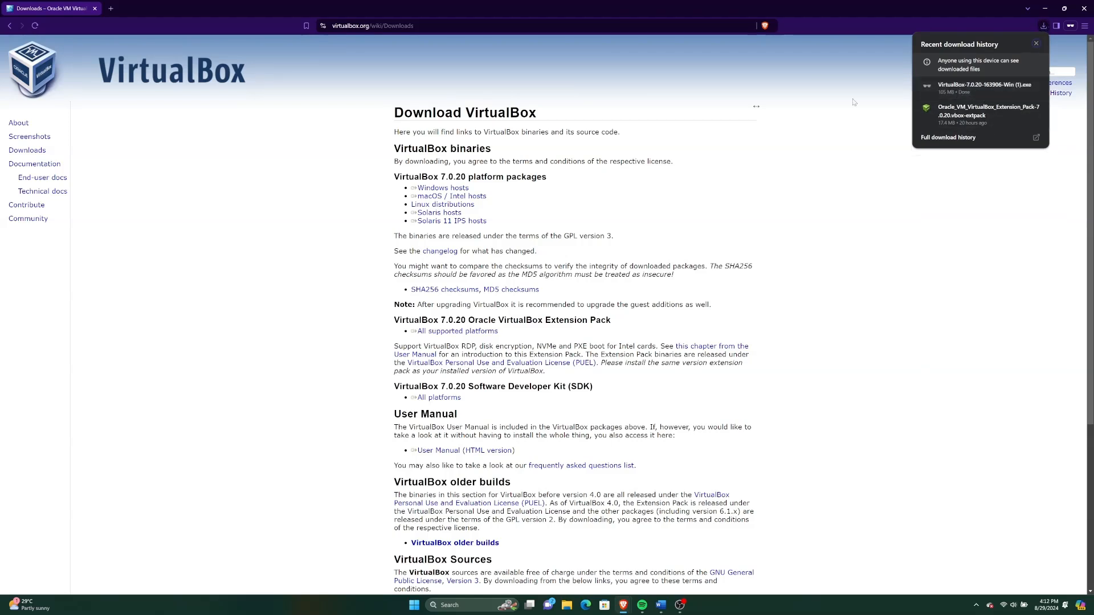
left_click(841, 196)
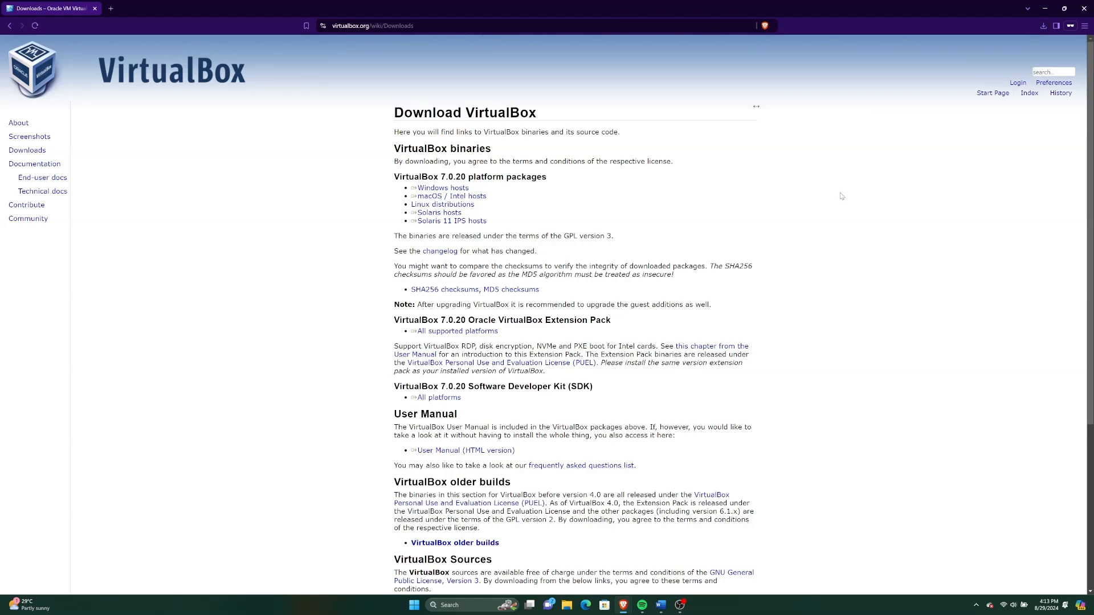
mouse_move(465, 375)
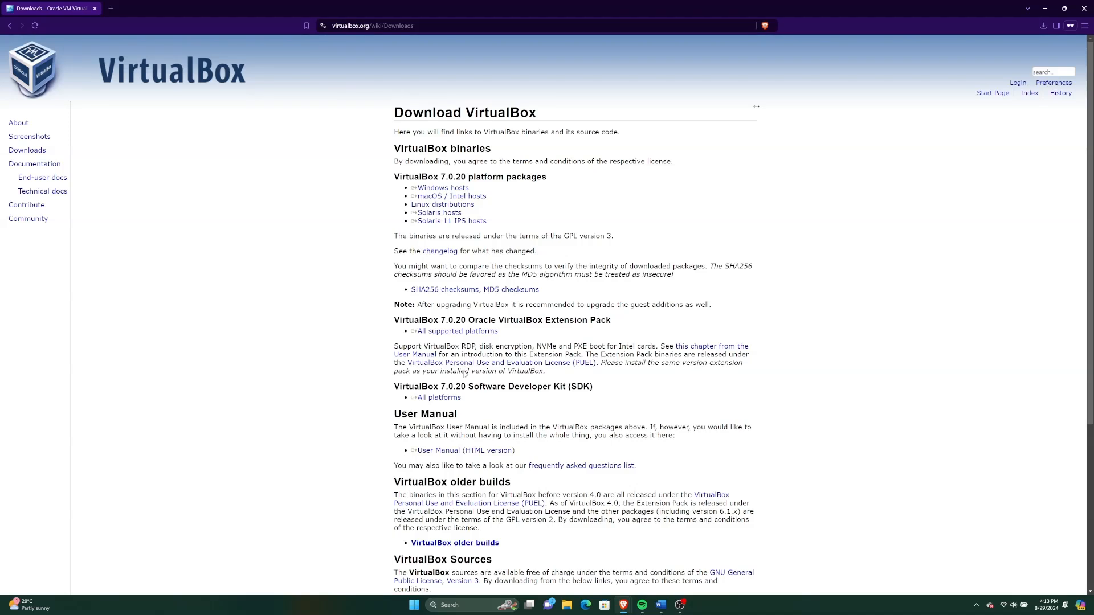
triple_click(502, 319)
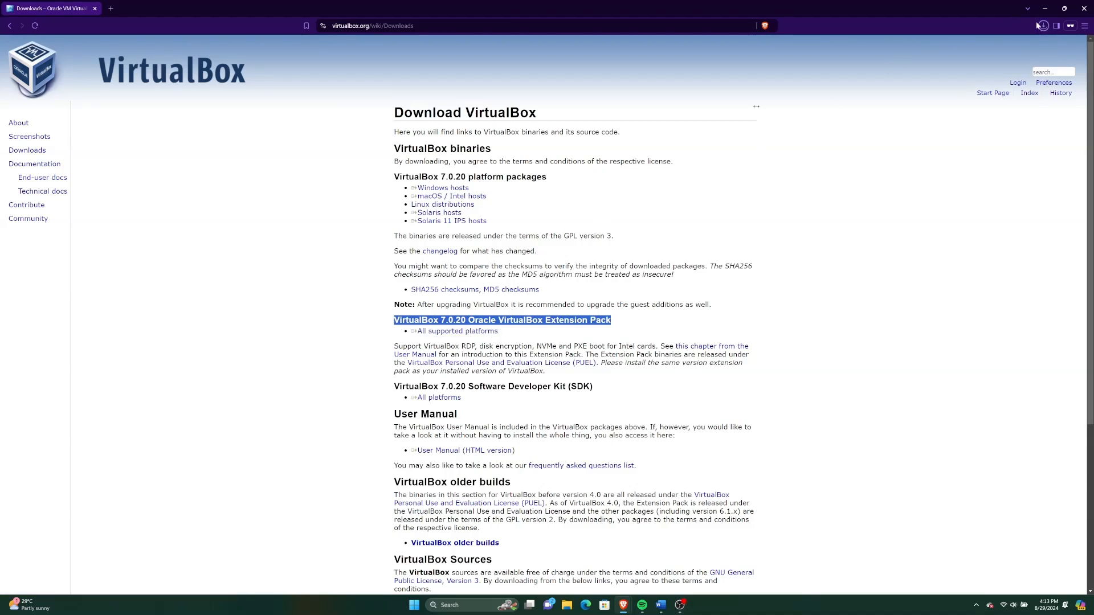
left_click(1044, 27)
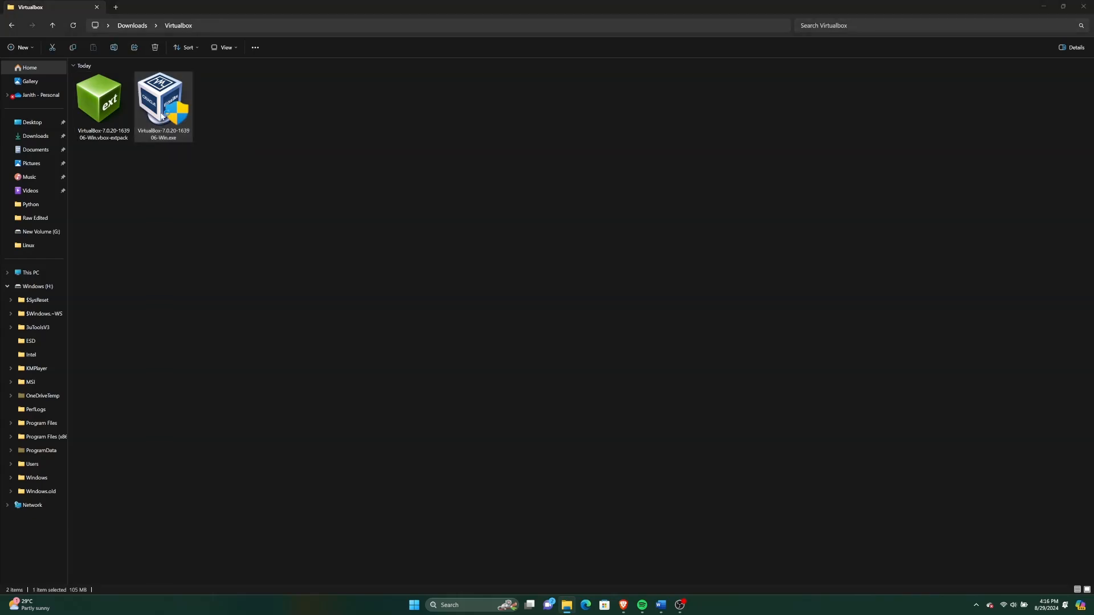
Run the VirtualBox 7.0.20 installer with default options, accepting missing Python dependencies, and start VirtualBox.
left_click(163, 98)
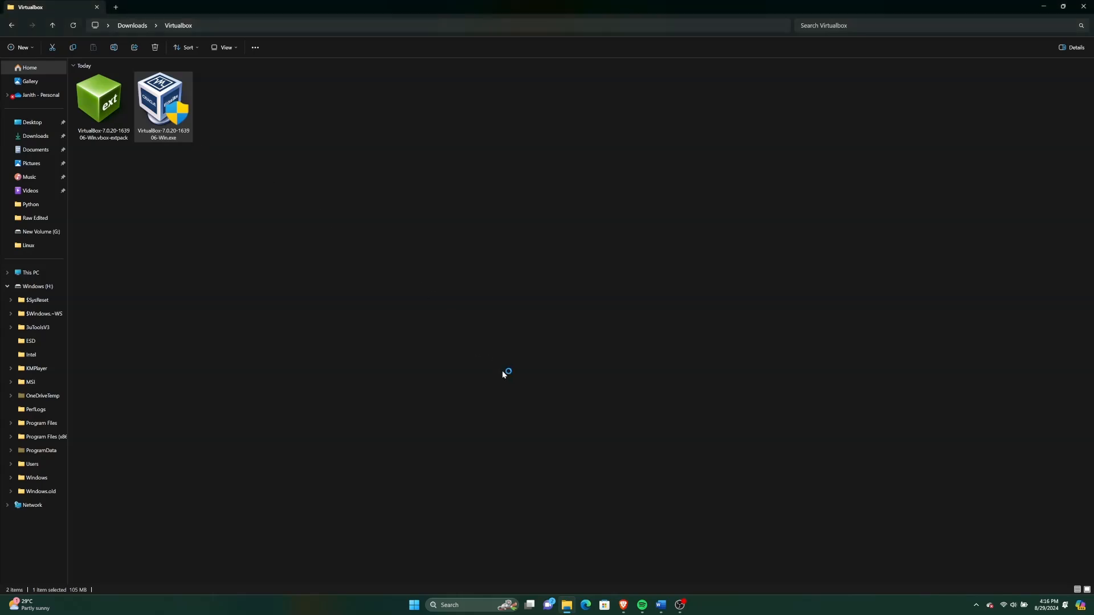
double_click(163, 98)
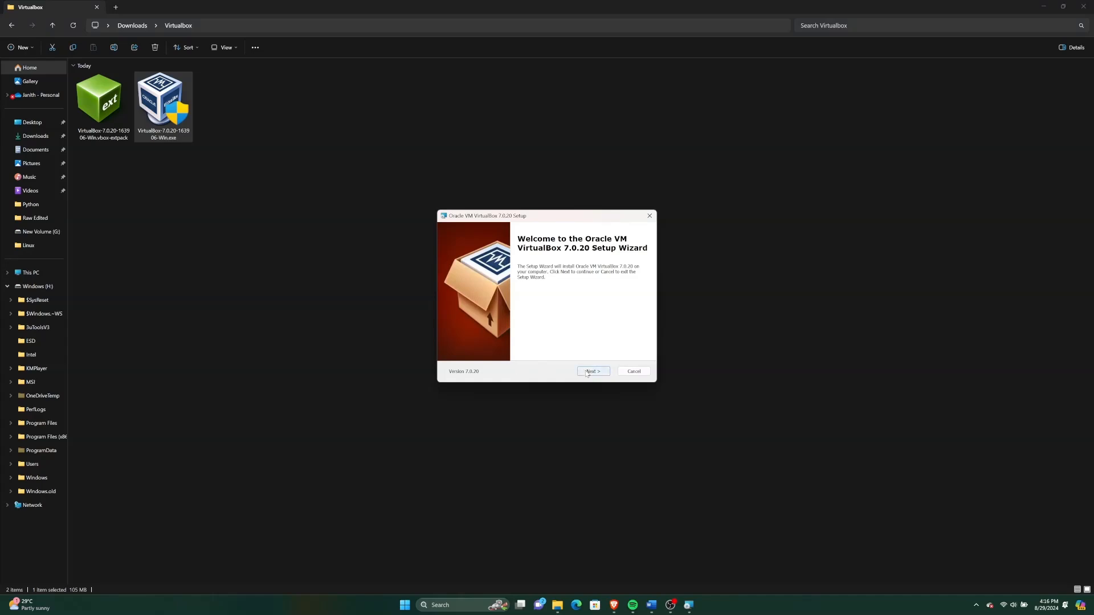
left_click(592, 371)
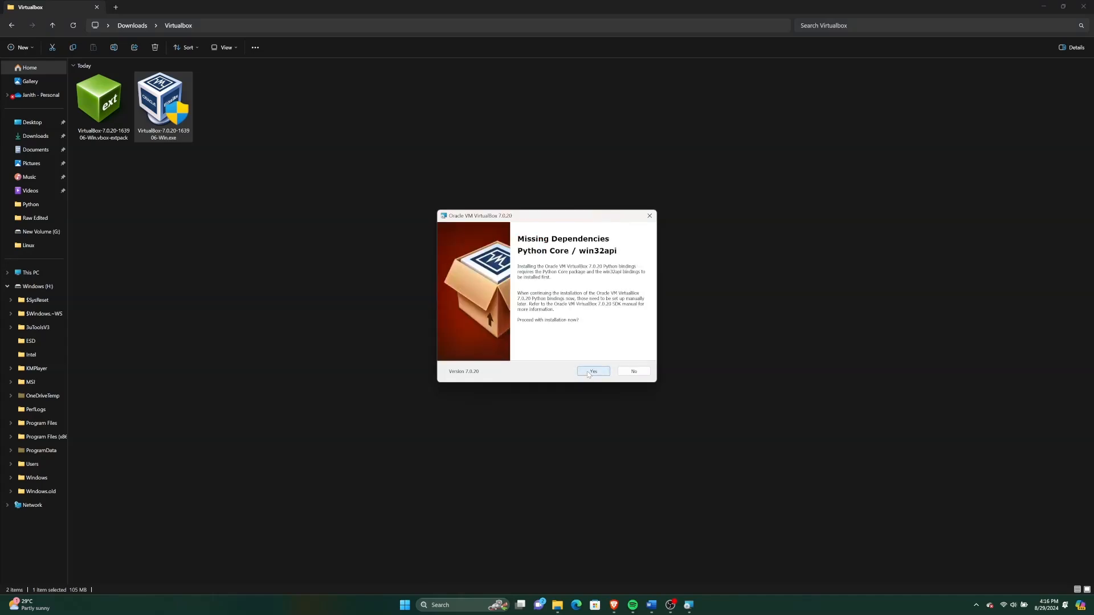
left_click(593, 370)
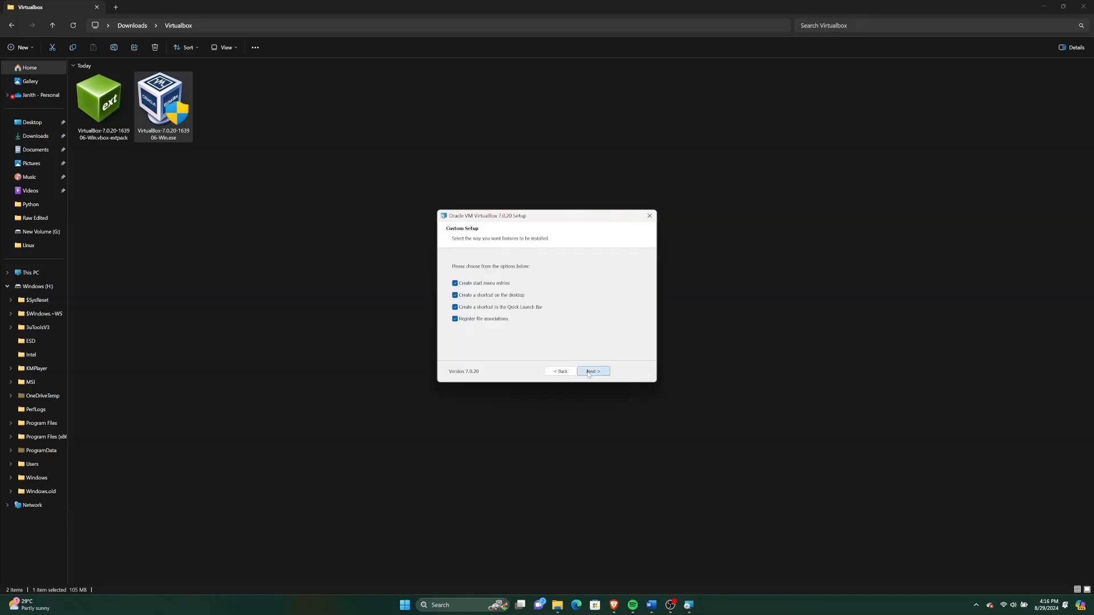
left_click(593, 371)
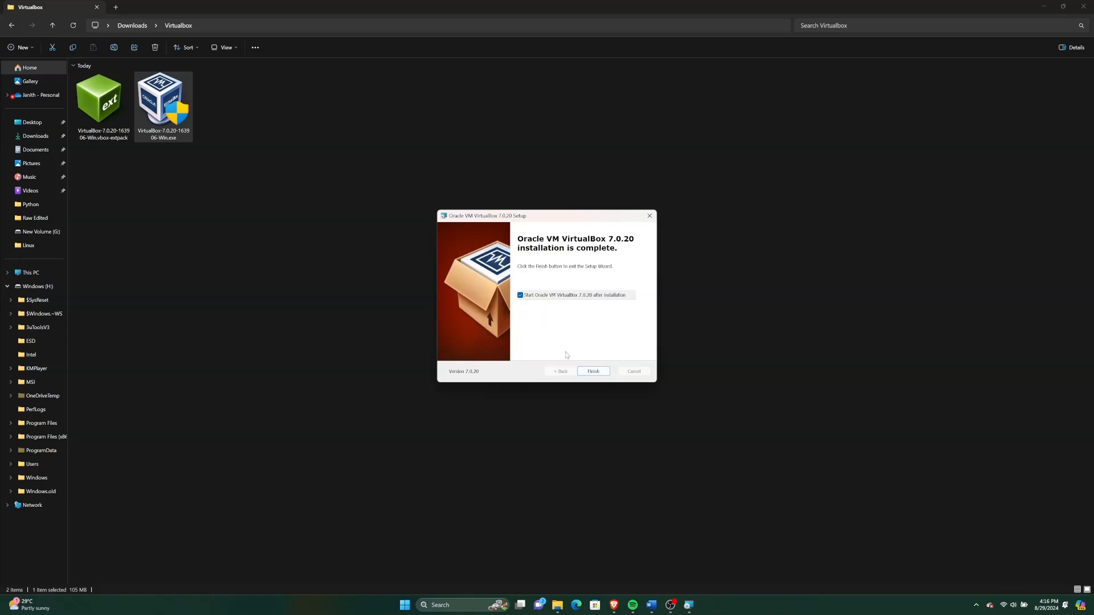
left_click(592, 370)
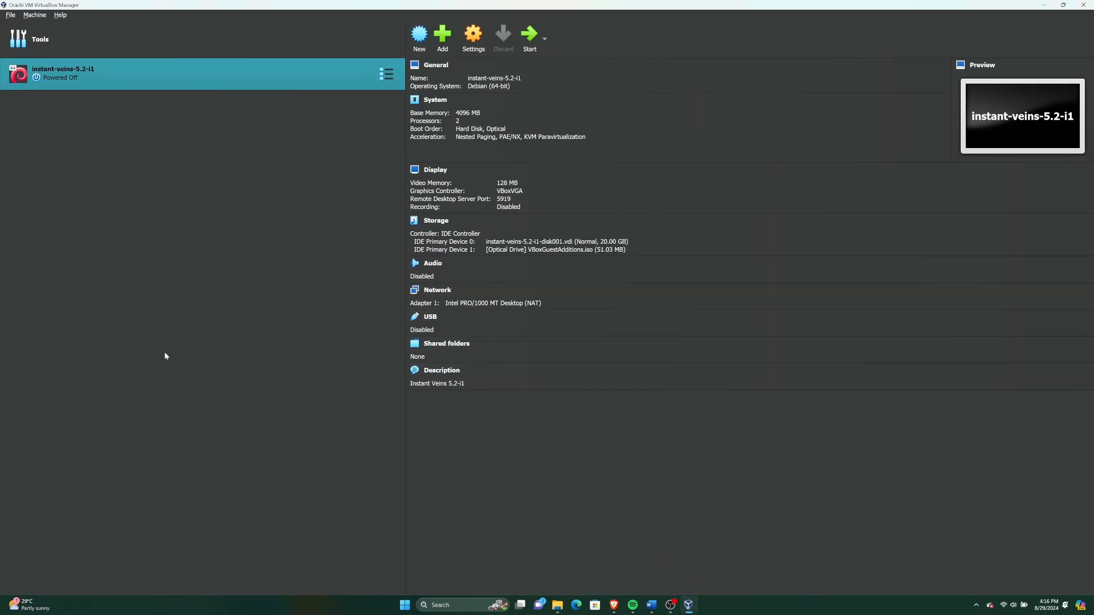
mouse_move(167, 352)
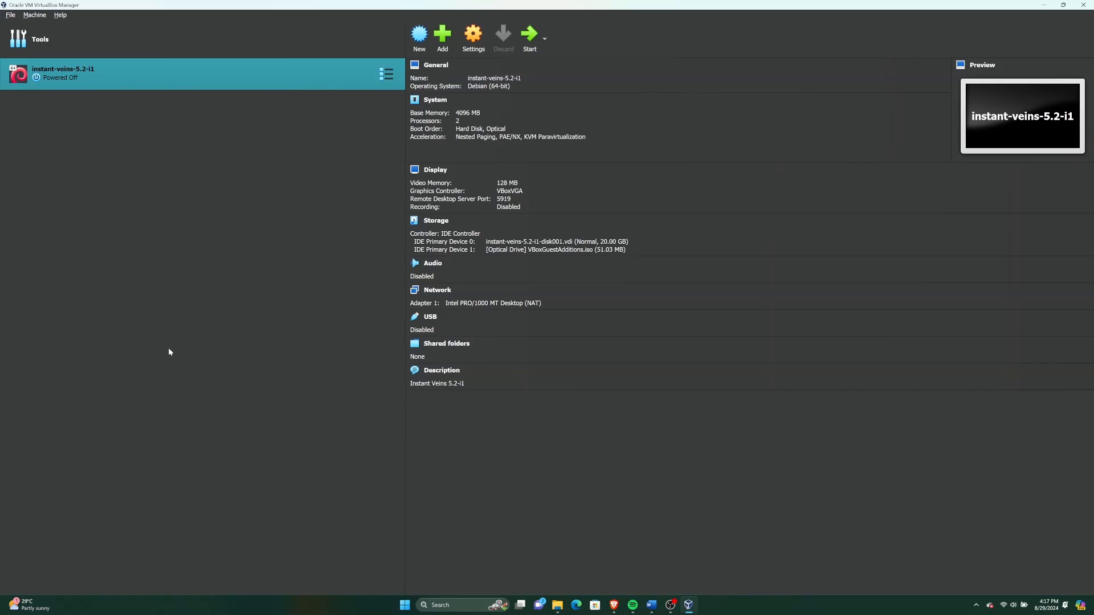
mouse_move(170, 350)
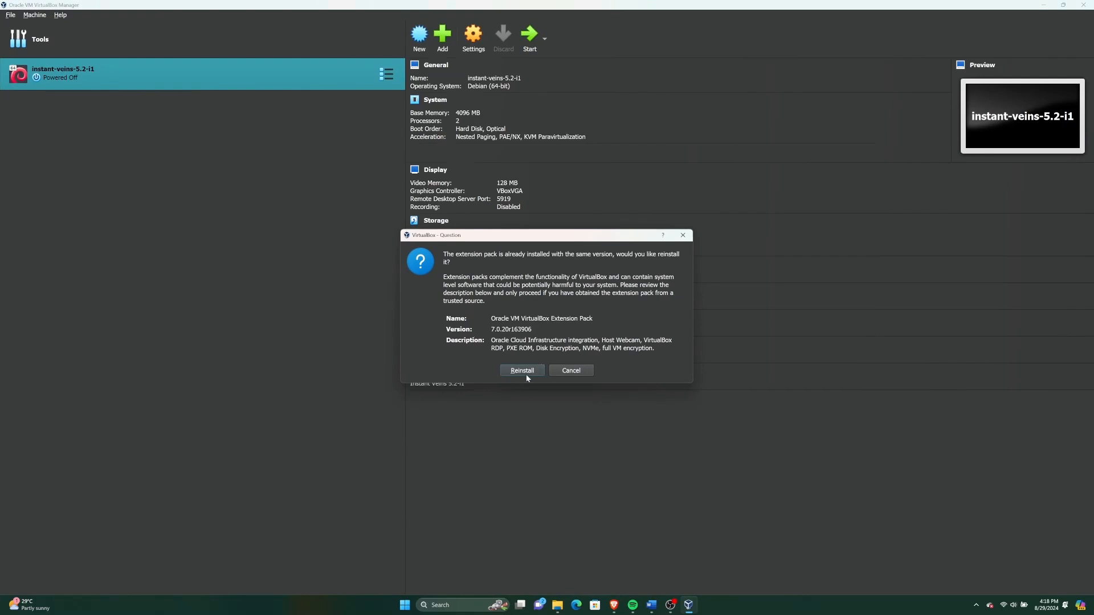
Confirm reinstalling the 7.0.20 extension pack and agree to its licence.
left_click(521, 370)
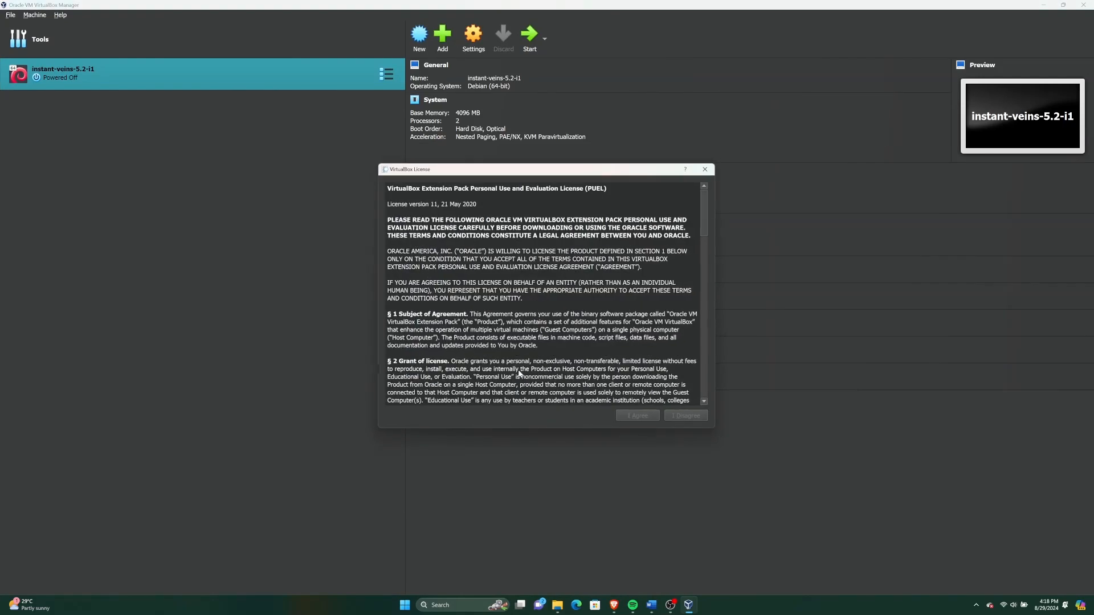
scroll("down", 3)
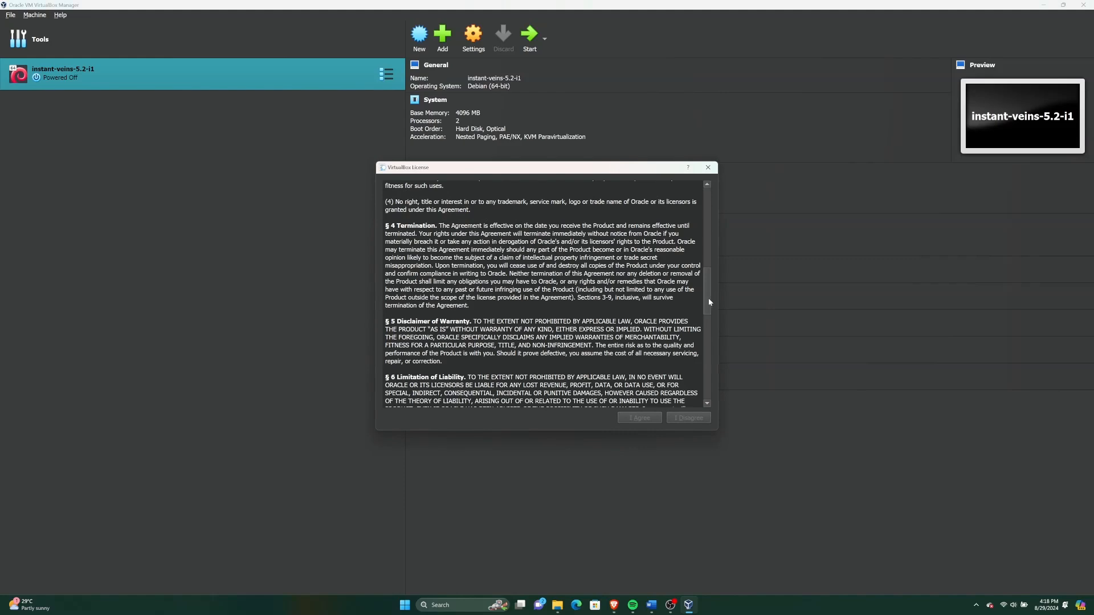
scroll("down", 3)
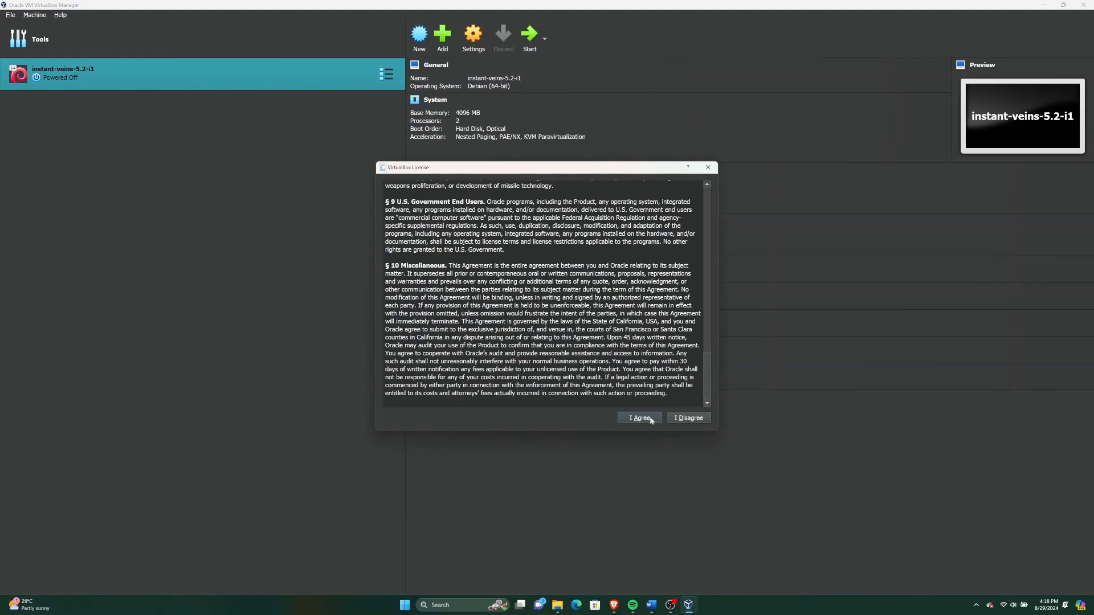
left_click(638, 418)
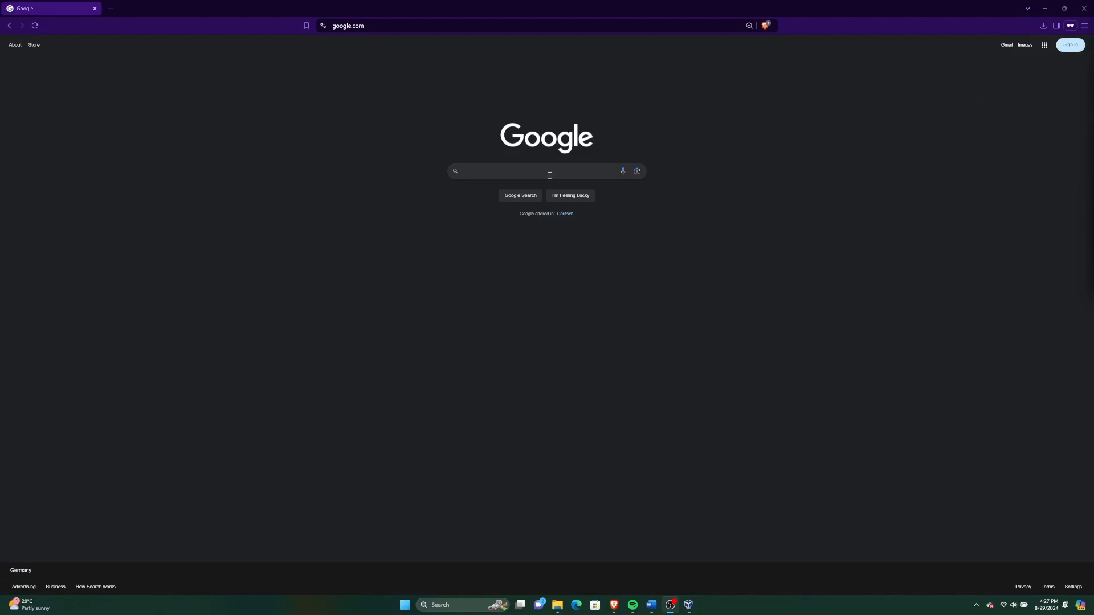
Search Google for ubuntu desktop and reach the official Ubuntu download page.
left_click(545, 171)
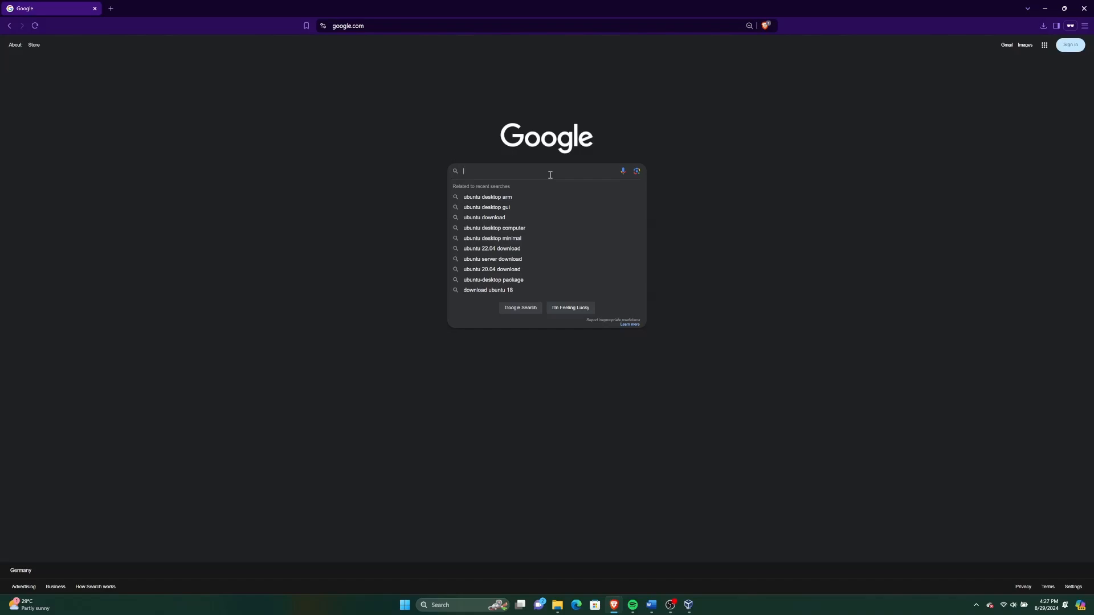
type("ubuntu")
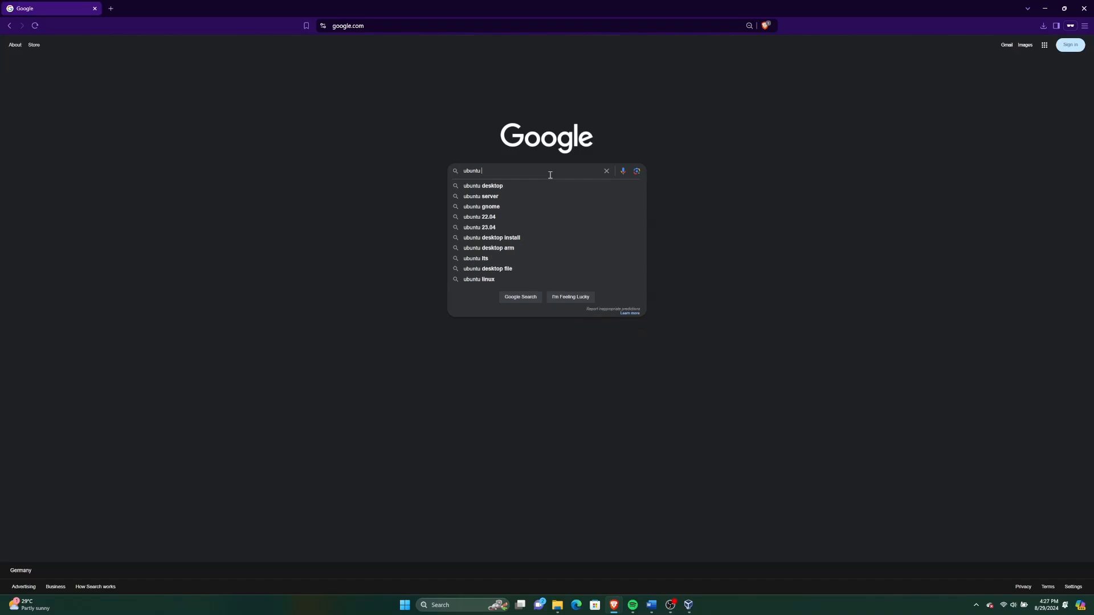
left_click(483, 186)
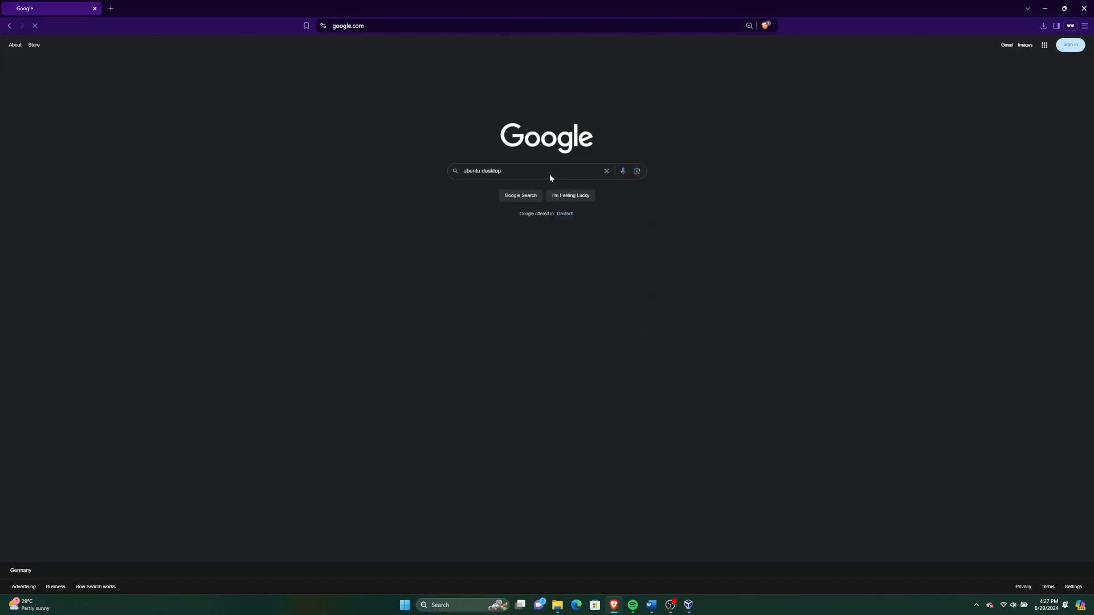
left_click(521, 194)
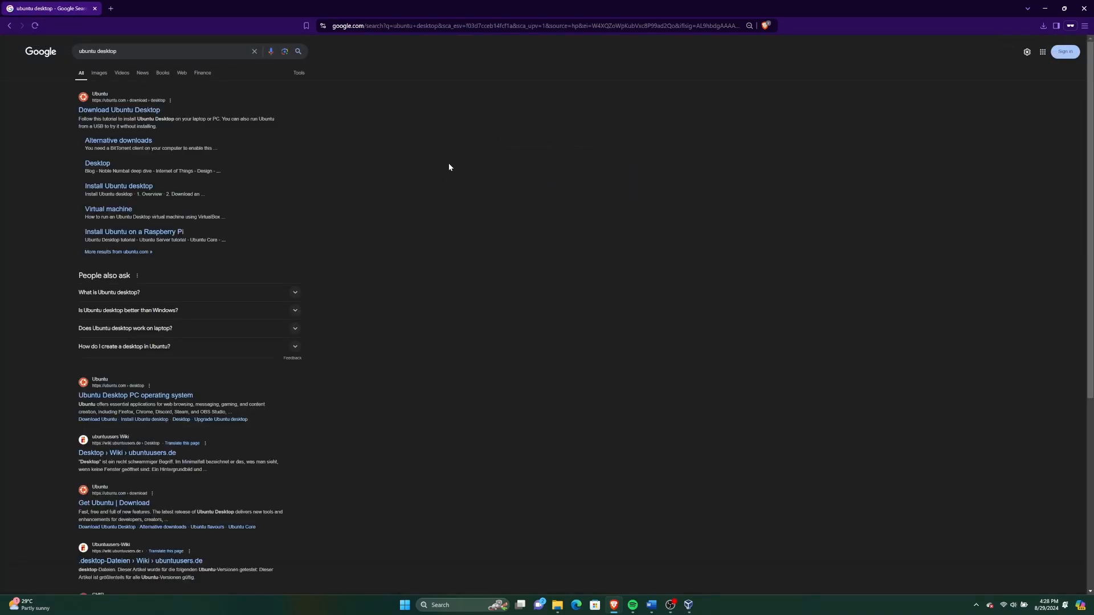
mouse_move(119, 111)
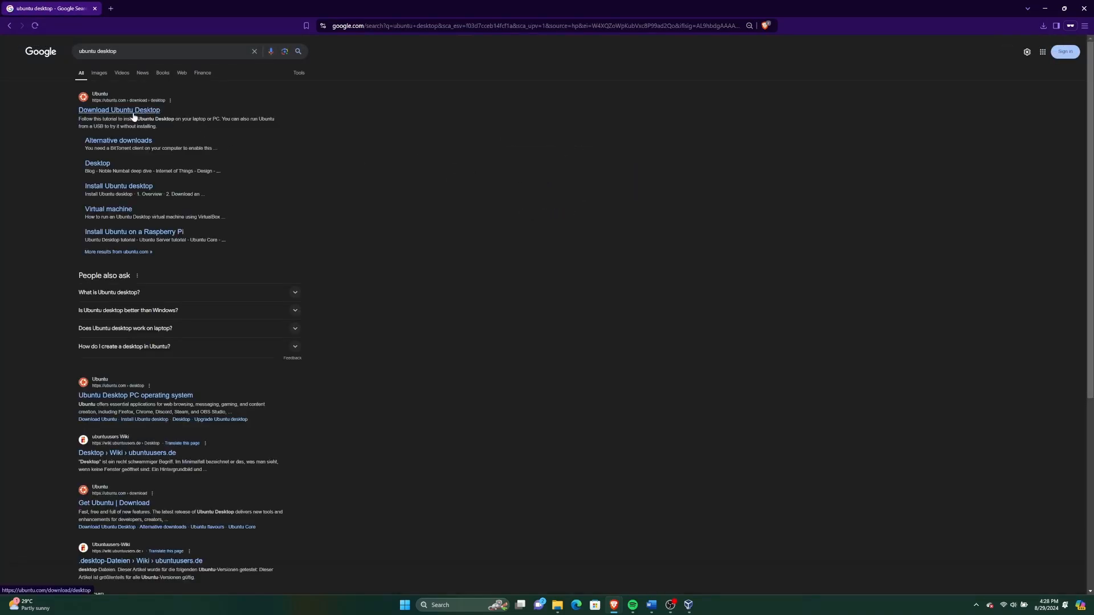
left_click(119, 109)
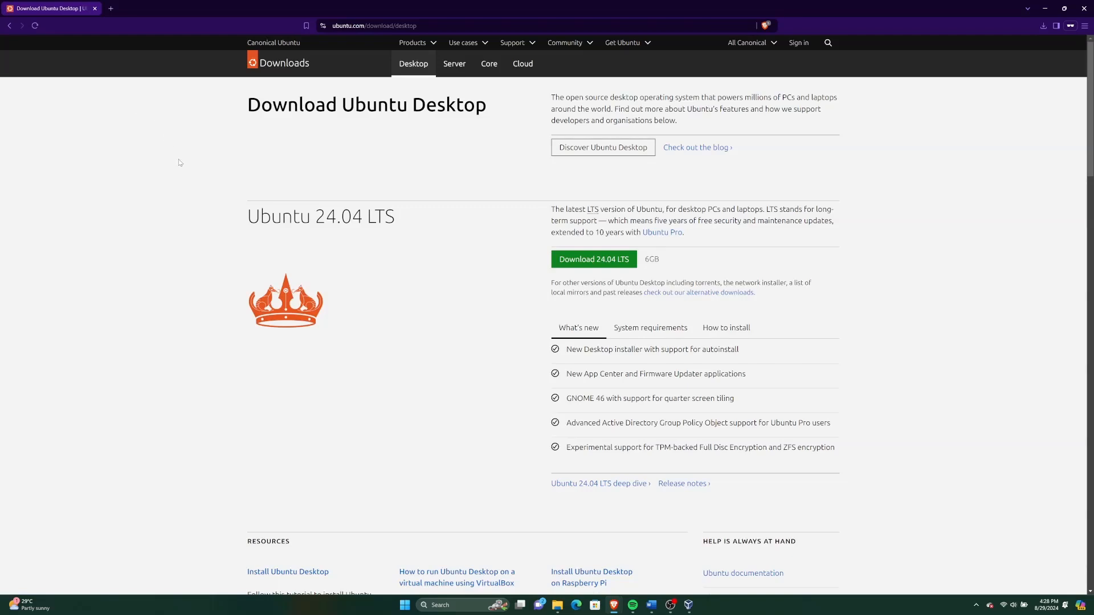
mouse_move(222, 180)
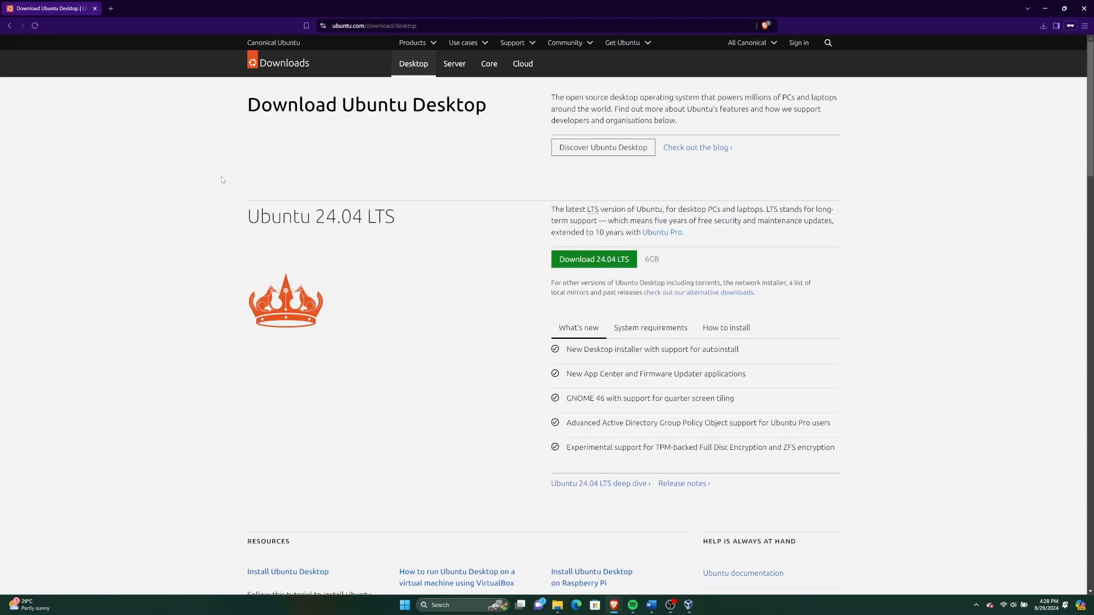
mouse_move(257, 204)
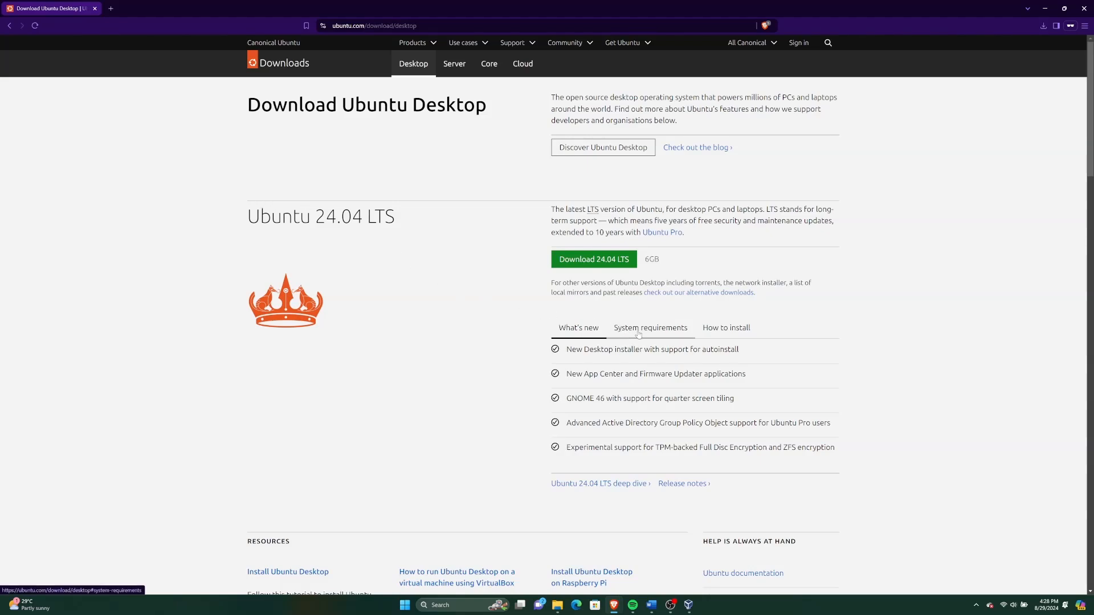
Show and highlight the Ubuntu 24.04 LTS system requirements: 2 GHz dual-core, 4 GB memory, 25 GB disk.
left_click(650, 328)
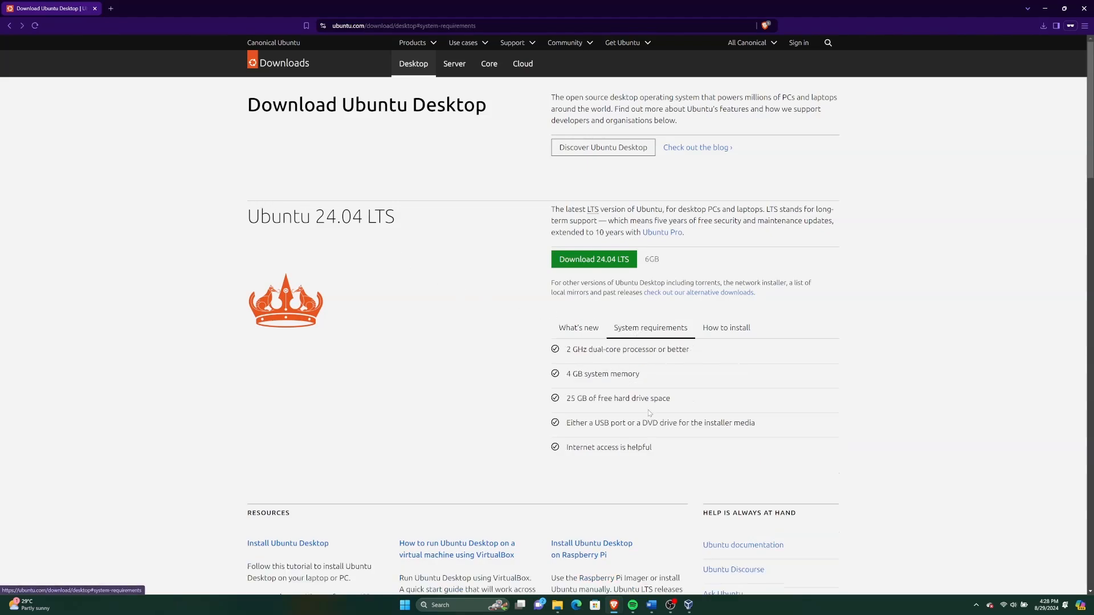
left_click_drag(566, 374, 653, 447)
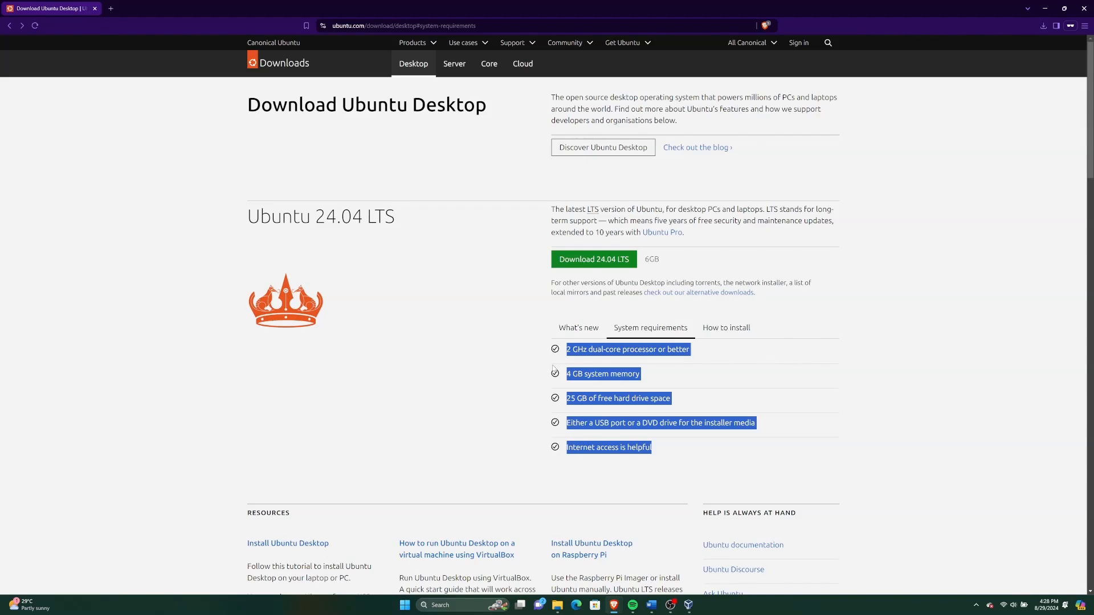
mouse_move(552, 369)
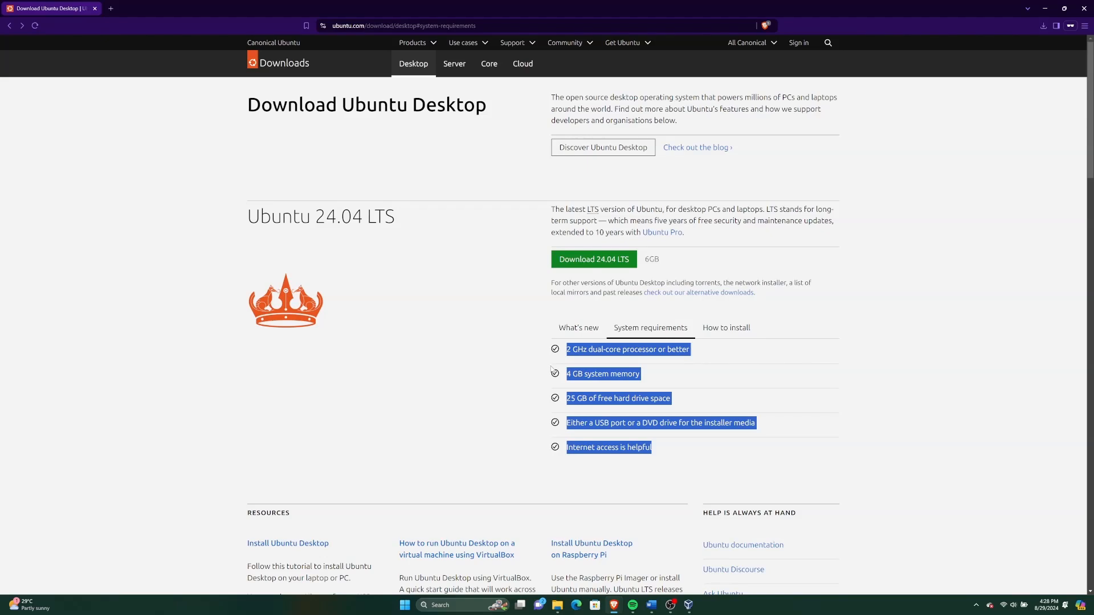
mouse_move(540, 370)
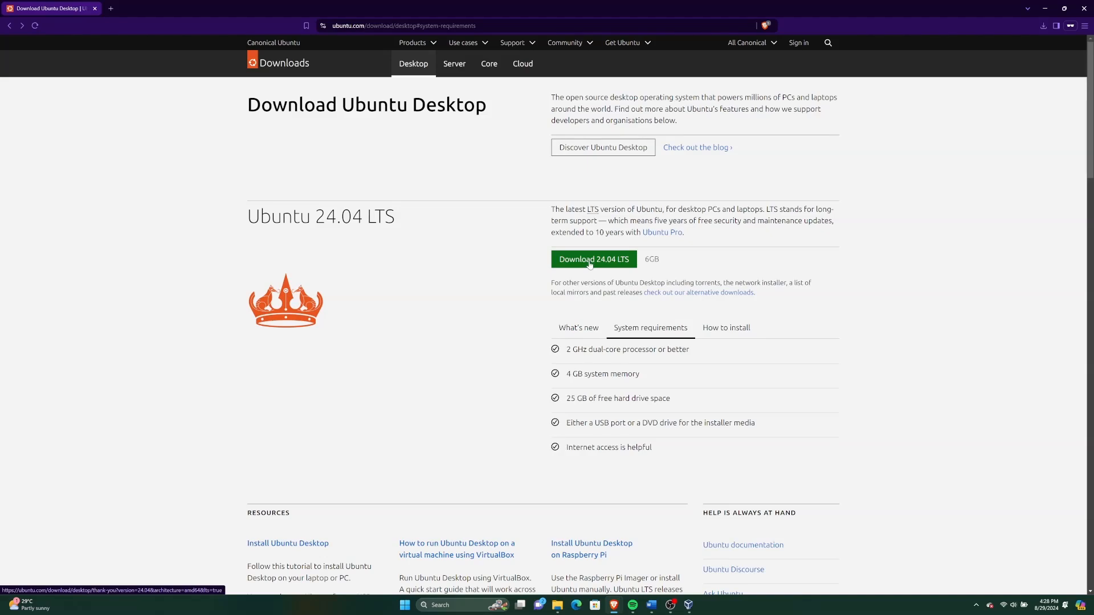
Start the Ubuntu Desktop 24.04 LTS ISO download and check it in recent downloads.
left_click(592, 258)
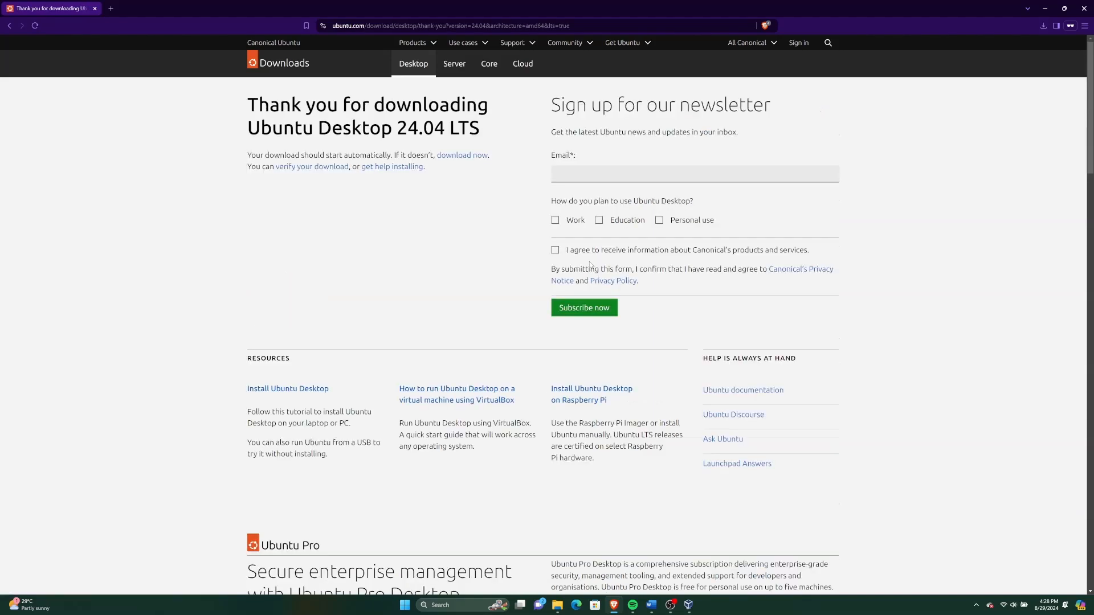
mouse_move(996, 41)
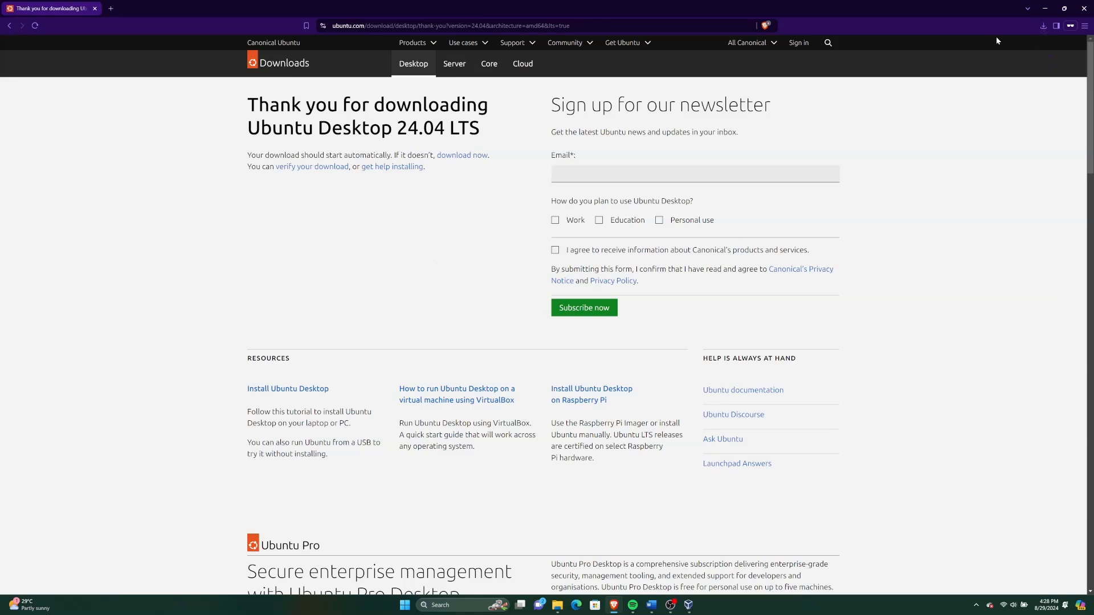
left_click(1043, 27)
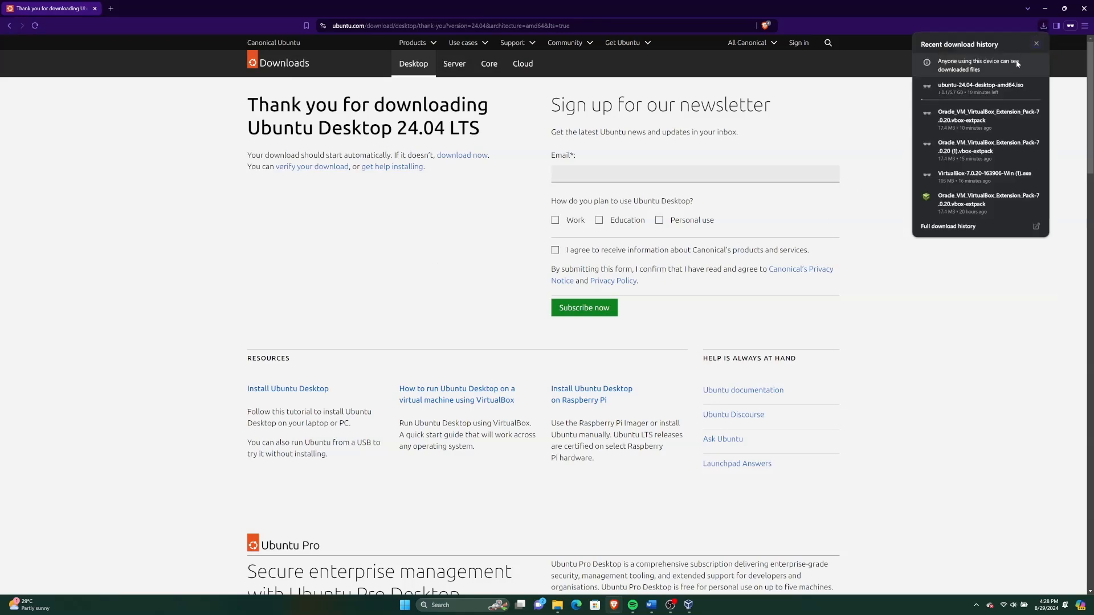
mouse_move(977, 88)
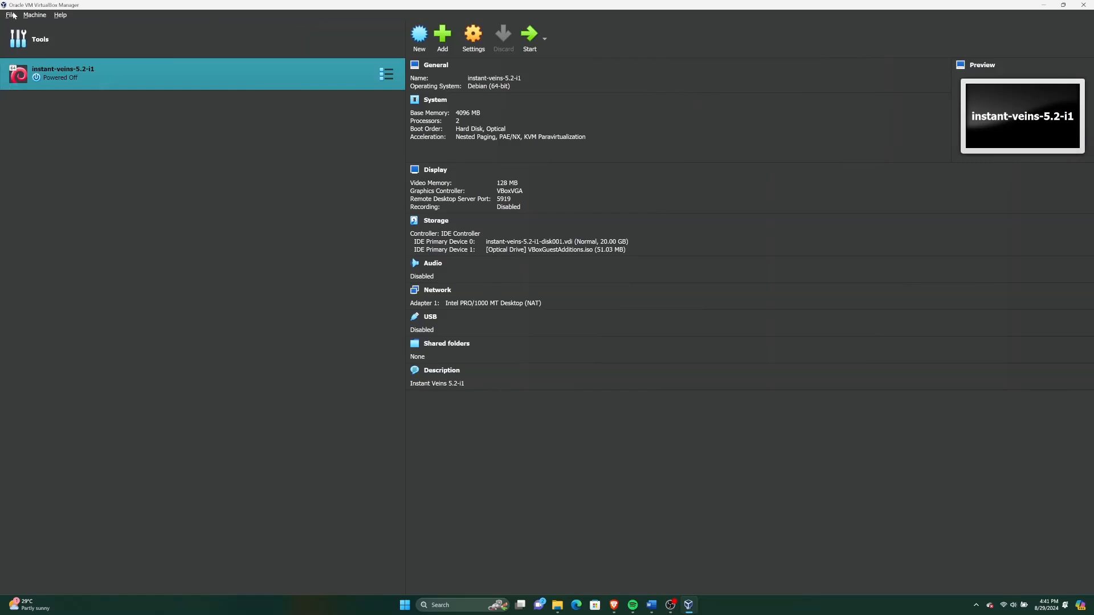
Begin a new virtual machine named Ubuntu 24.04.
left_click(34, 15)
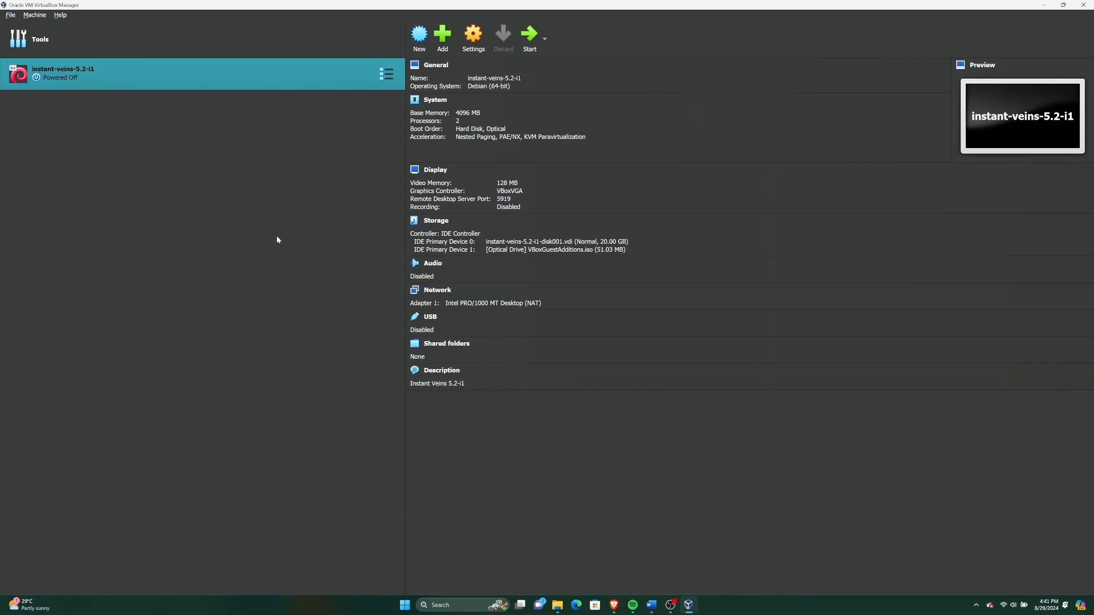
mouse_move(144, 131)
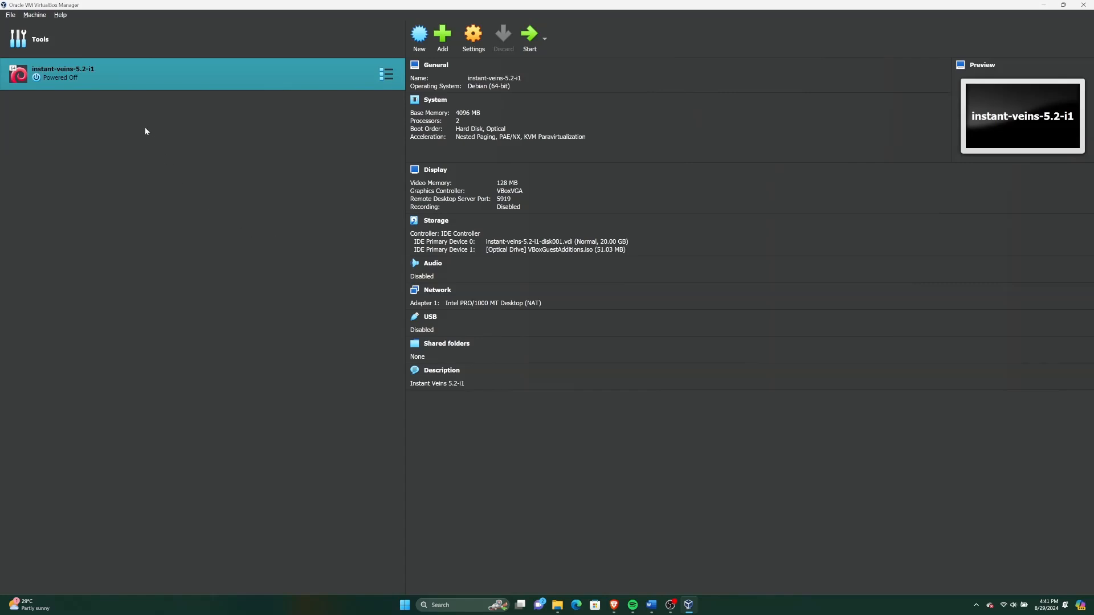
left_click(34, 15)
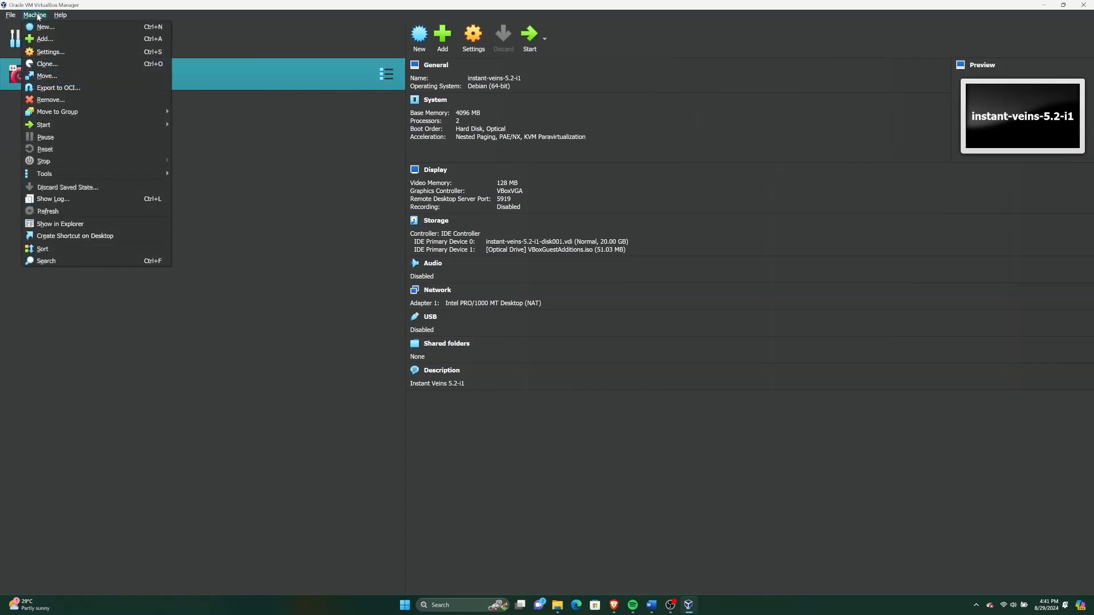
mouse_move(44, 27)
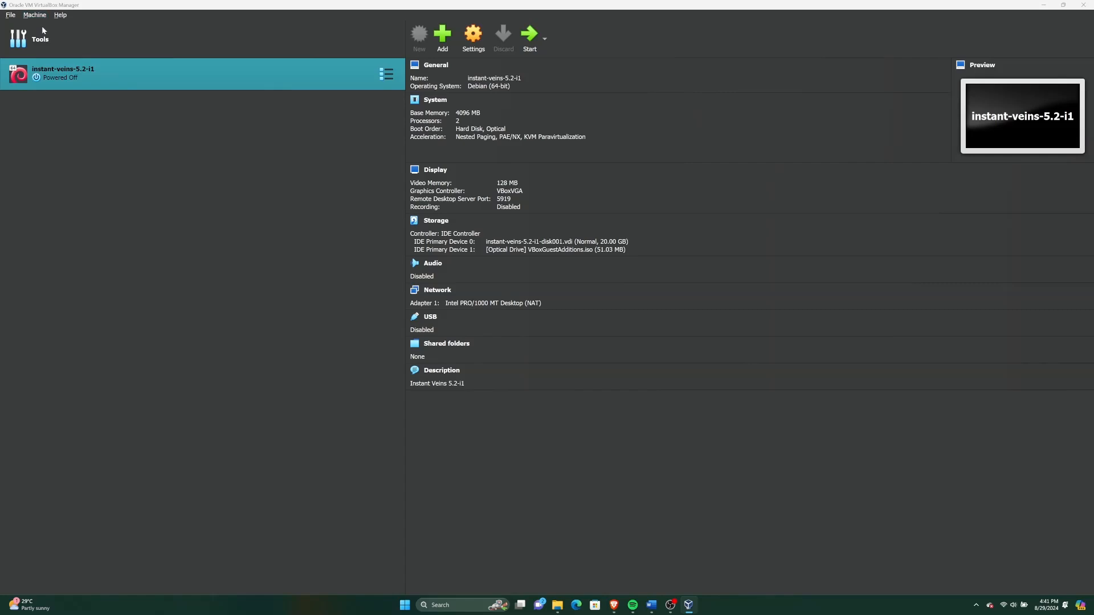
left_click(443, 33)
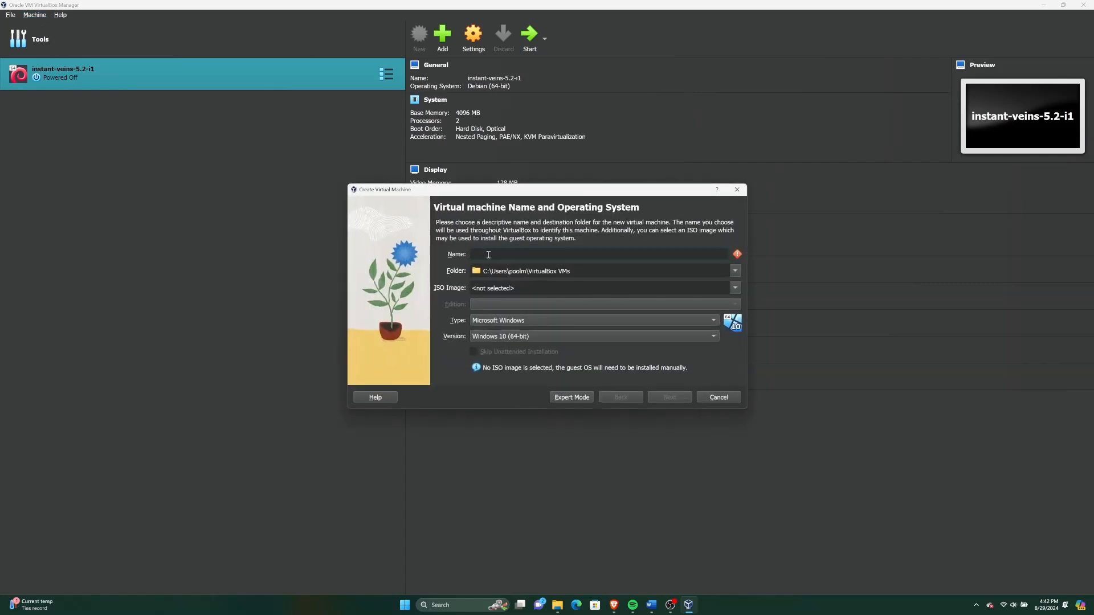
type("Ub")
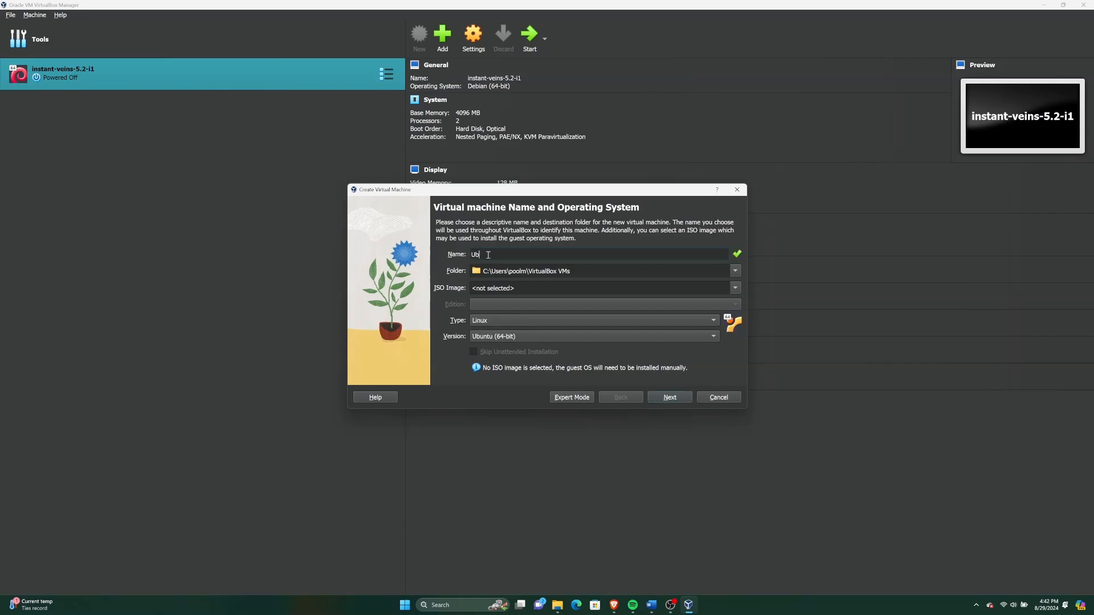
type("untu 24.04")
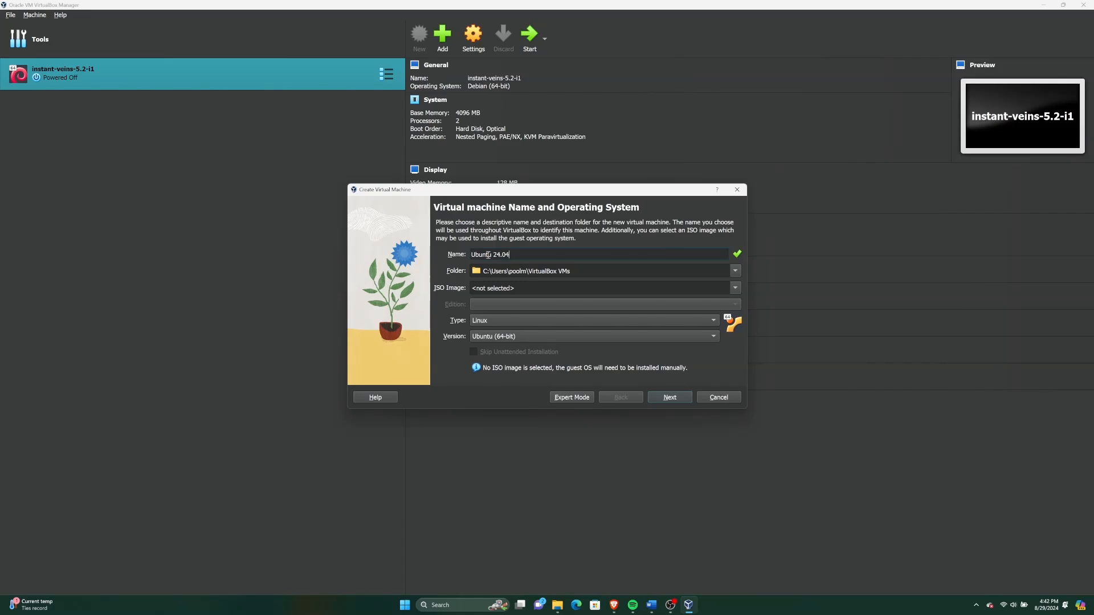
mouse_move(654, 289)
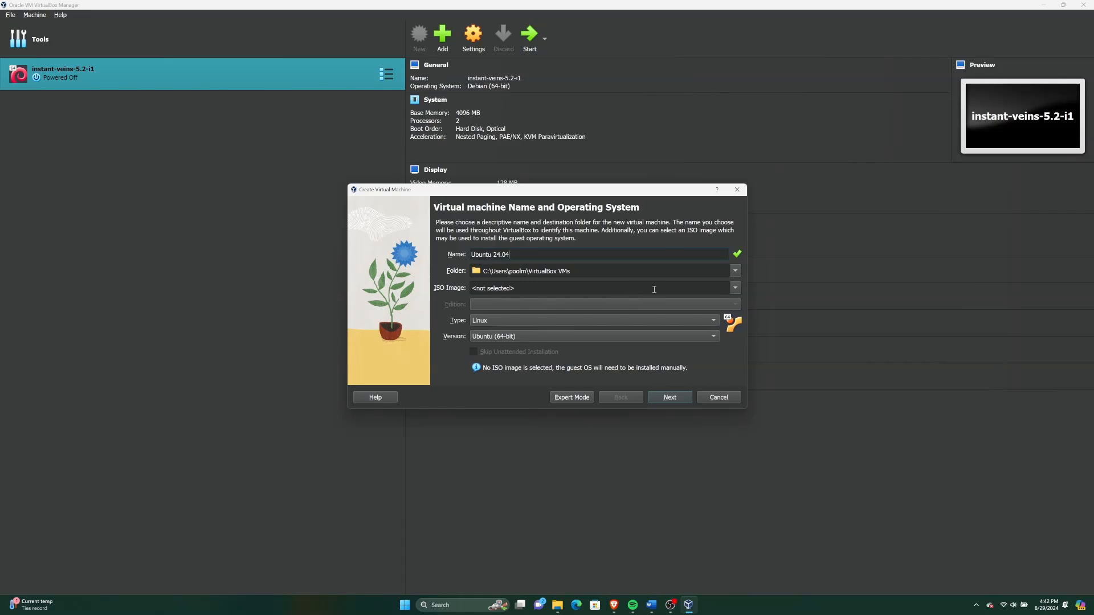
mouse_move(738, 290)
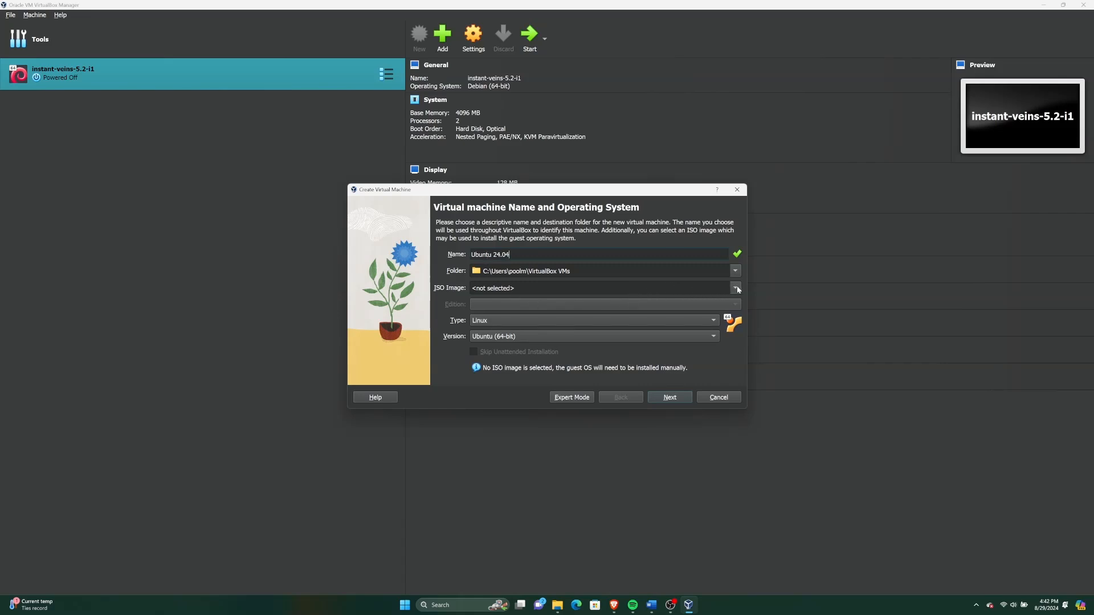
Attach the ubuntu-24.04 desktop ISO, skip unattended installation and continue to hardware settings.
left_click(734, 289)
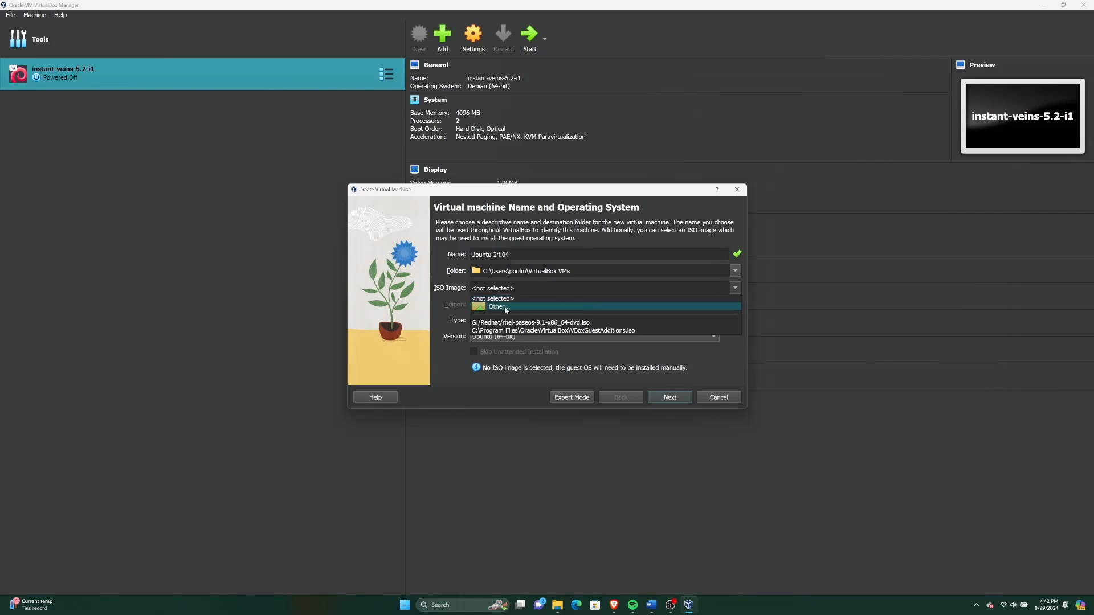
left_click(497, 307)
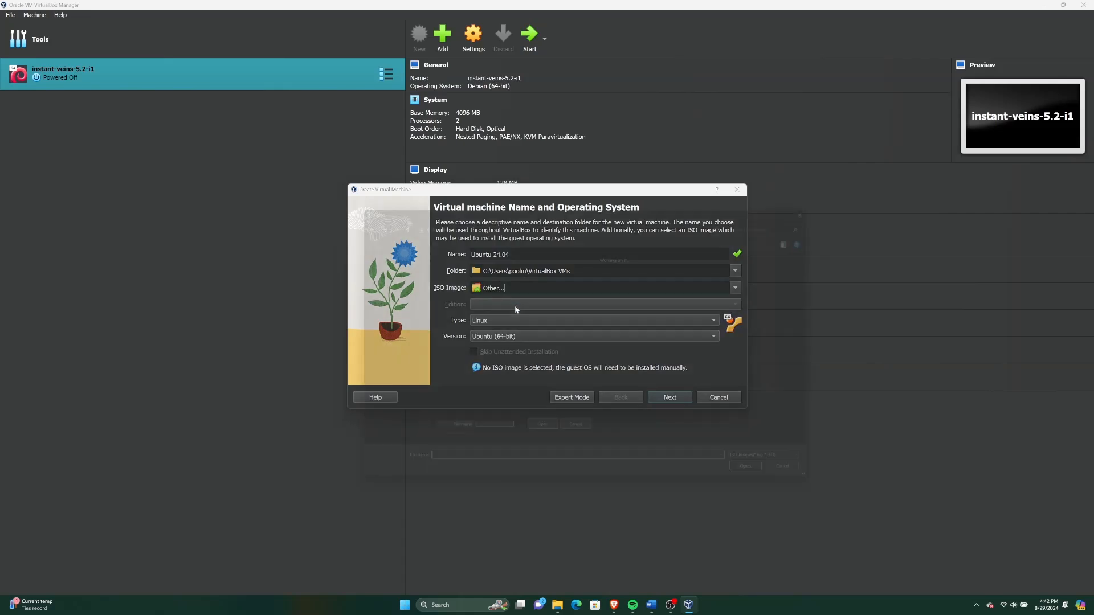
left_click(493, 288)
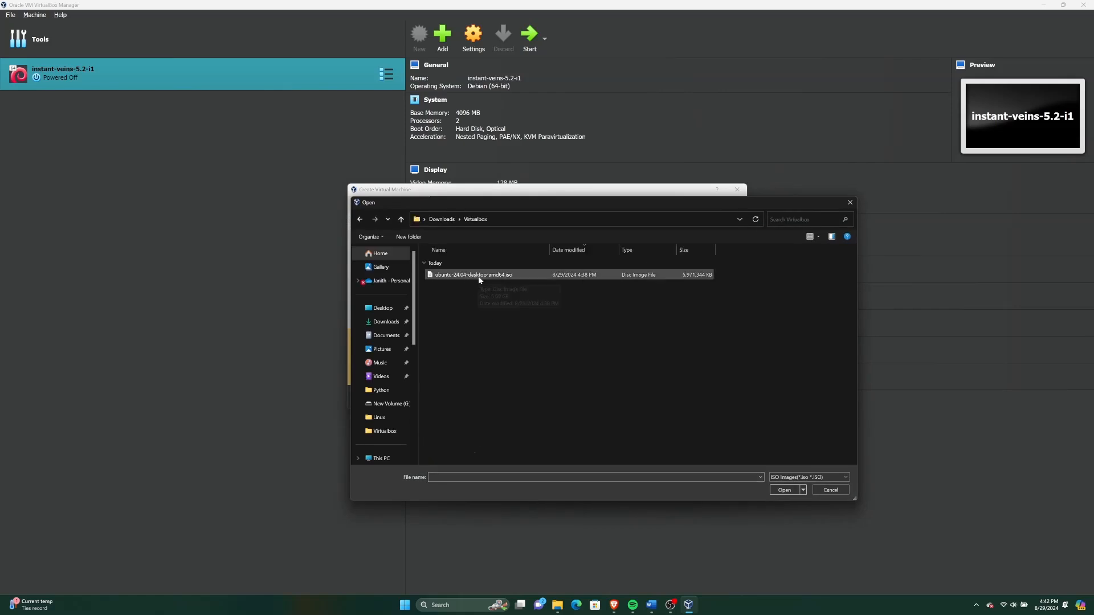
left_click(473, 275)
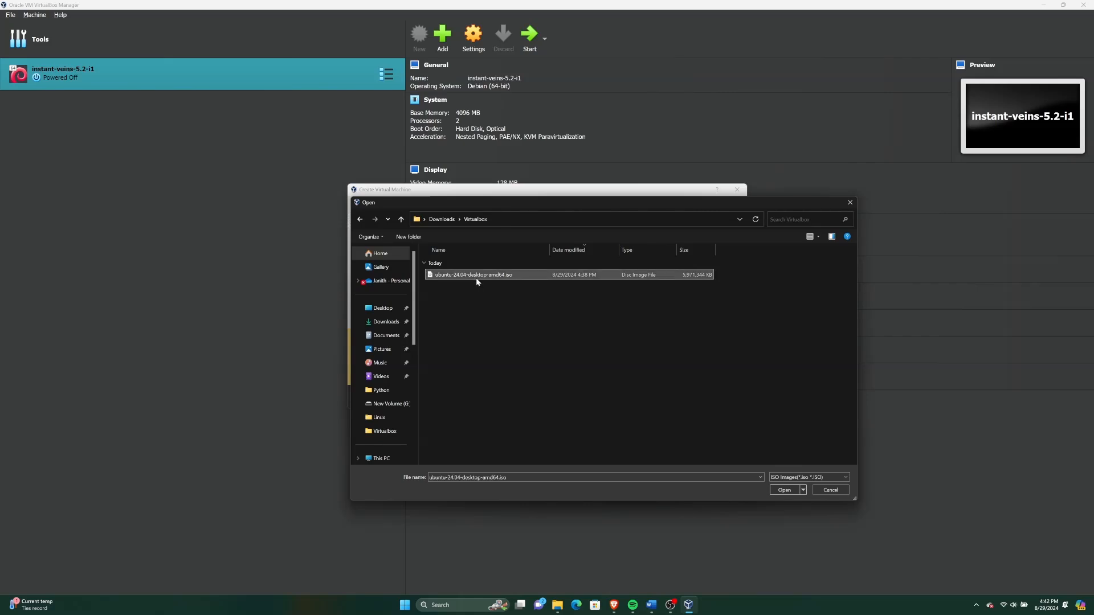
left_click(784, 490)
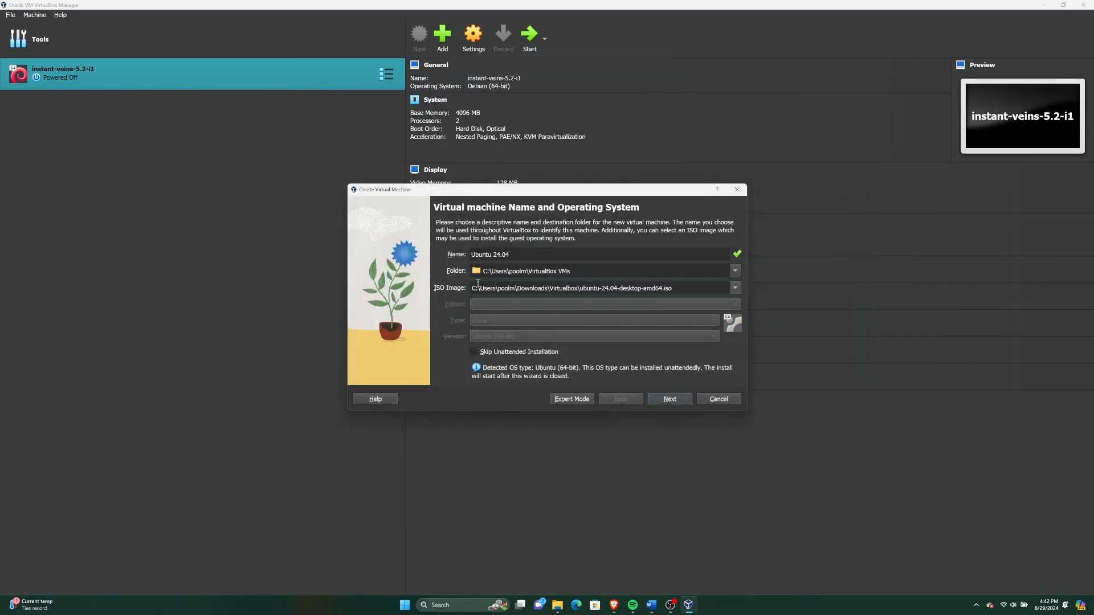
left_click(600, 287)
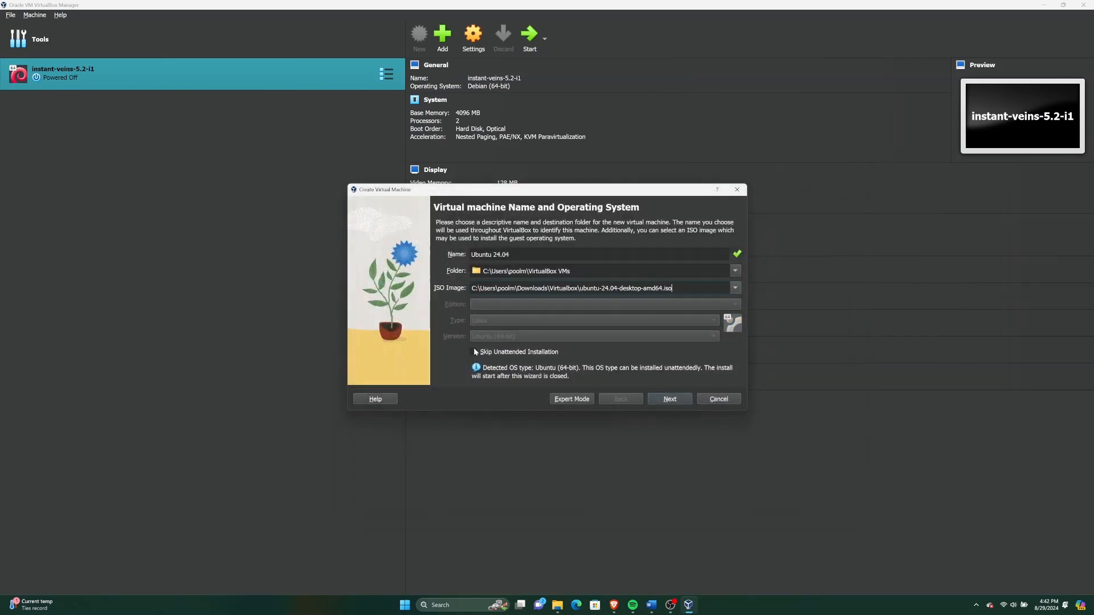
mouse_move(475, 352)
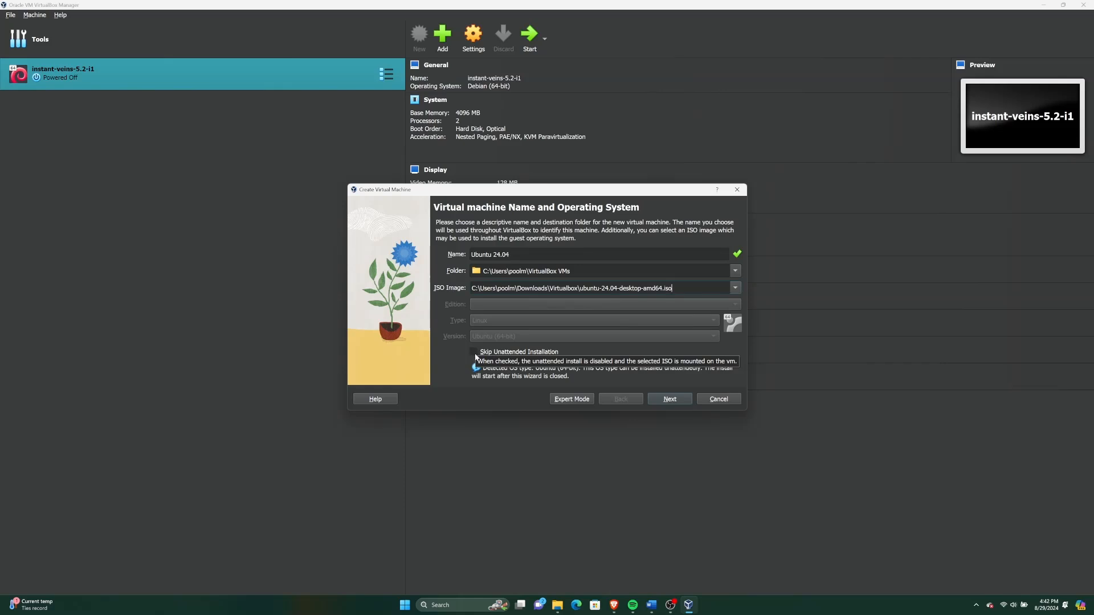
left_click(474, 352)
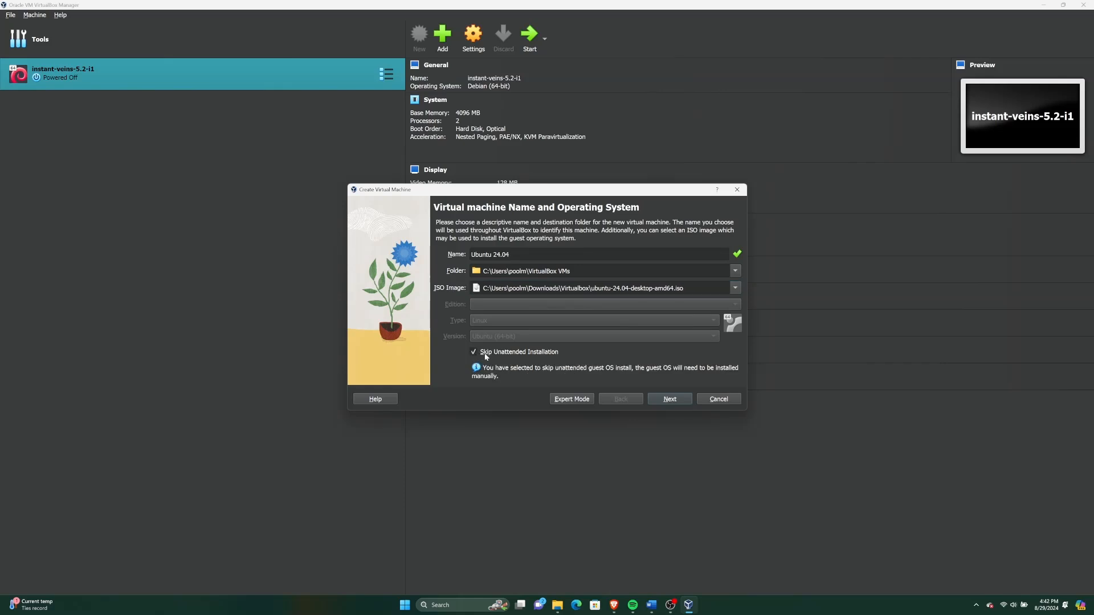
left_click(669, 399)
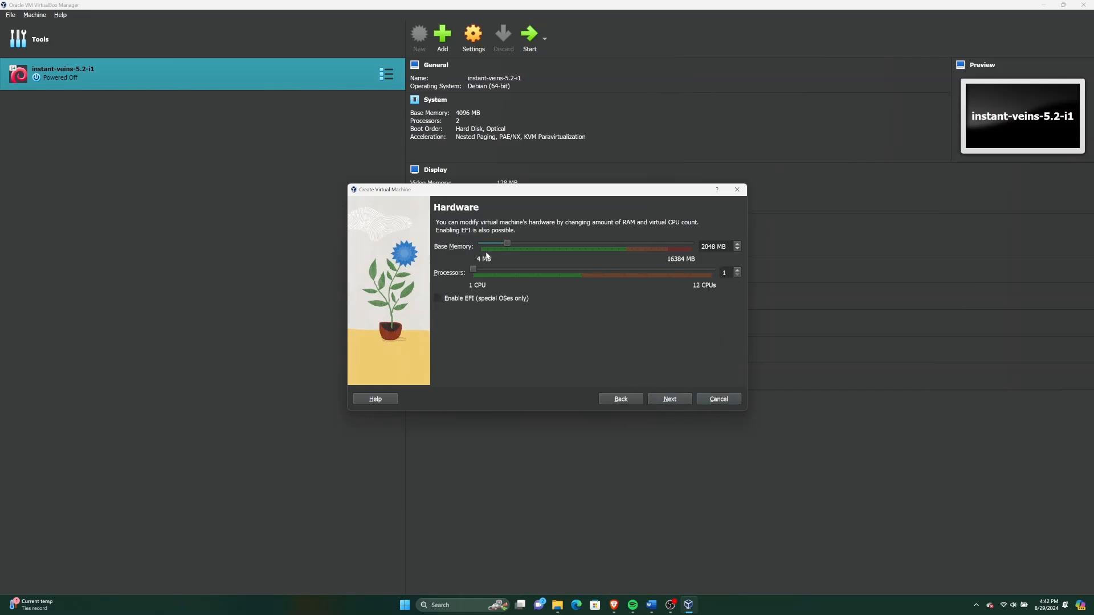
mouse_move(574, 259)
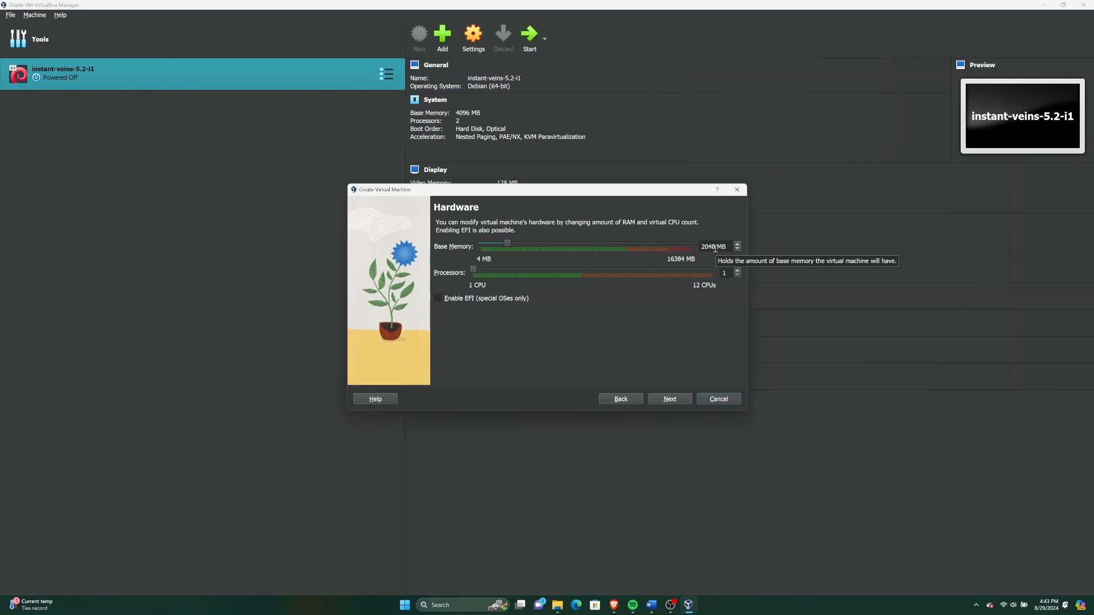
Create the machine with 4096 MB memory, 1 processor and the default 25 GB virtual disk.
left_click_drag(507, 242, 479, 243)
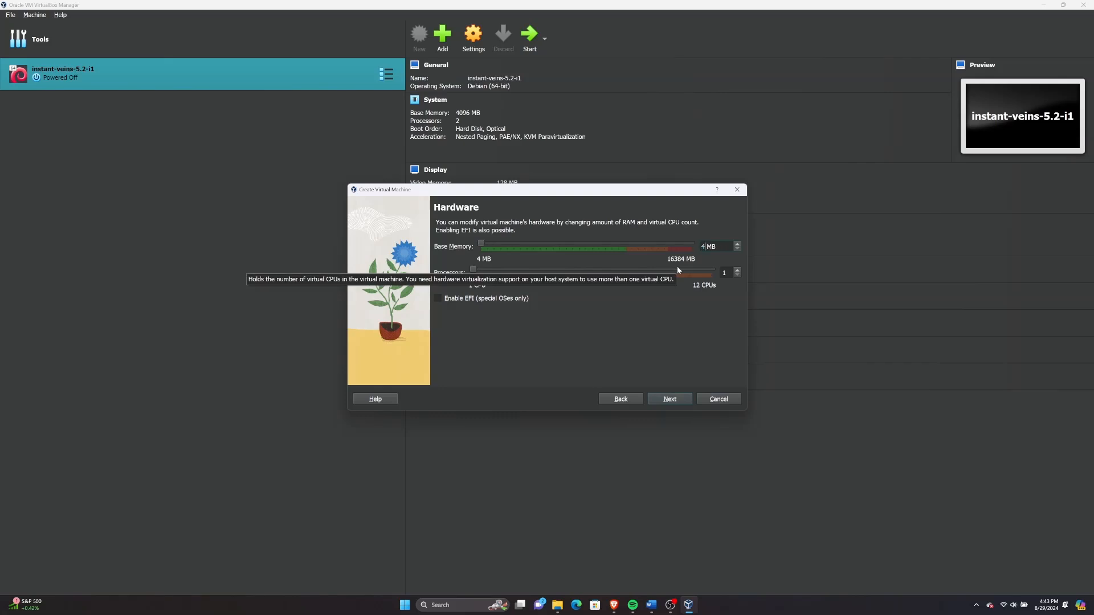
left_click_drag(481, 242, 533, 243)
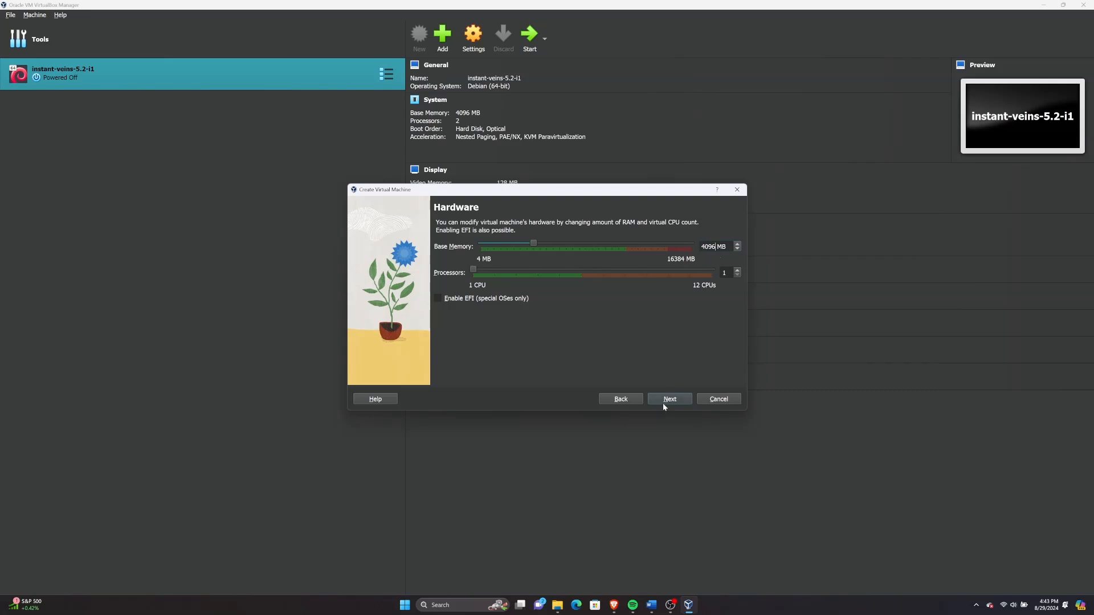
left_click(669, 399)
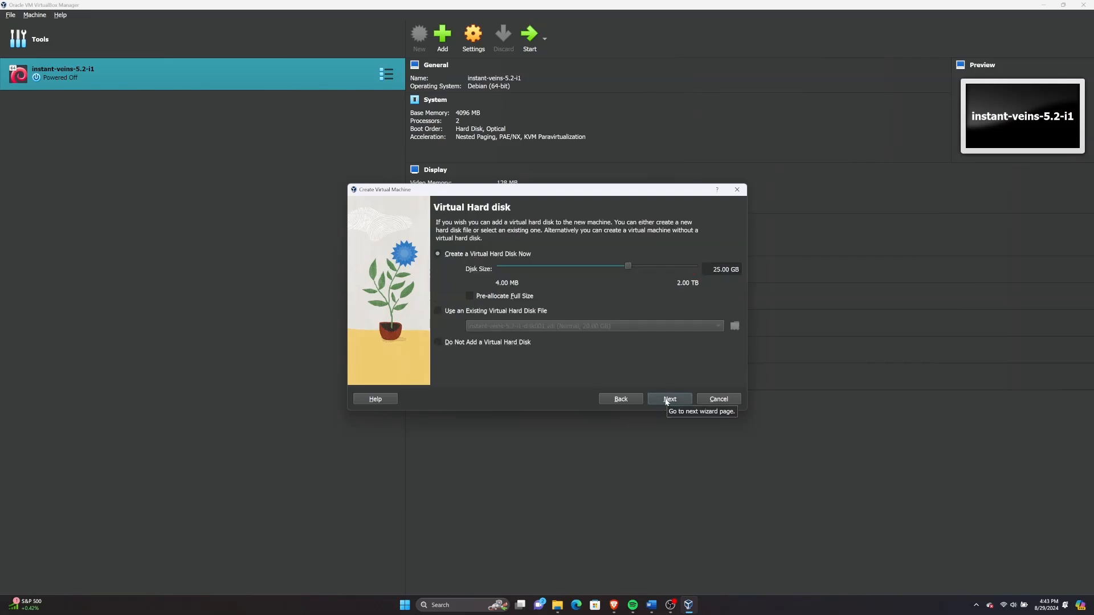
mouse_move(526, 263)
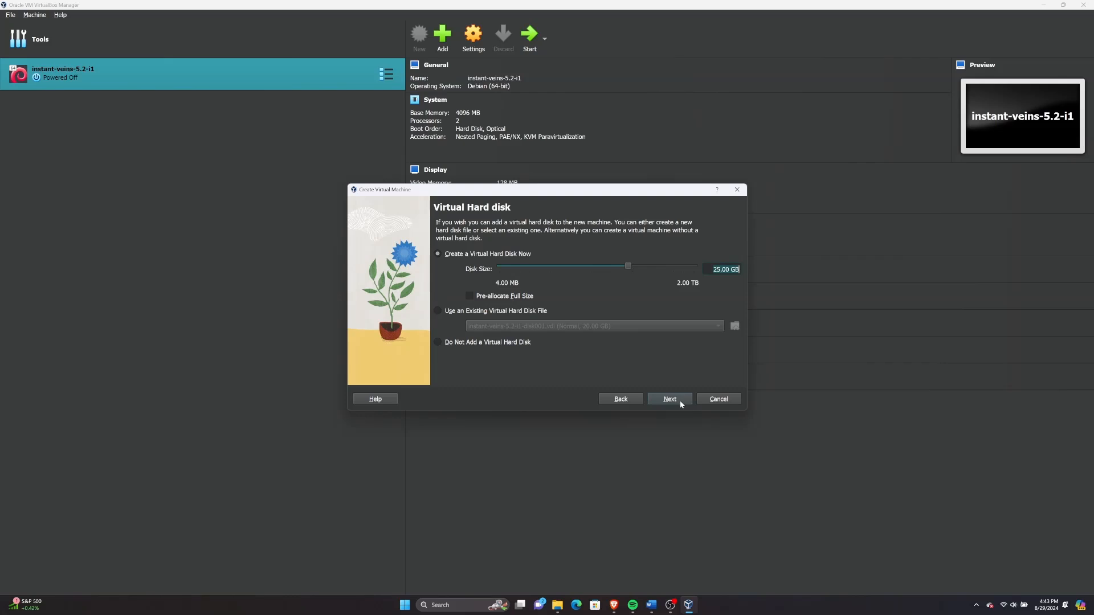
left_click(669, 399)
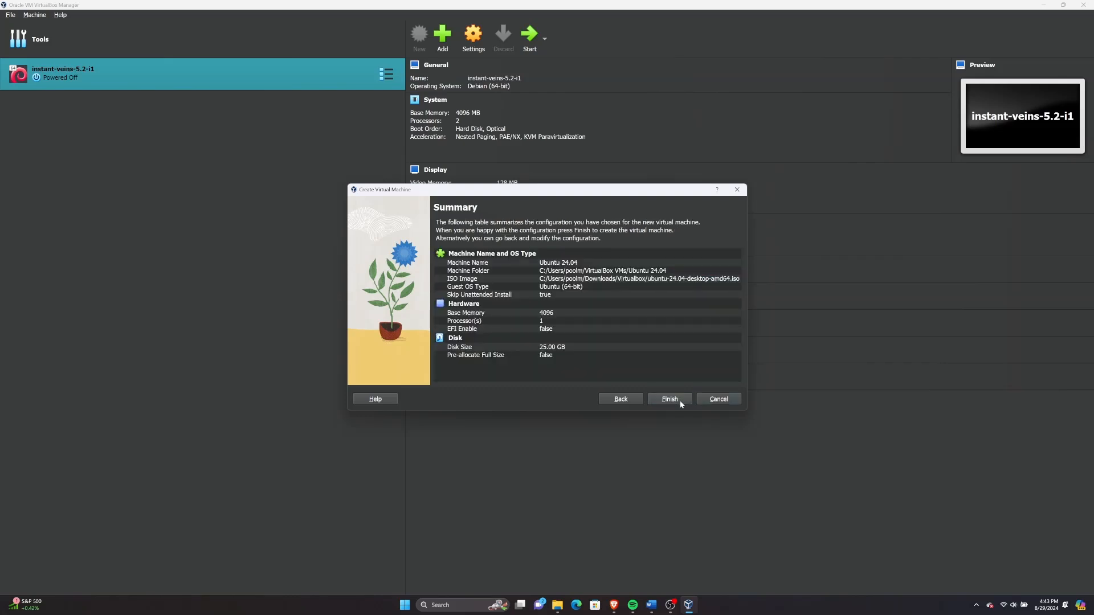
mouse_move(668, 398)
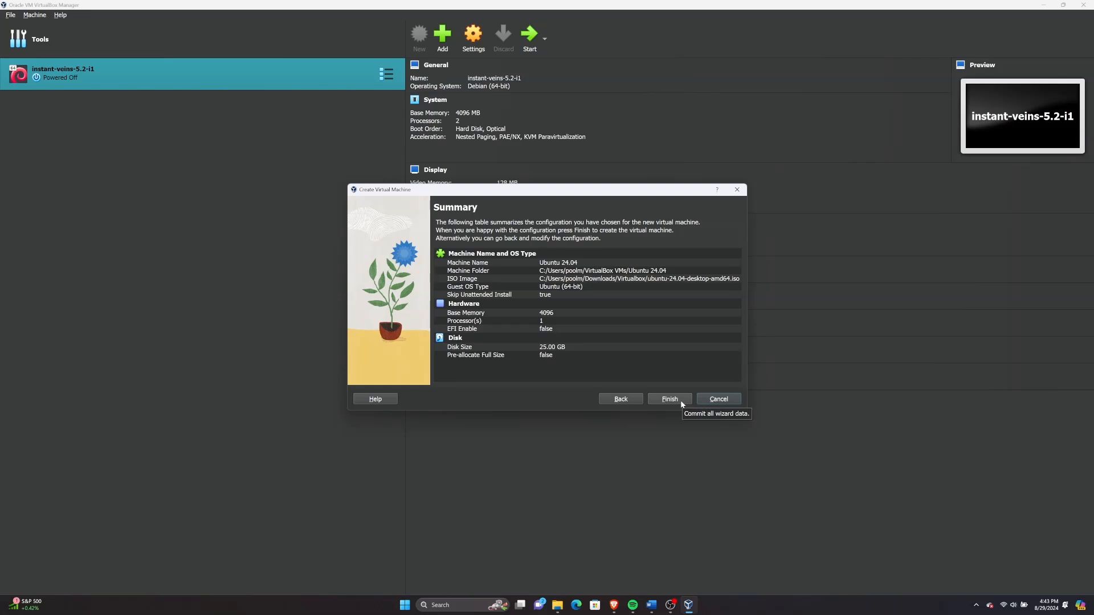
left_click(668, 398)
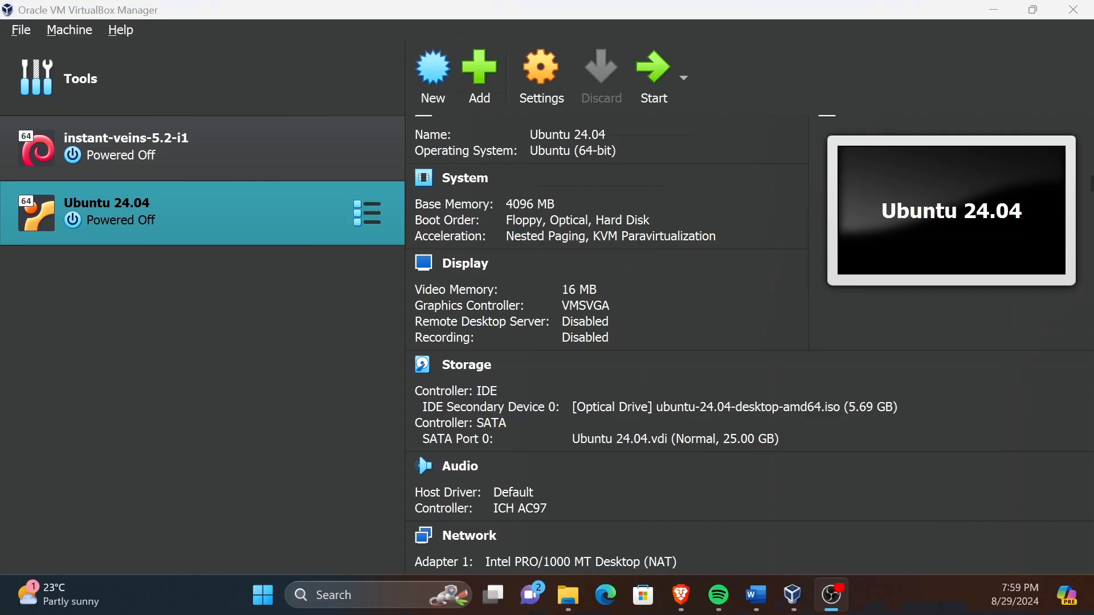
mouse_move(155, 578)
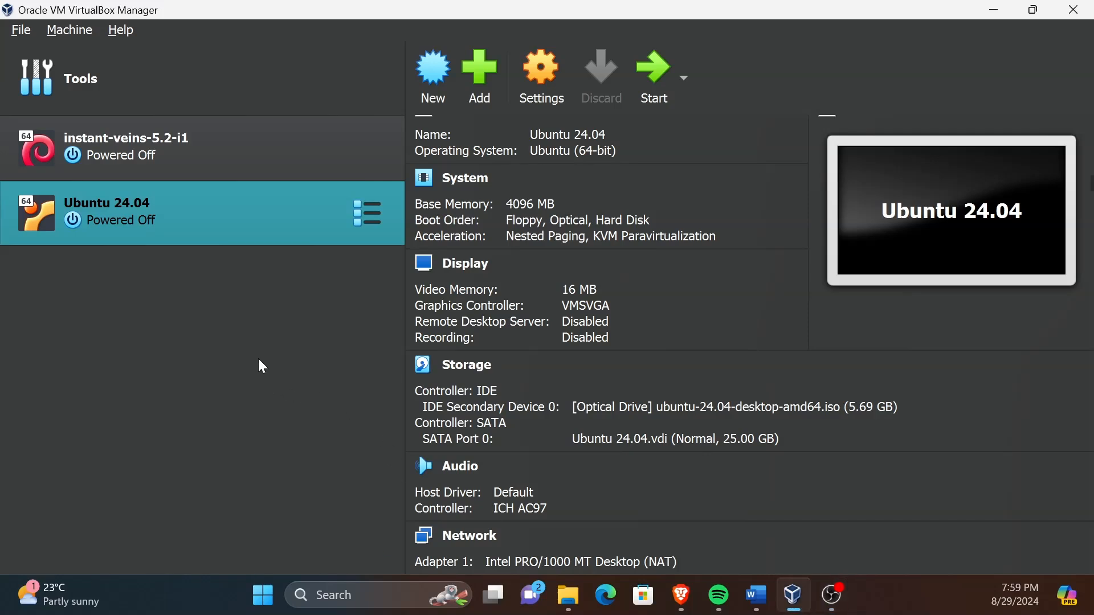
mouse_move(256, 219)
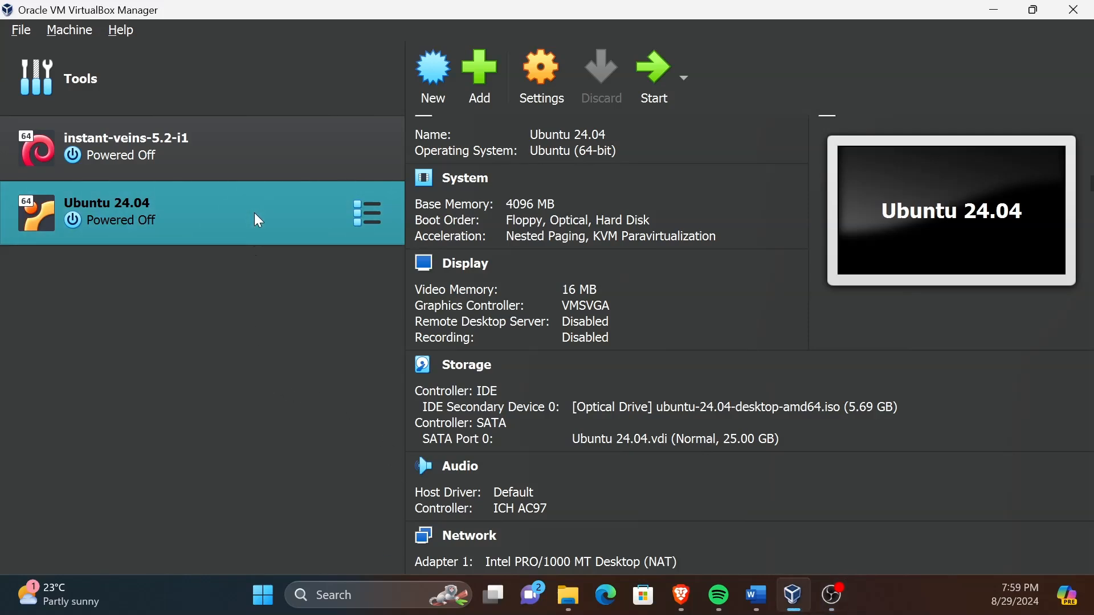
mouse_move(654, 66)
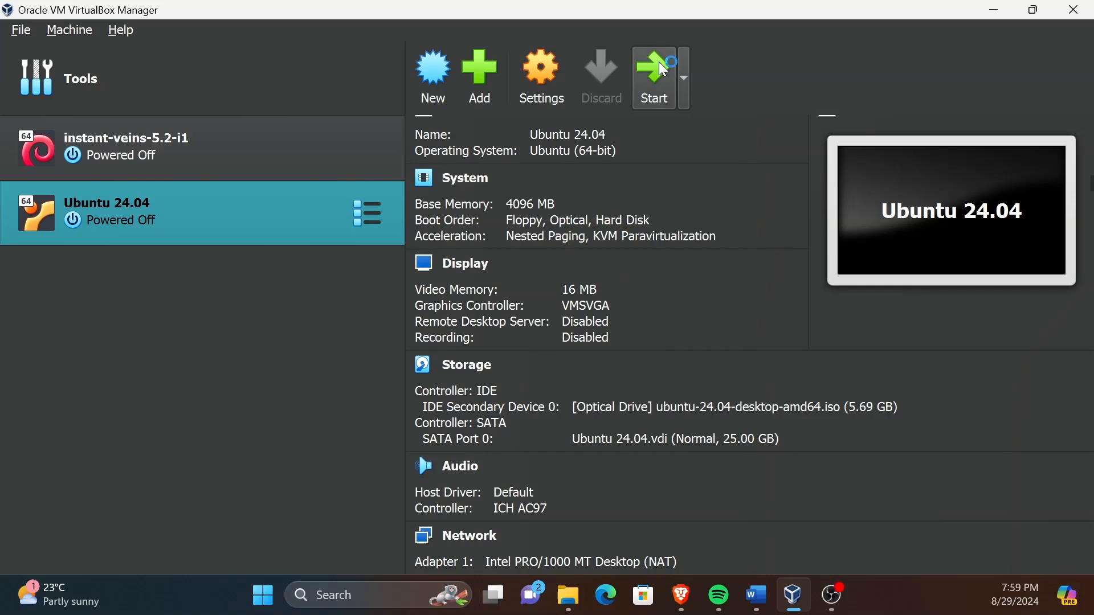
Power up the Ubuntu 24.04 virtual machine.
left_click(653, 76)
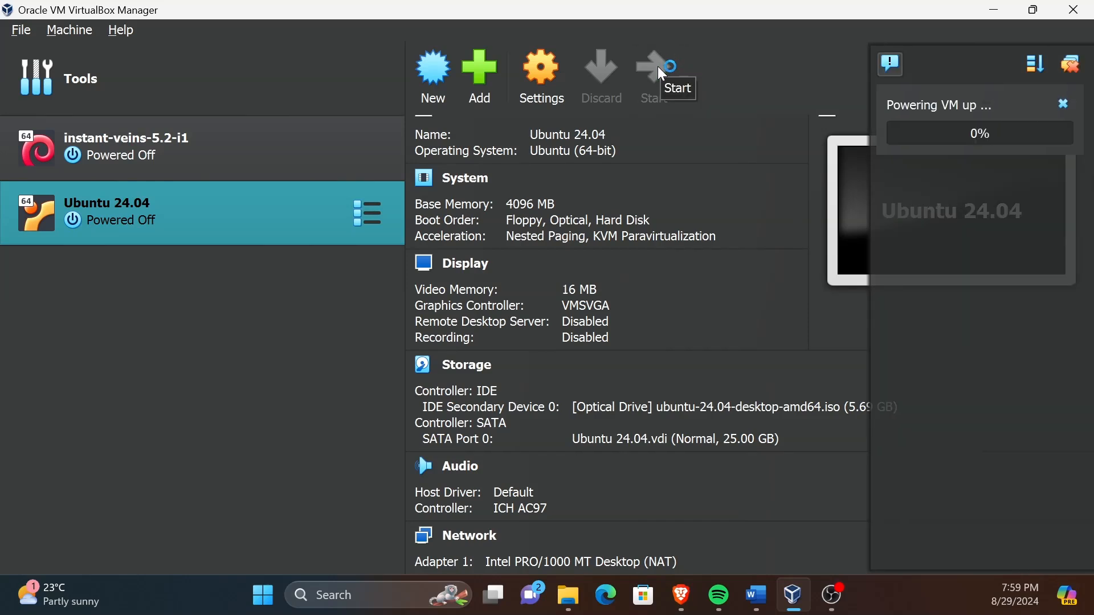
mouse_move(652, 78)
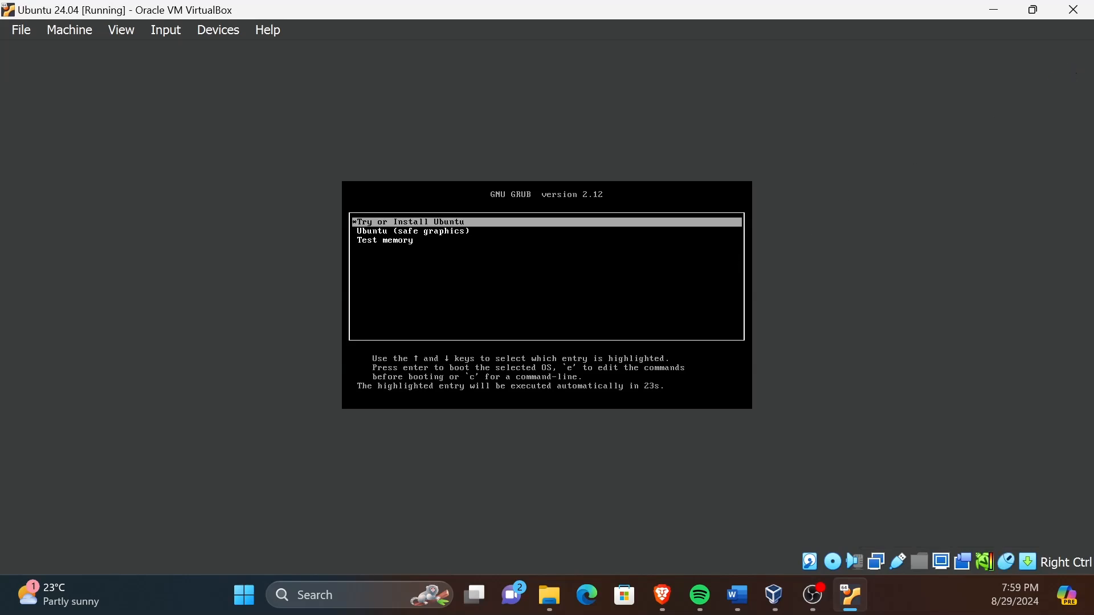
Boot from the GRUB menu into the Ubuntu installer's language selection screen.
key("Down")
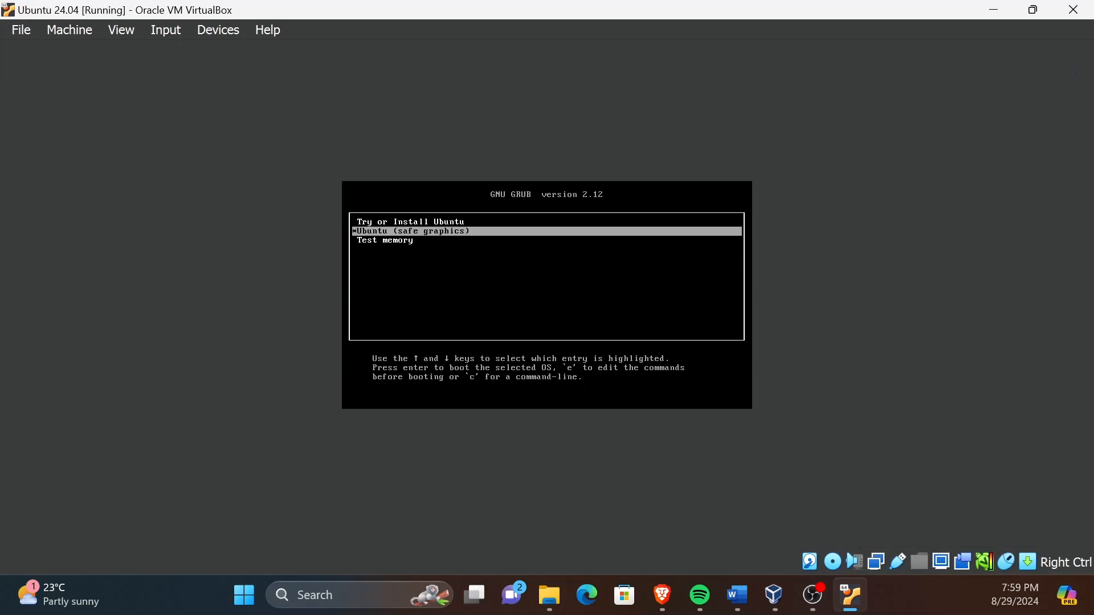
key("enter")
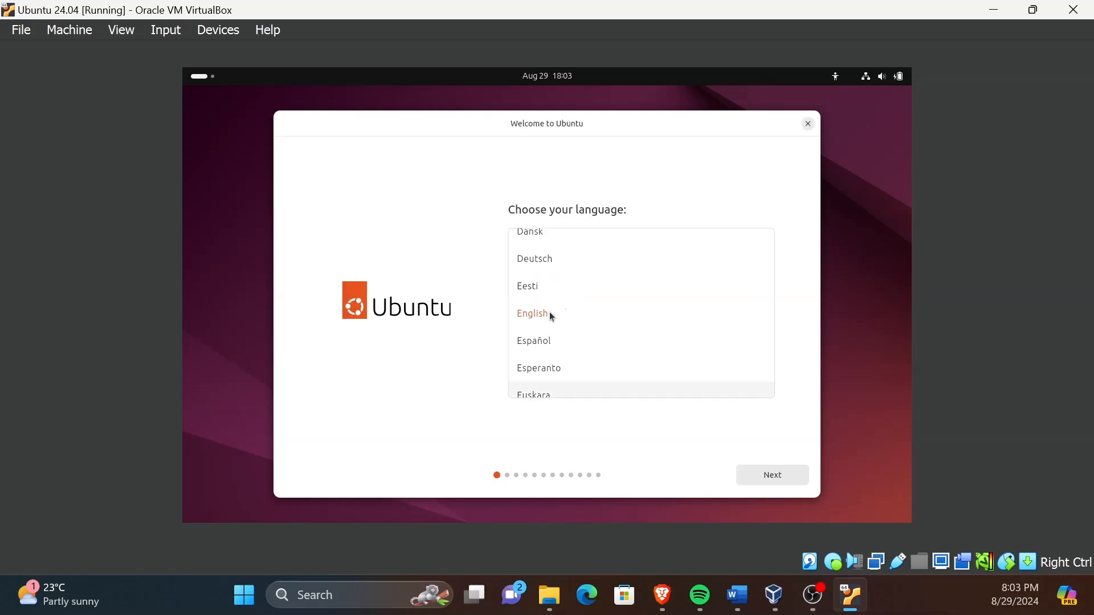
Keep English, default accessibility, English (US) keyboard and the wired connection through the first installer pages.
left_click(532, 314)
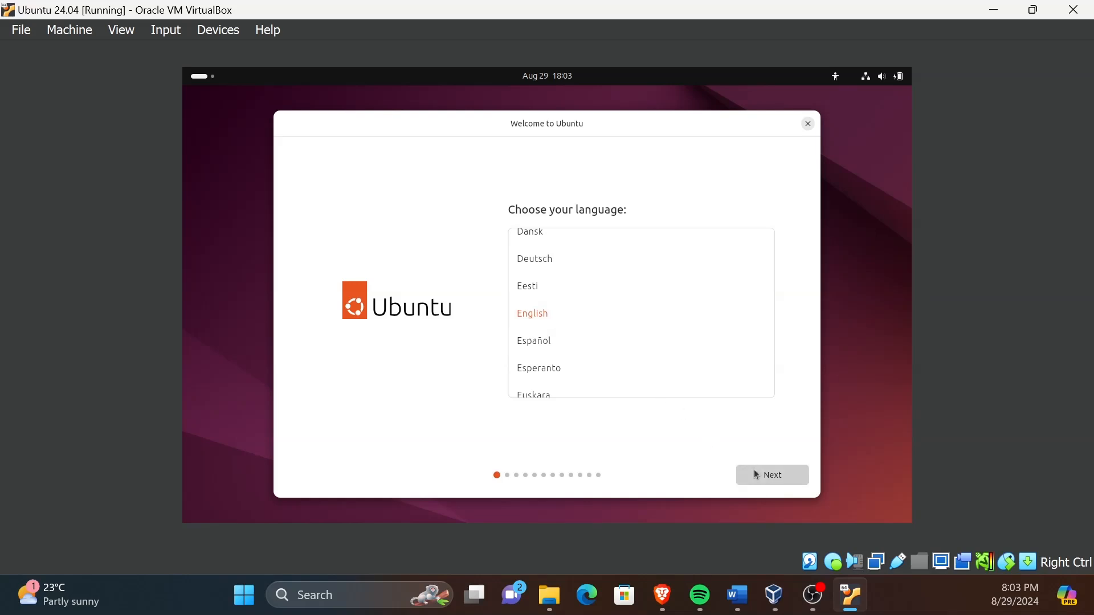
left_click(771, 475)
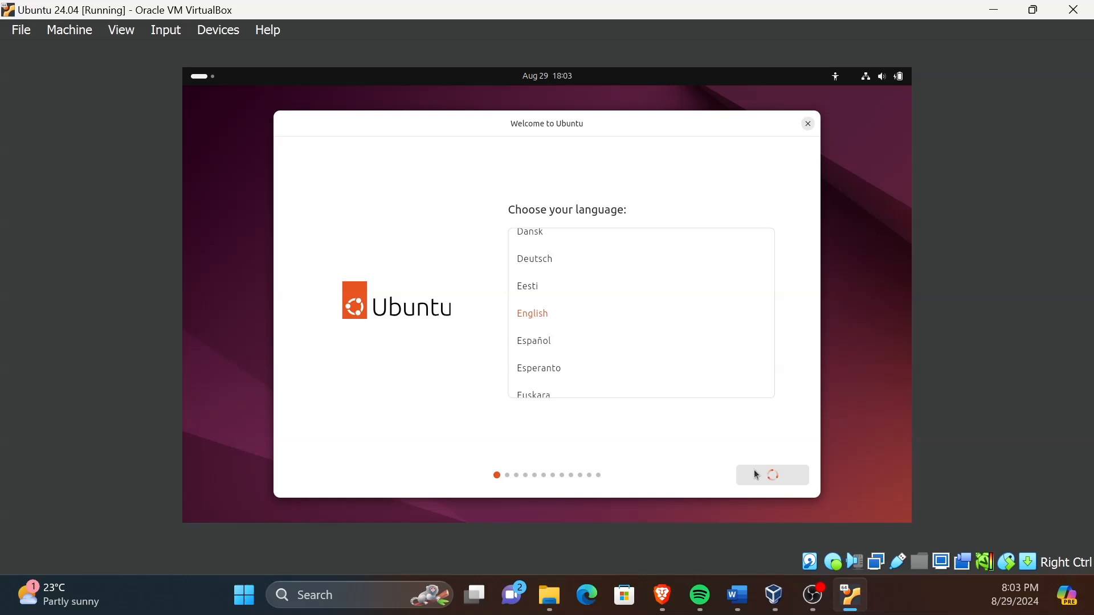
left_click(771, 474)
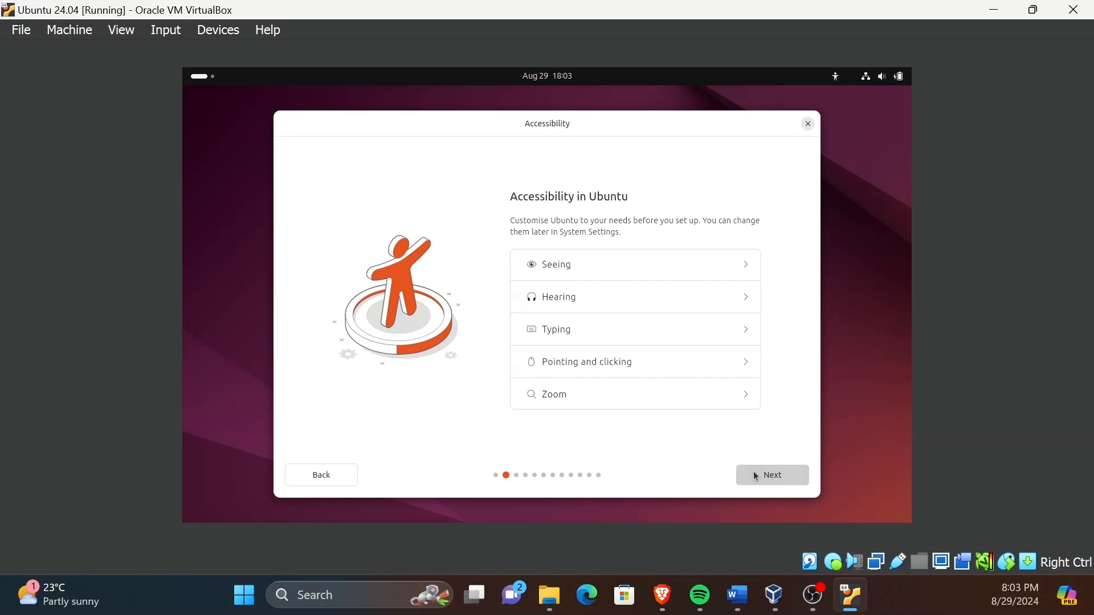
left_click(771, 475)
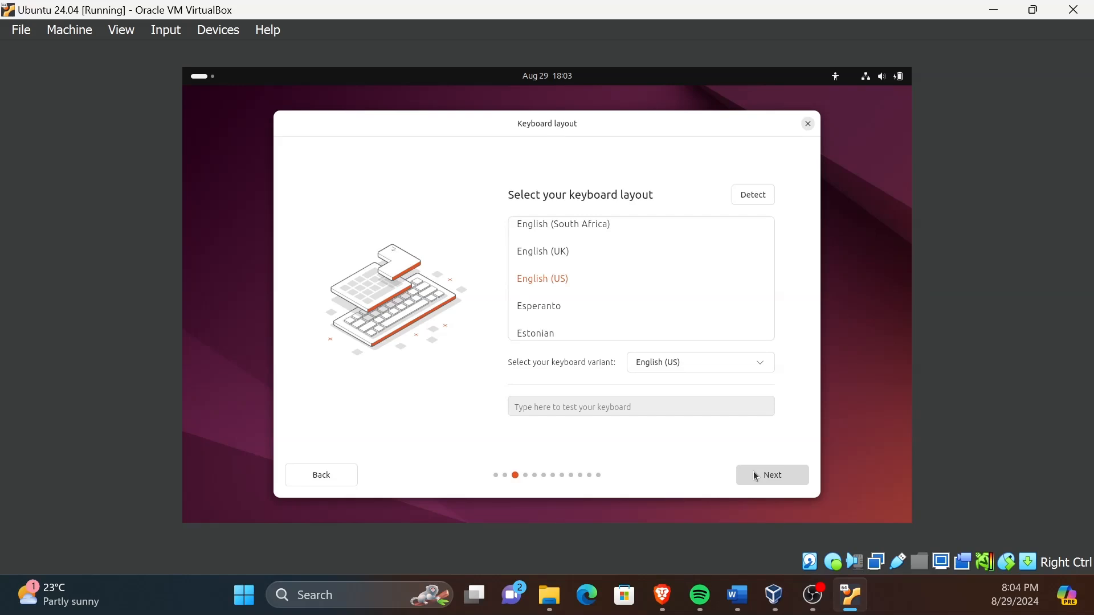
left_click(771, 475)
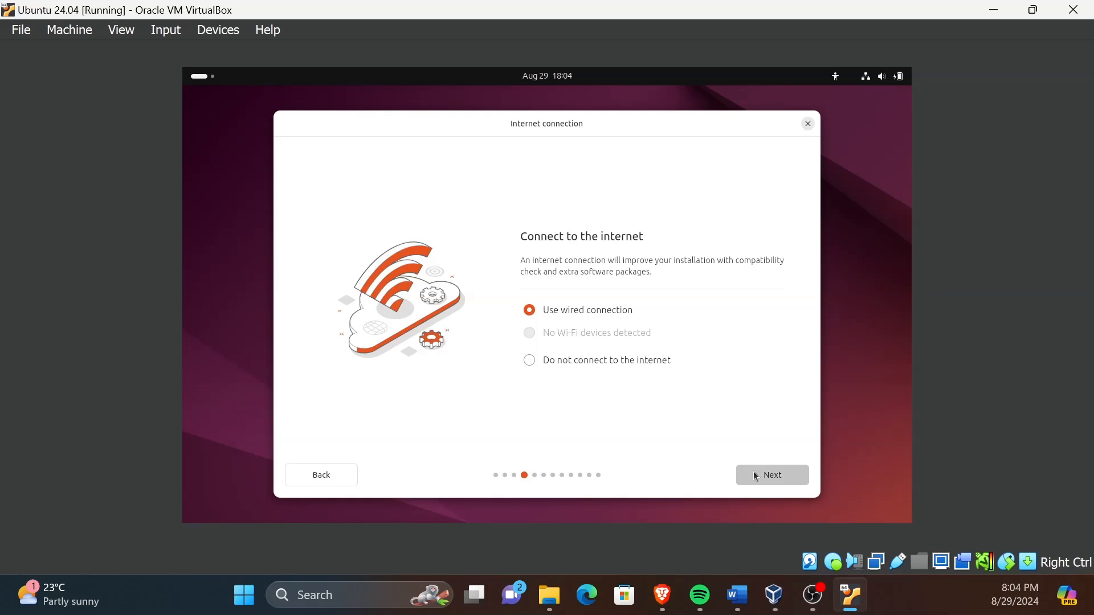
left_click(771, 475)
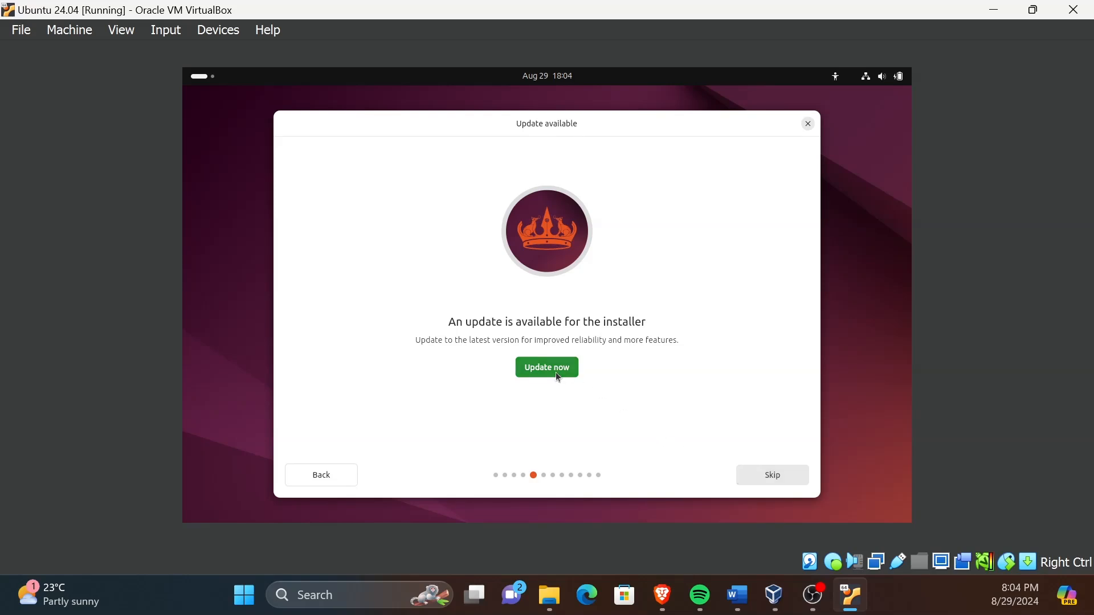
Update the installer to the latest version and close it so it can relaunch.
left_click(545, 367)
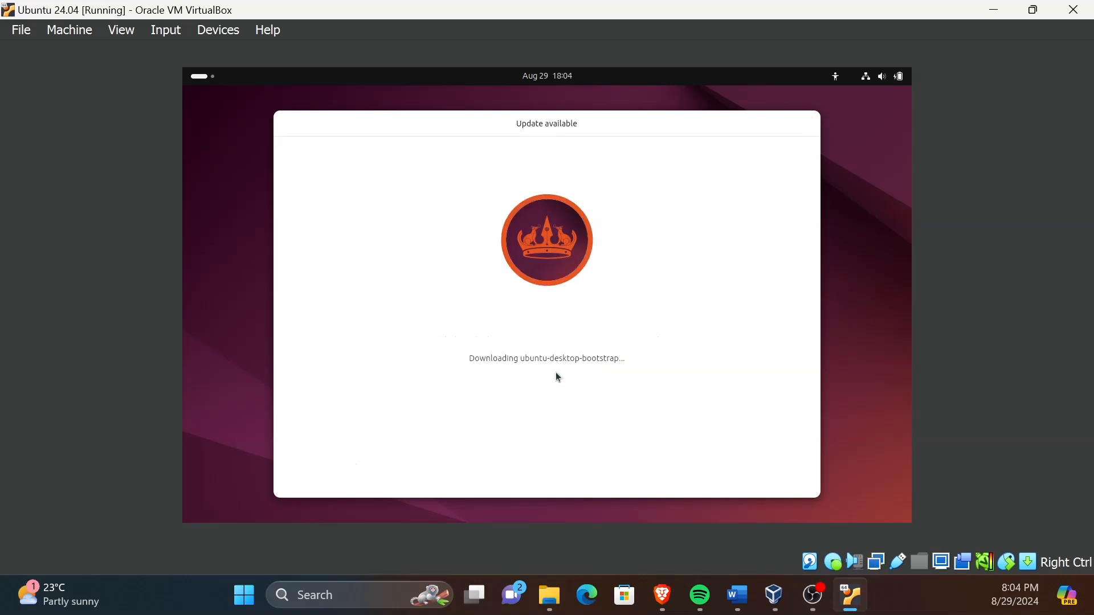
mouse_move(562, 377)
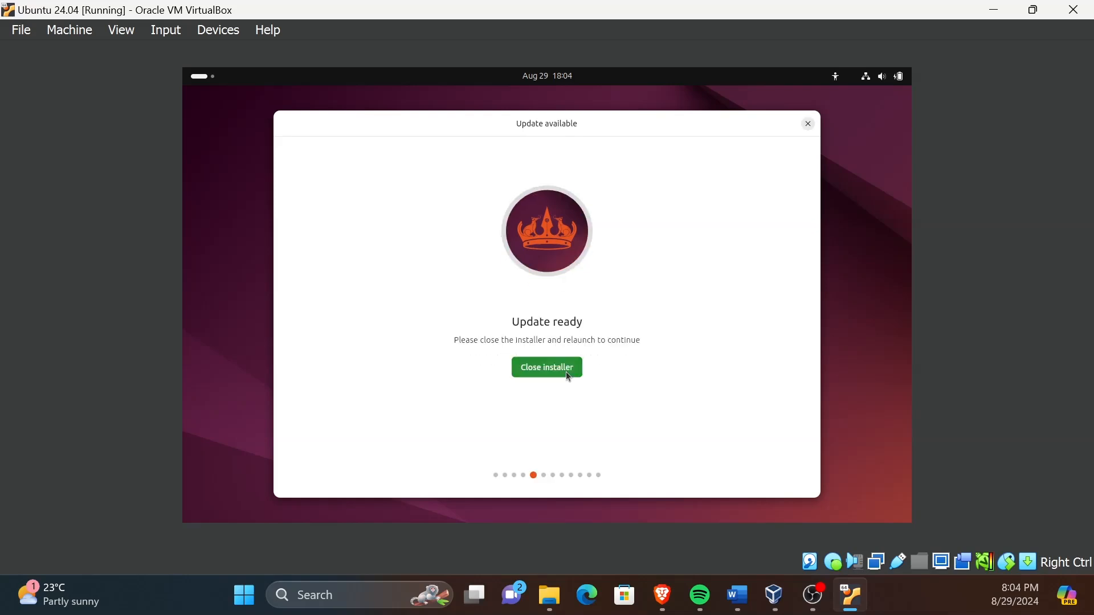
left_click(545, 368)
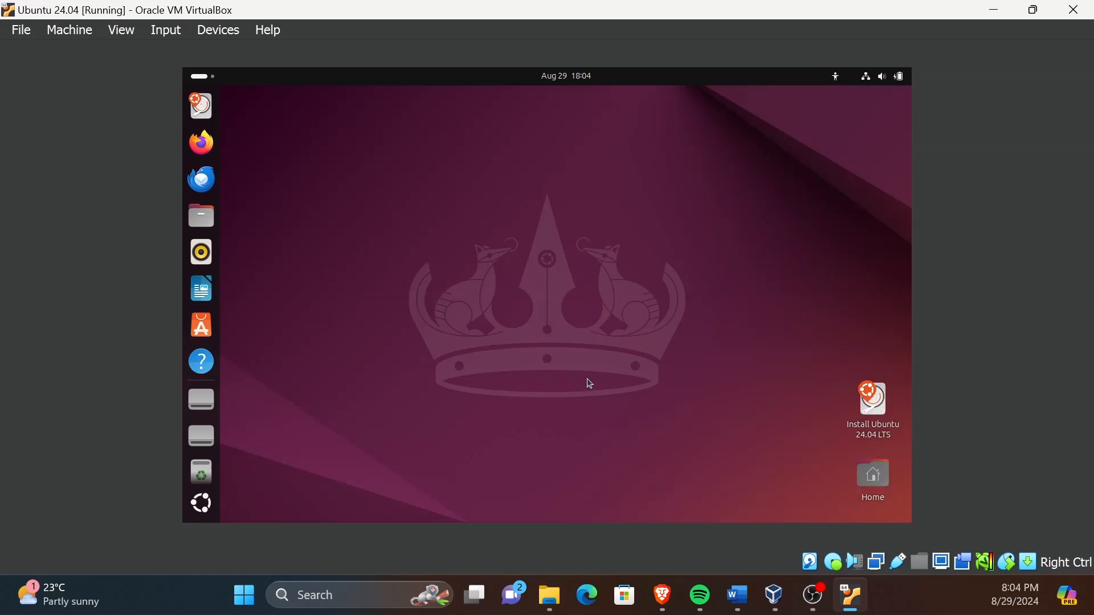
Relaunch the installer from the Install Ubuntu 24.04 LTS desktop shortcut.
left_click(872, 408)
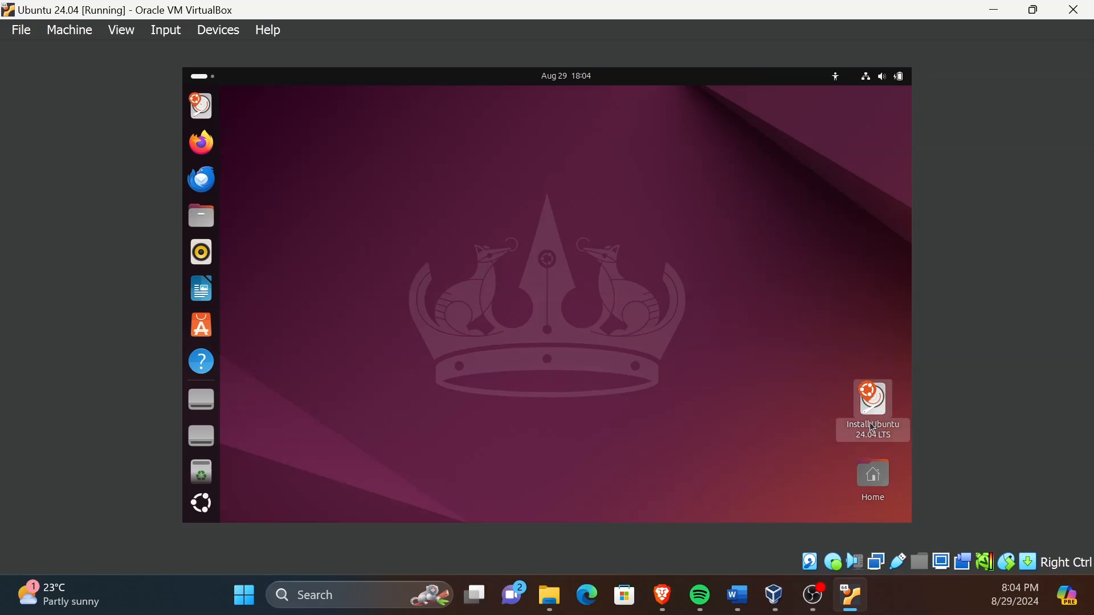
left_click(872, 408)
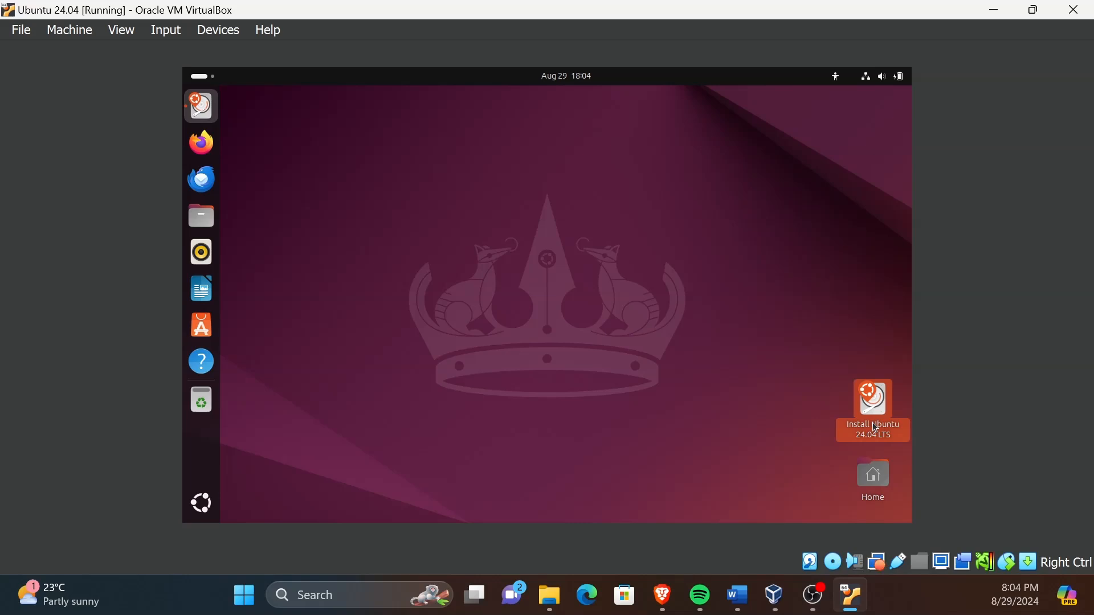
double_click(871, 408)
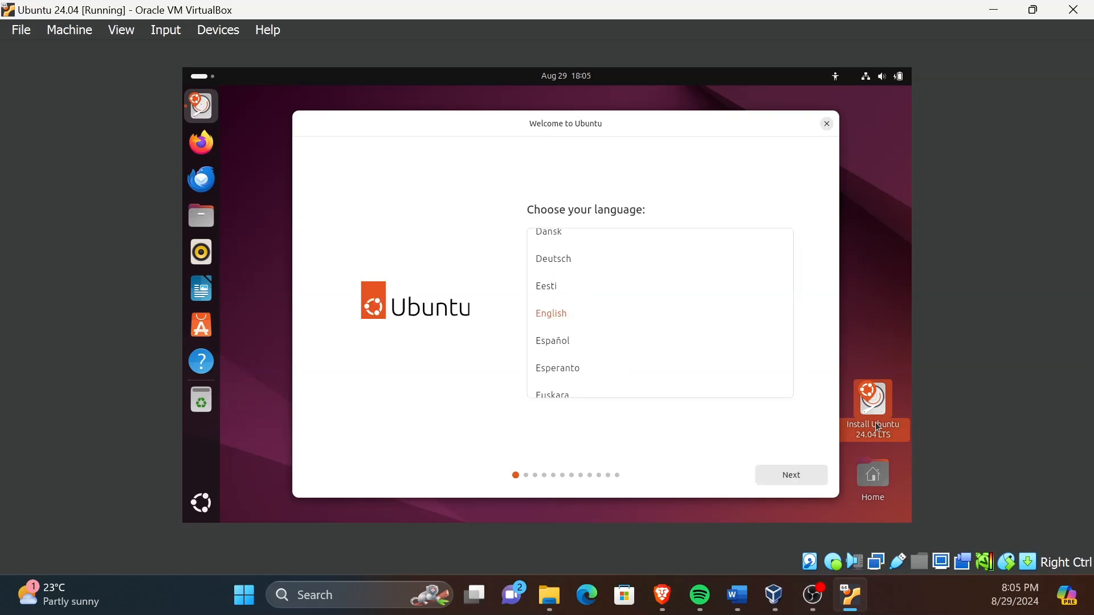
Keep English, defaults, wired connection, interactive installation and the default app selection.
left_click(790, 475)
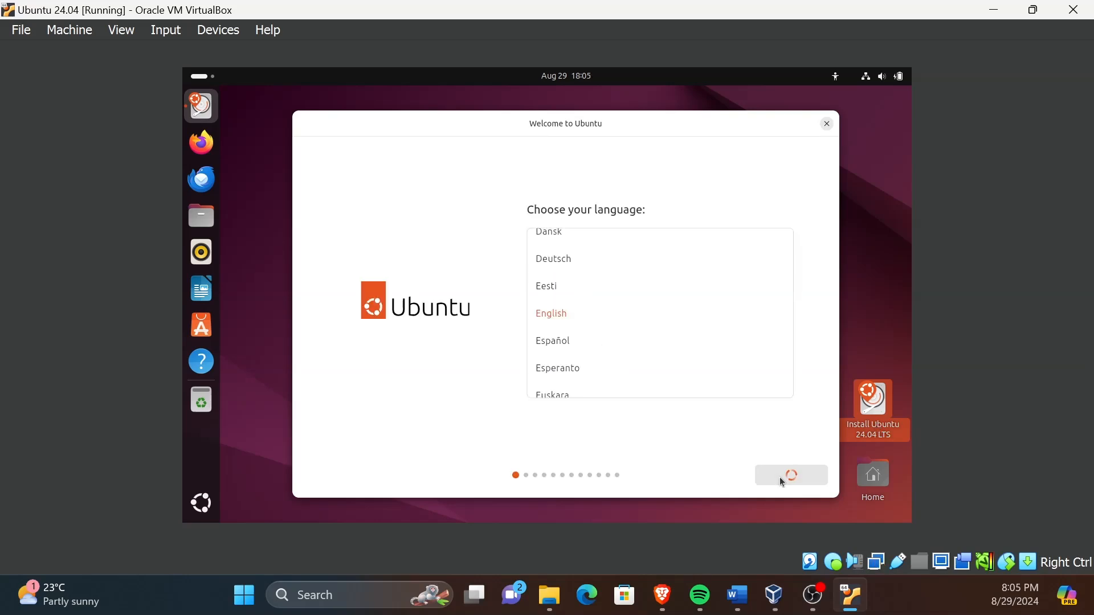
left_click(791, 475)
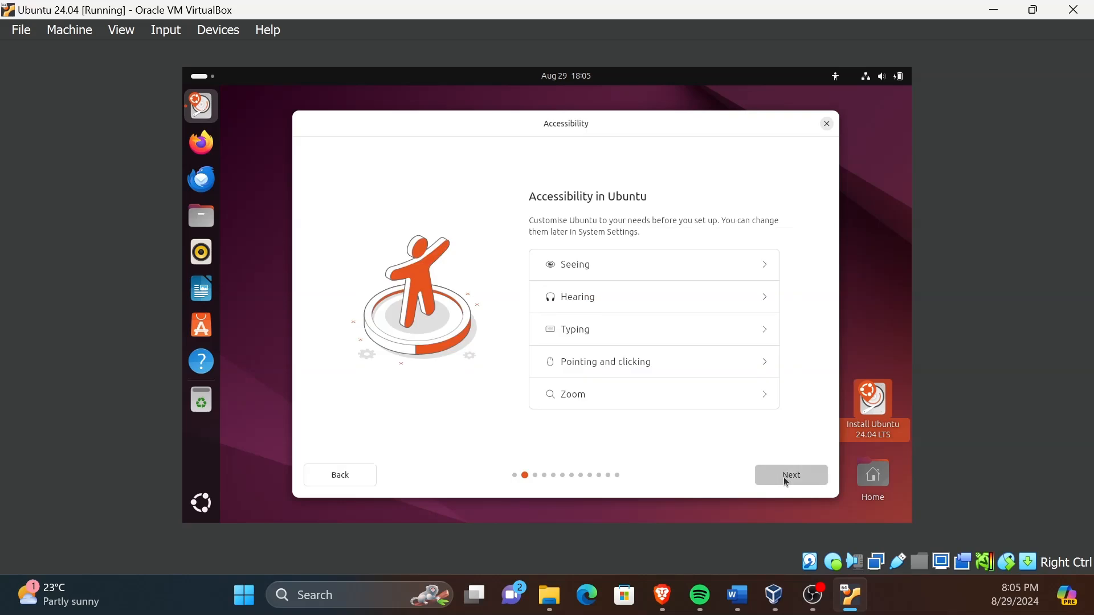
left_click(791, 475)
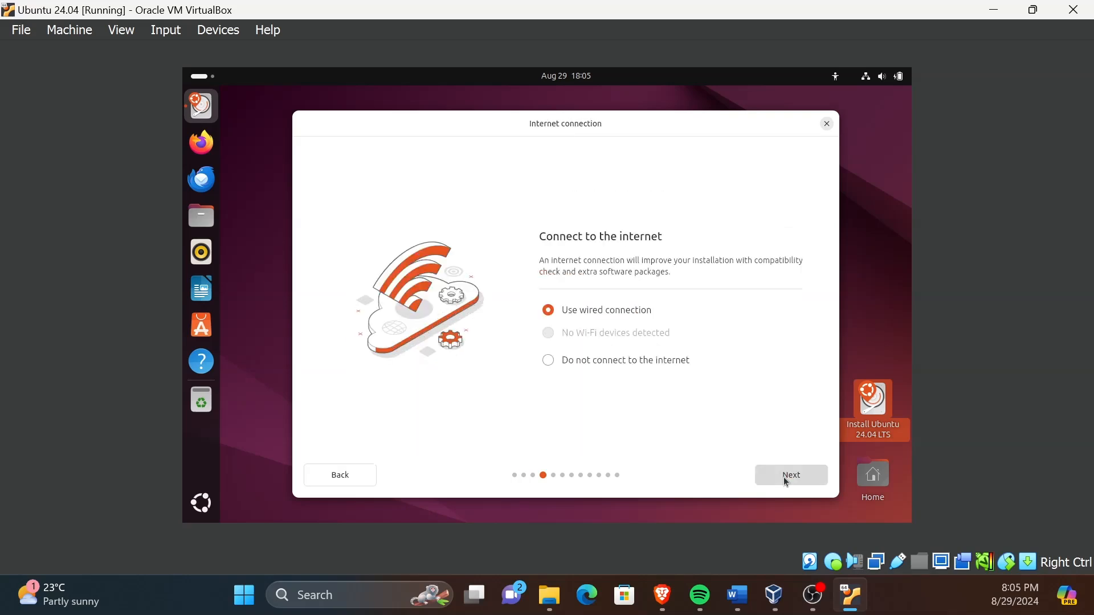
left_click(791, 475)
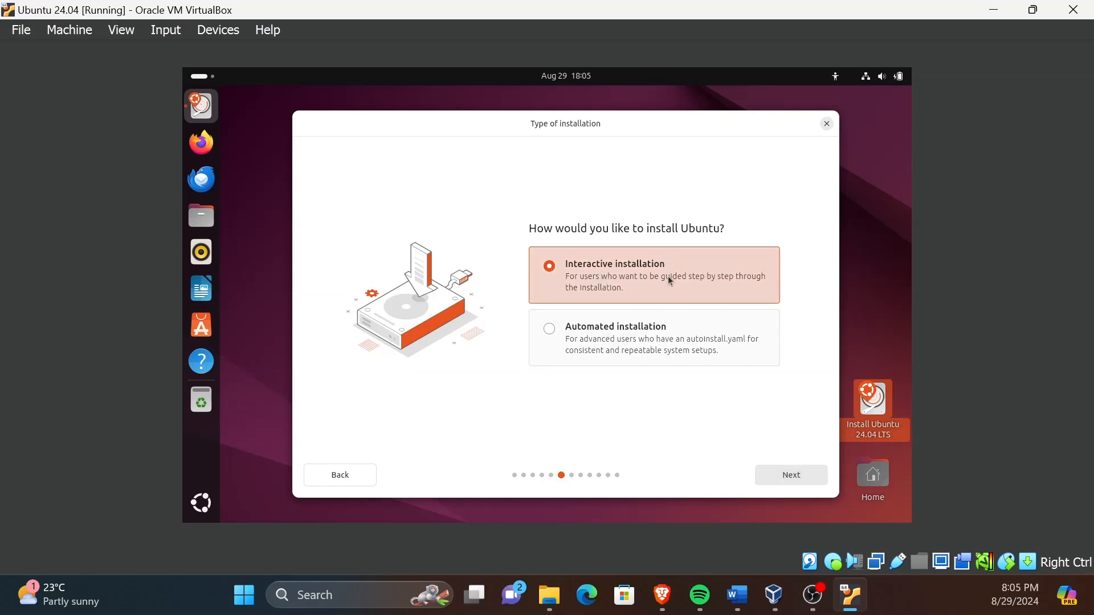
mouse_move(800, 509)
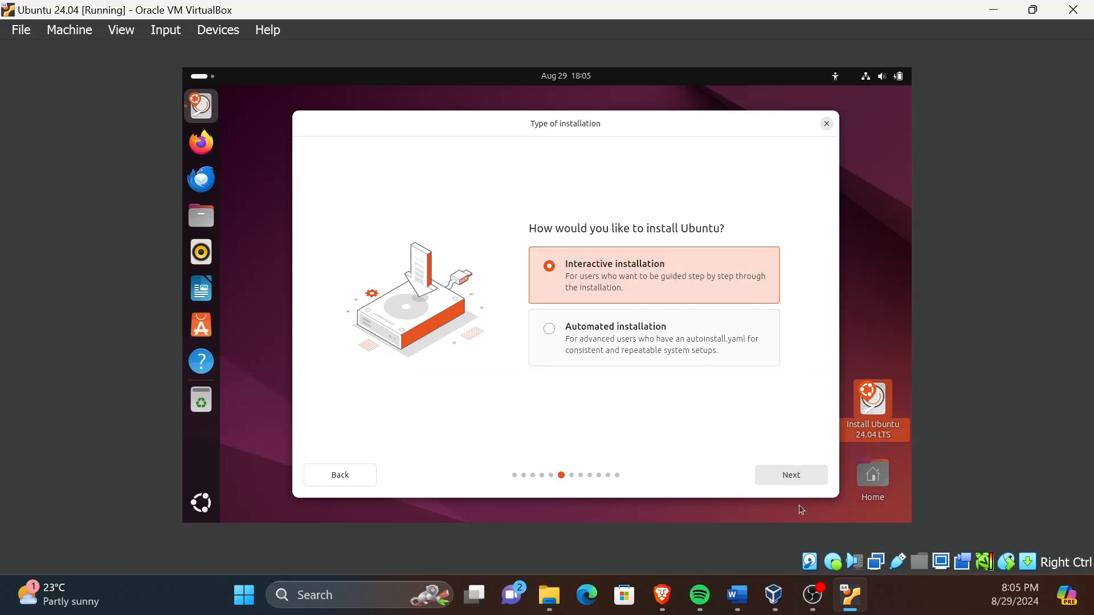
left_click(790, 475)
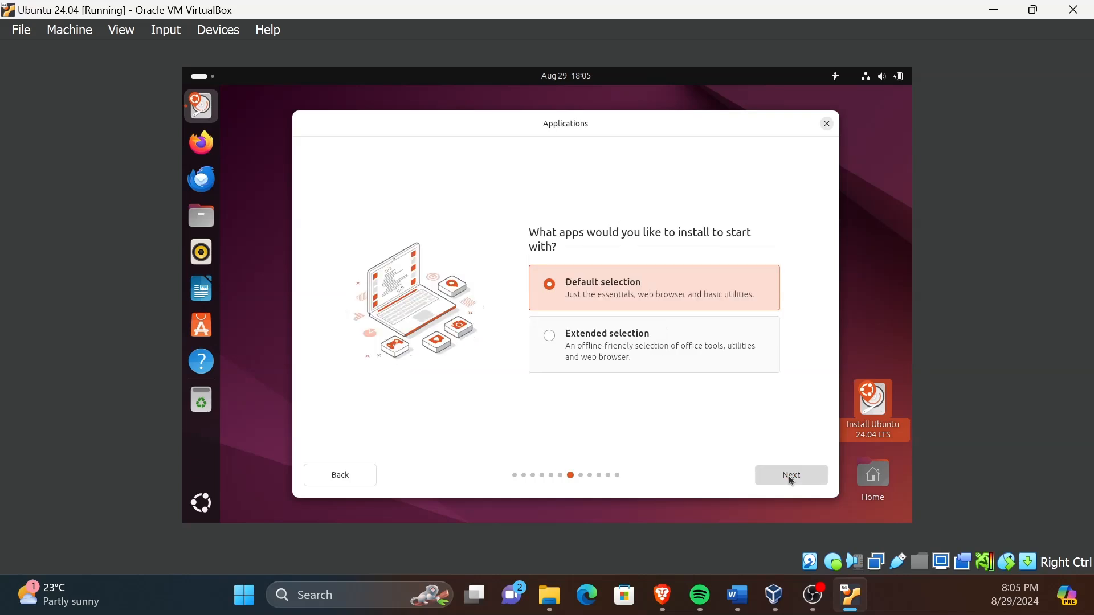
mouse_move(788, 486)
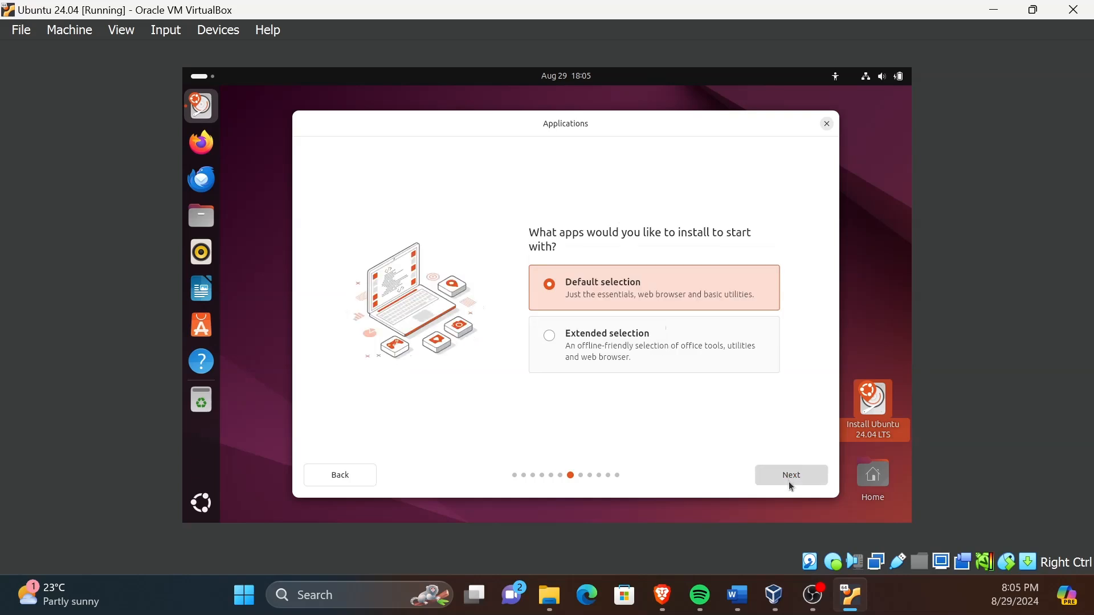
left_click(790, 475)
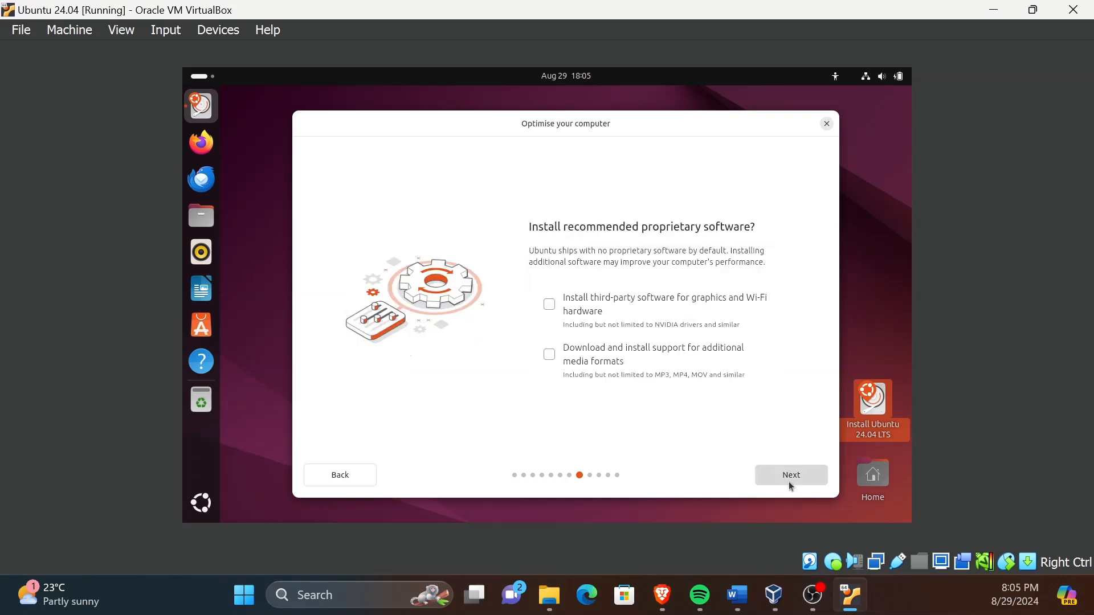
mouse_move(703, 309)
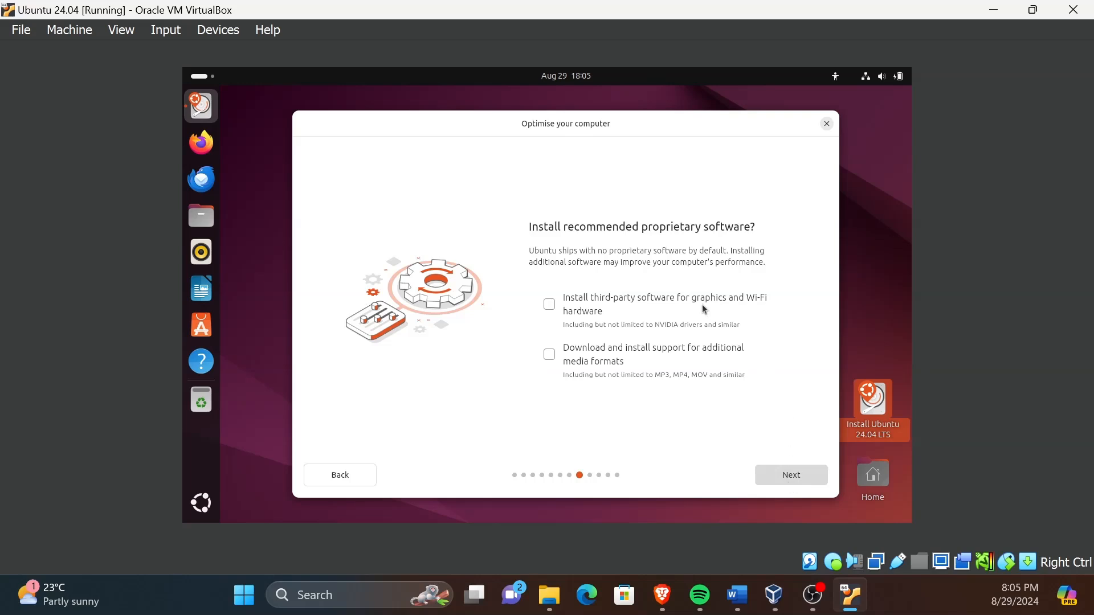
Opt in to third-party graphics and Wi-Fi drivers and keep Erase disk and install Ubuntu.
left_click(549, 304)
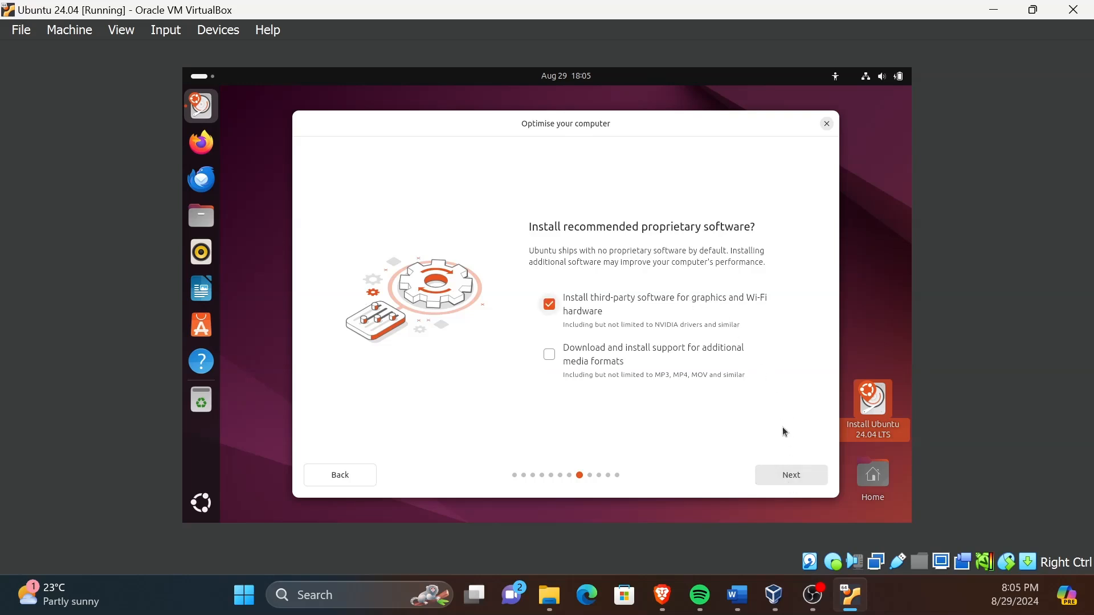
left_click(791, 476)
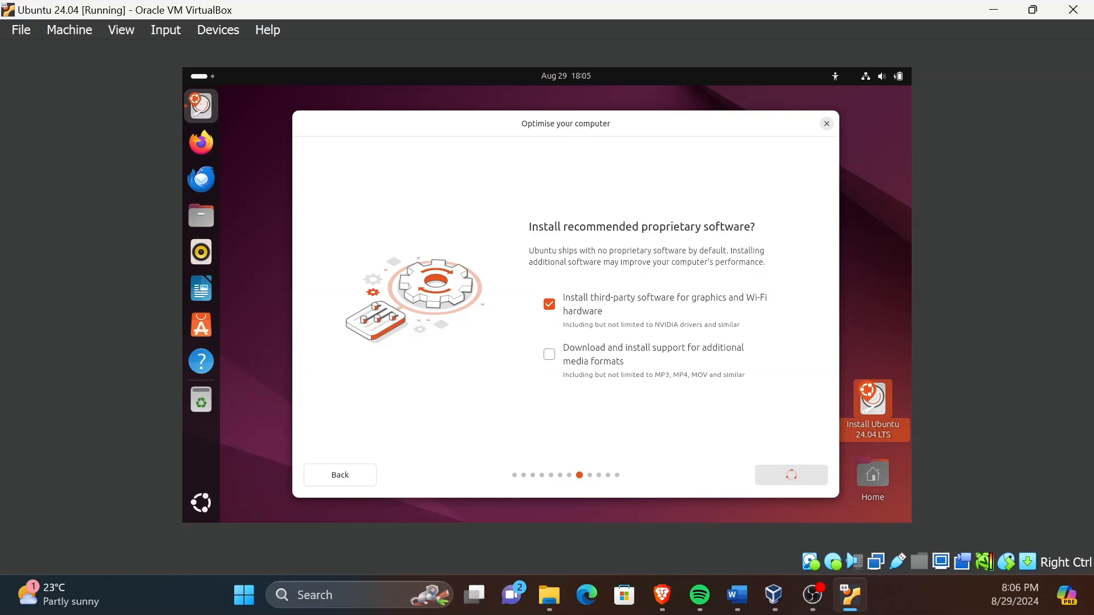
left_click(791, 474)
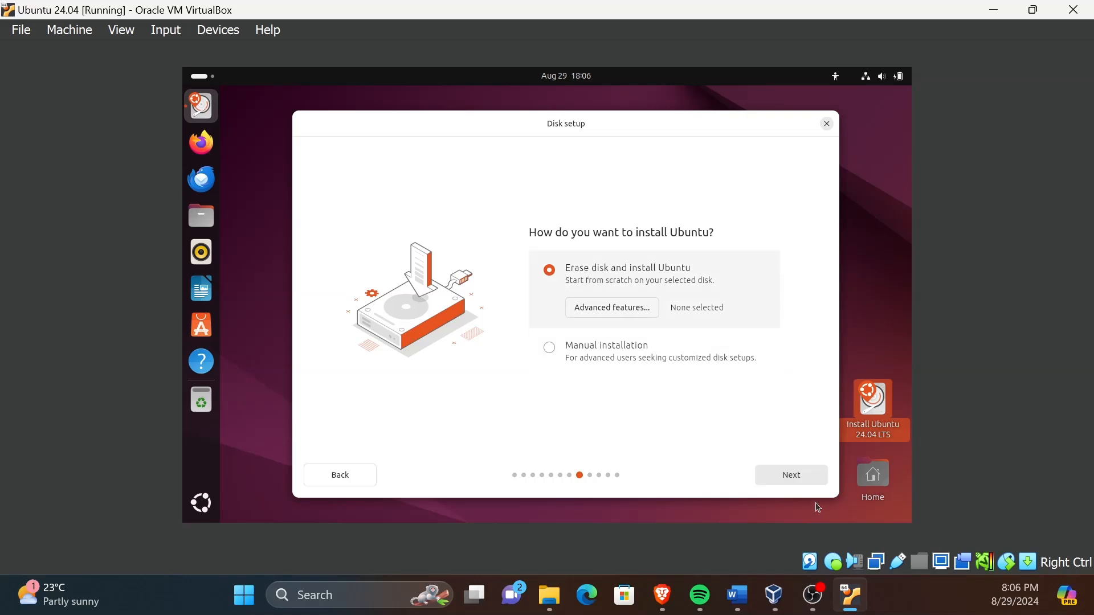
left_click(791, 475)
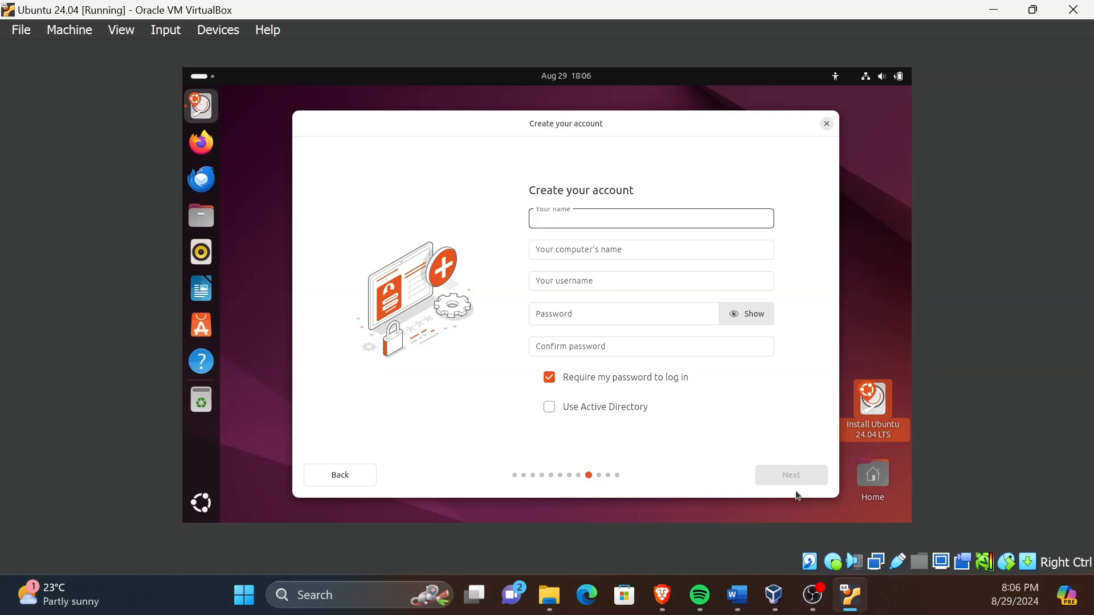
Create the account with name 'deevOpsCamp' and its password, then continue.
type("de")
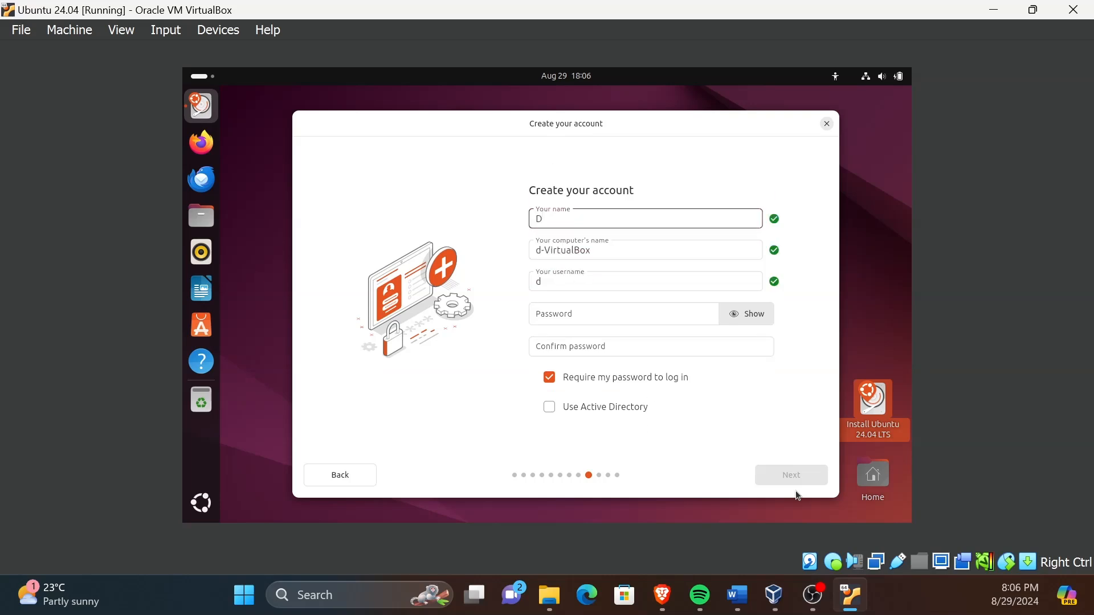
type("evOps")
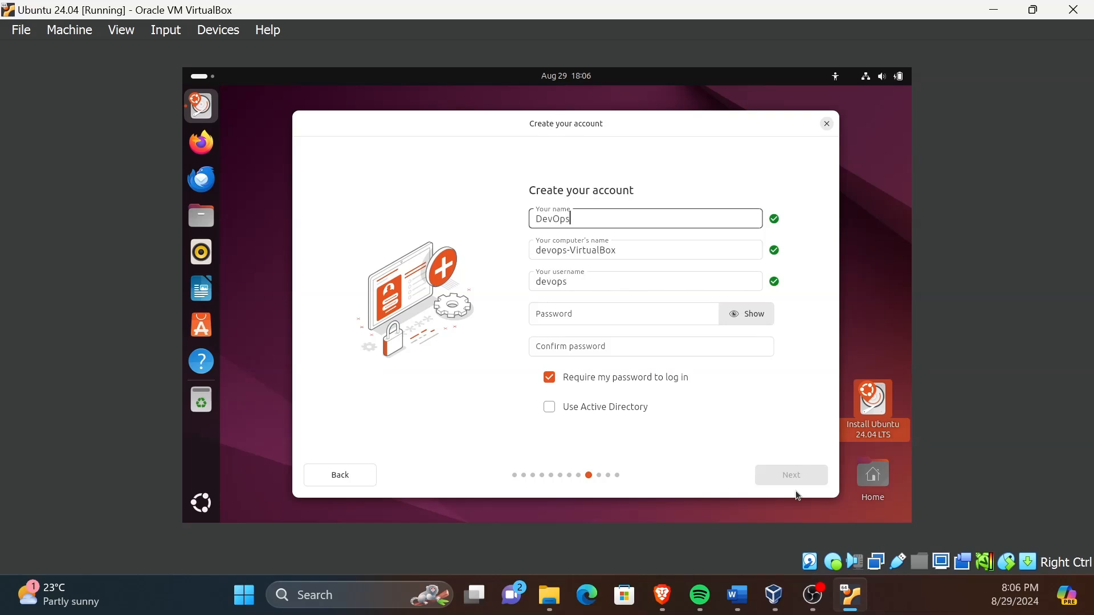
type("Camp")
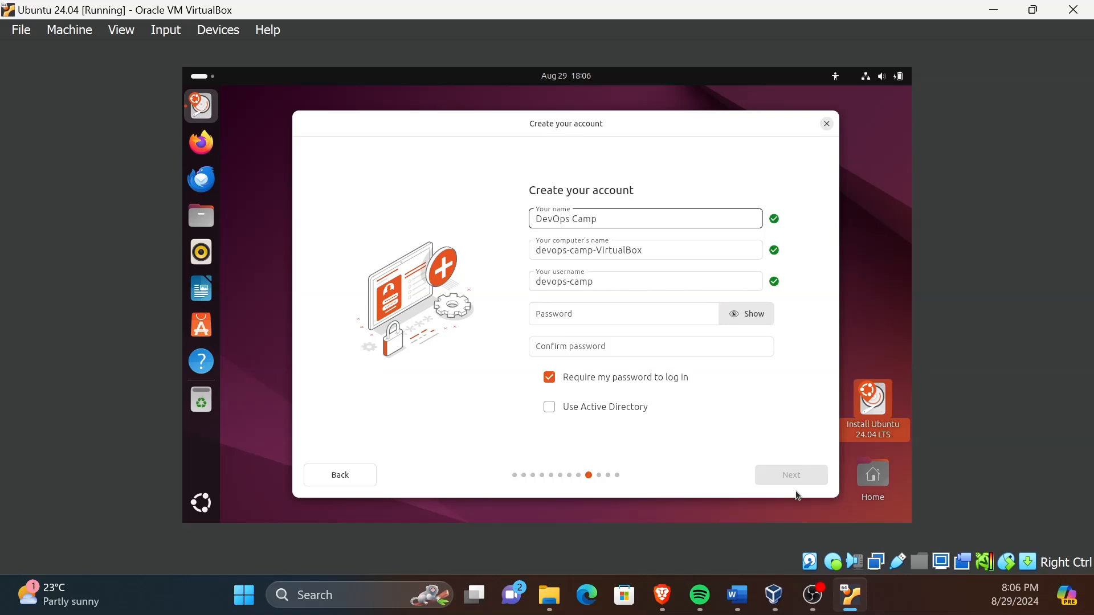
left_click(624, 313)
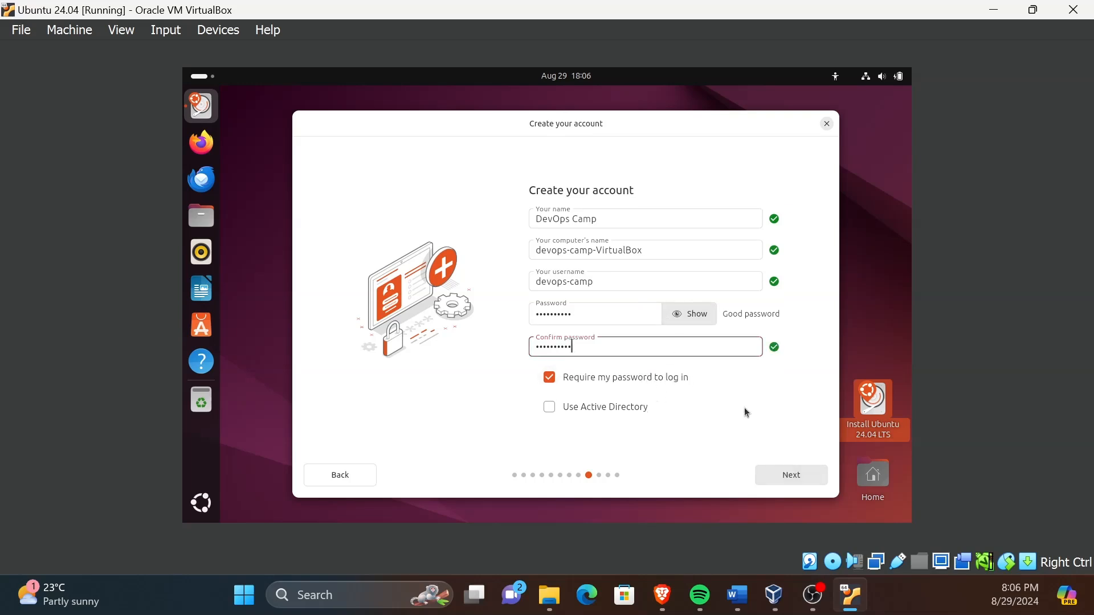
left_click(790, 474)
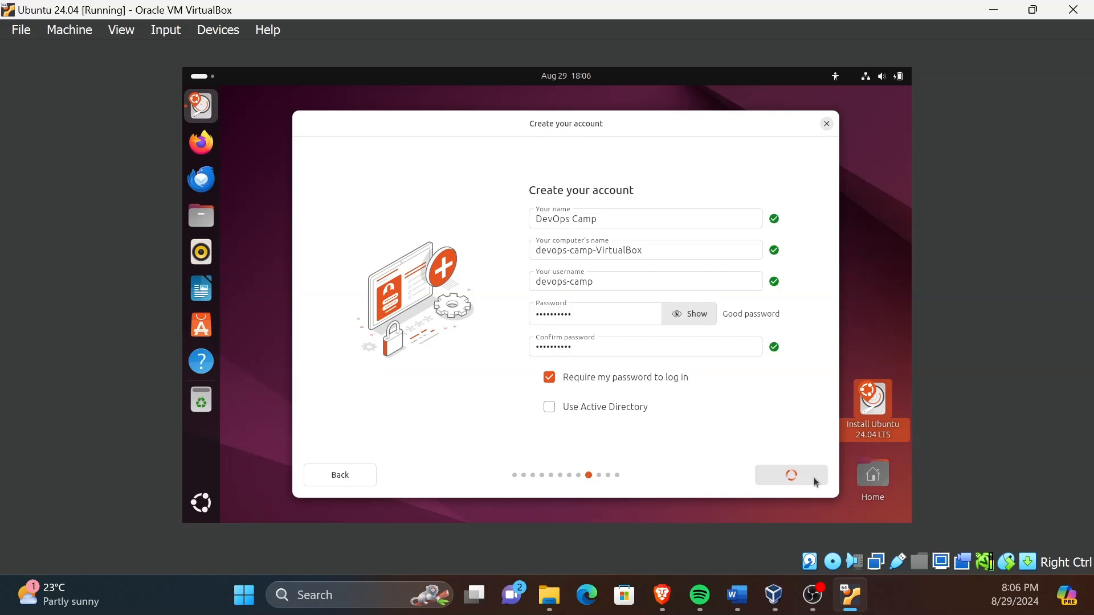
Keep the Europe/Berlin timezone and continue to the review of choices.
left_click(791, 475)
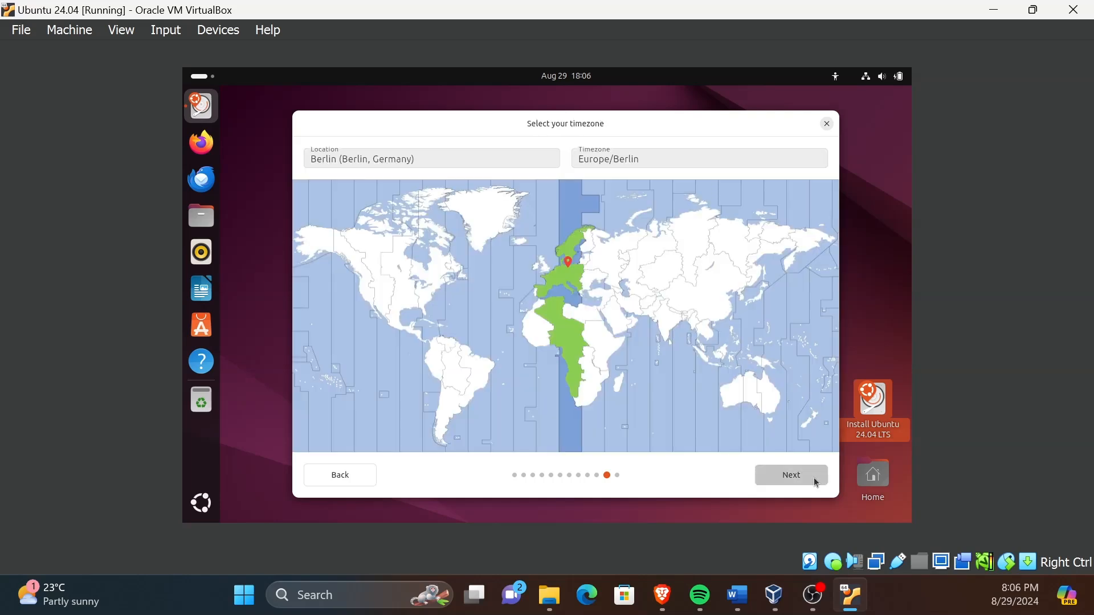
left_click(790, 474)
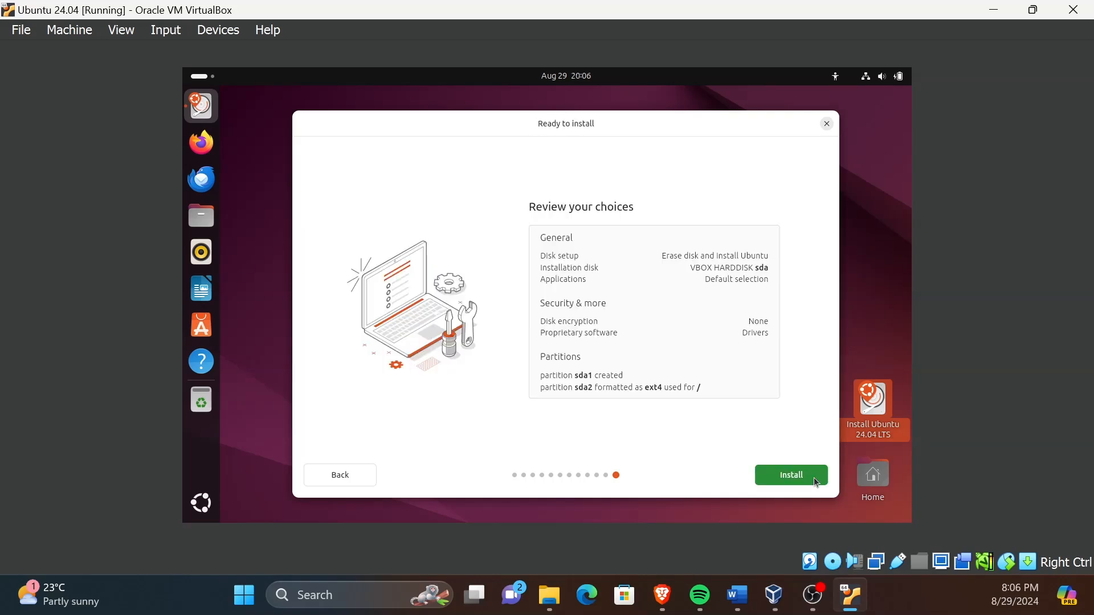
Install Ubuntu 24.04 LTS with the reviewed choices and restart the machine when it finishes.
left_click(791, 475)
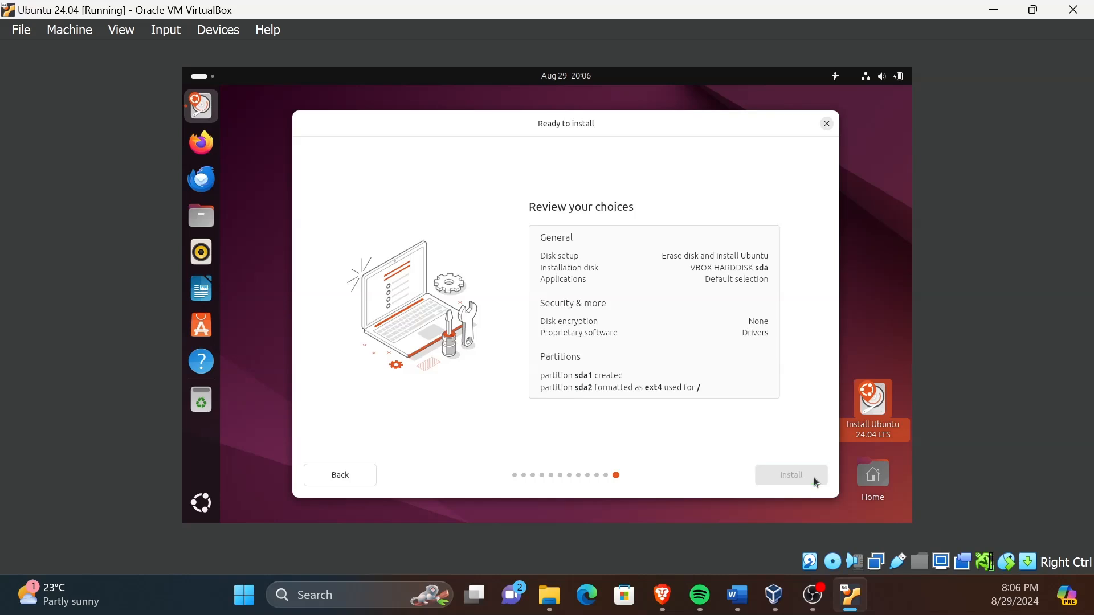
left_click(791, 475)
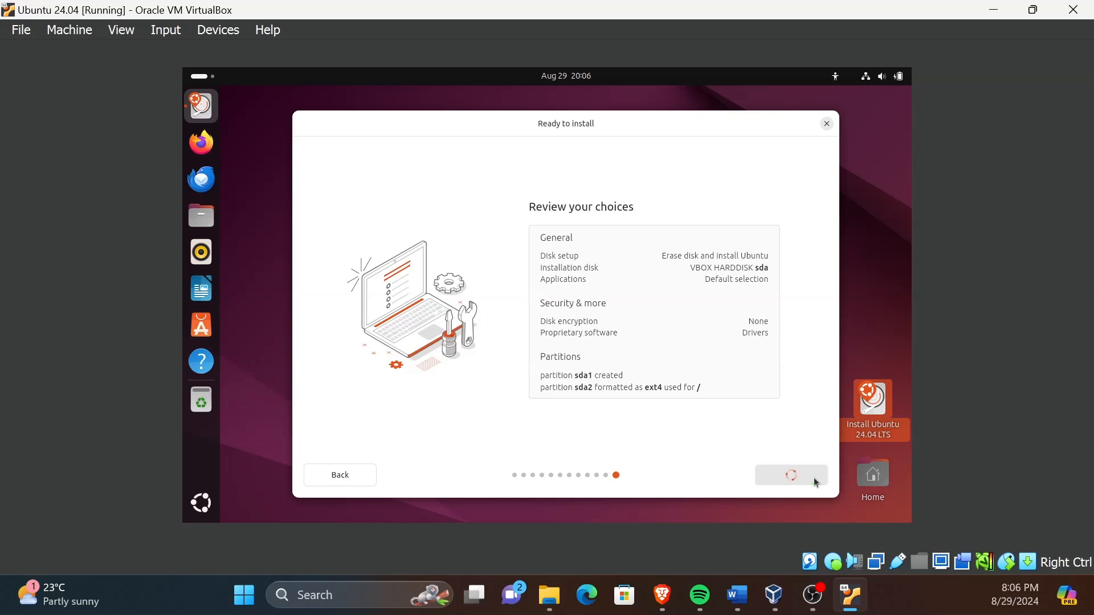
left_click(790, 475)
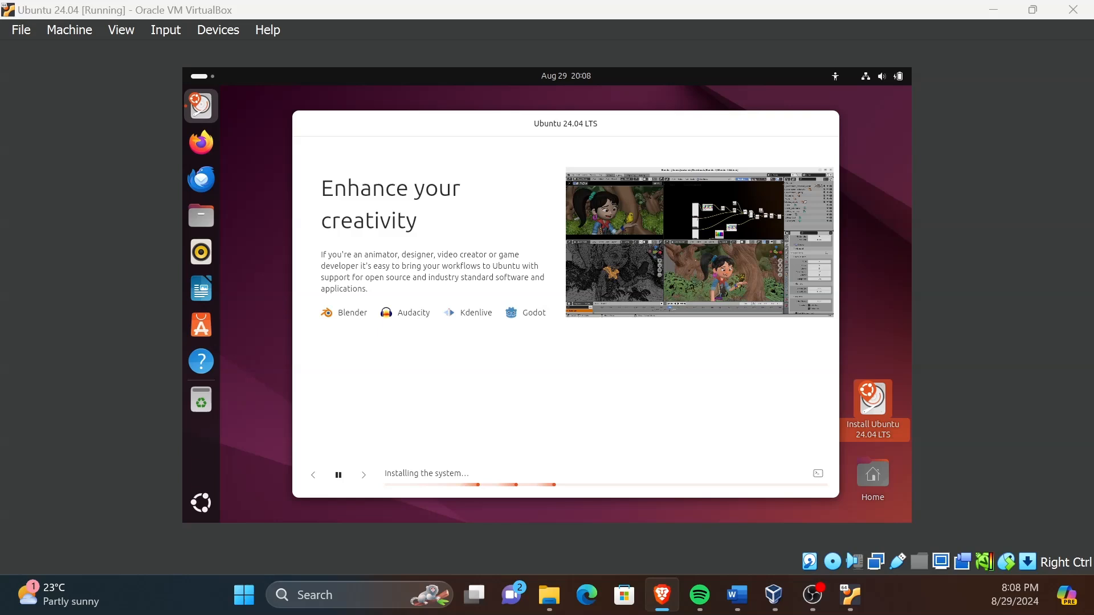
left_click(362, 475)
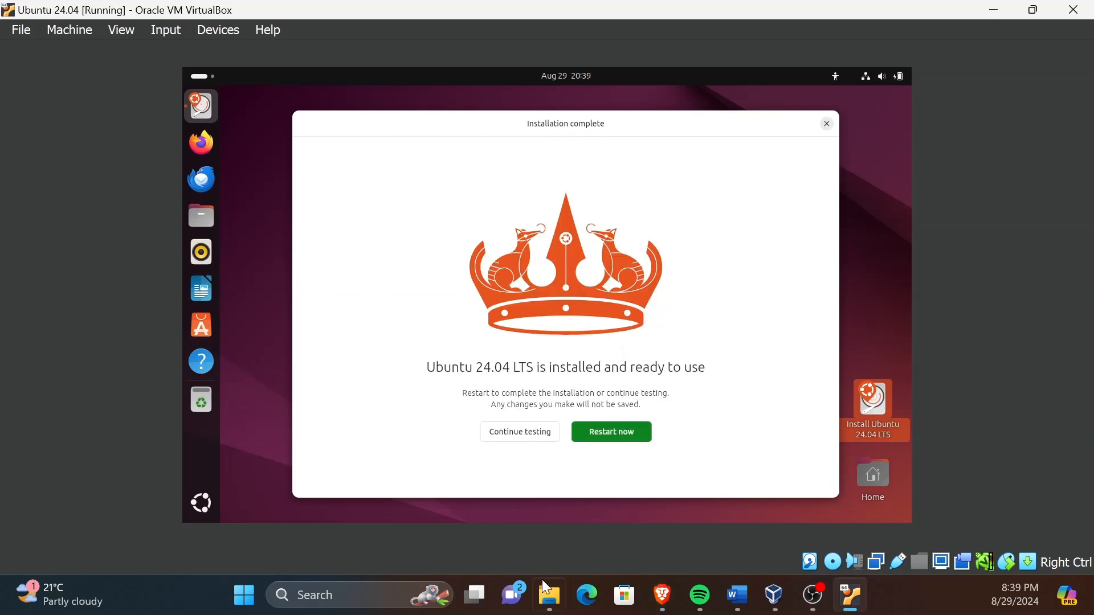
mouse_move(577, 474)
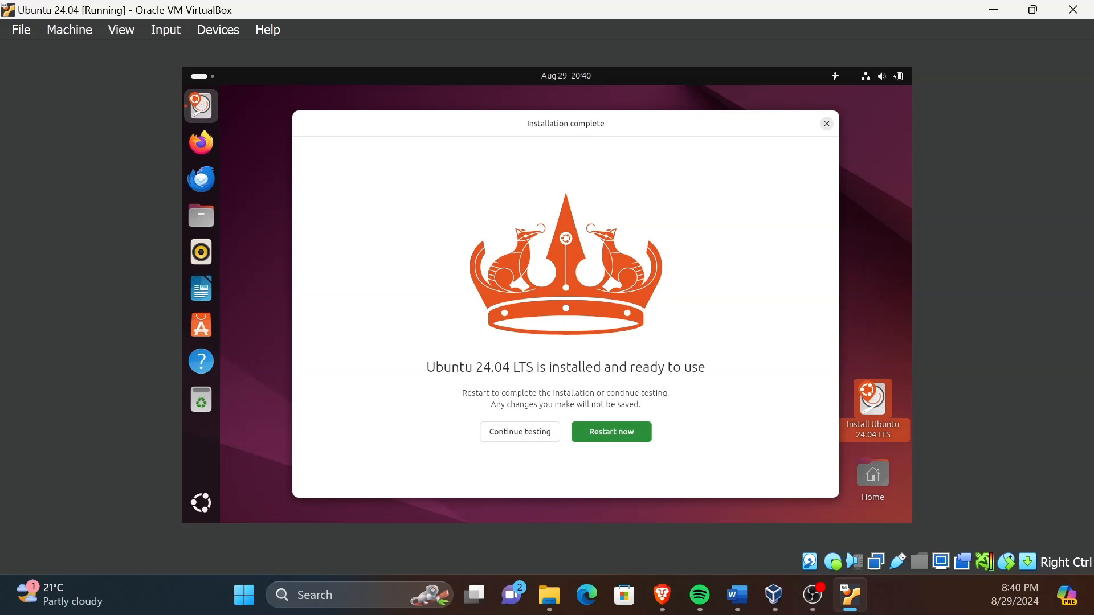
left_click(609, 431)
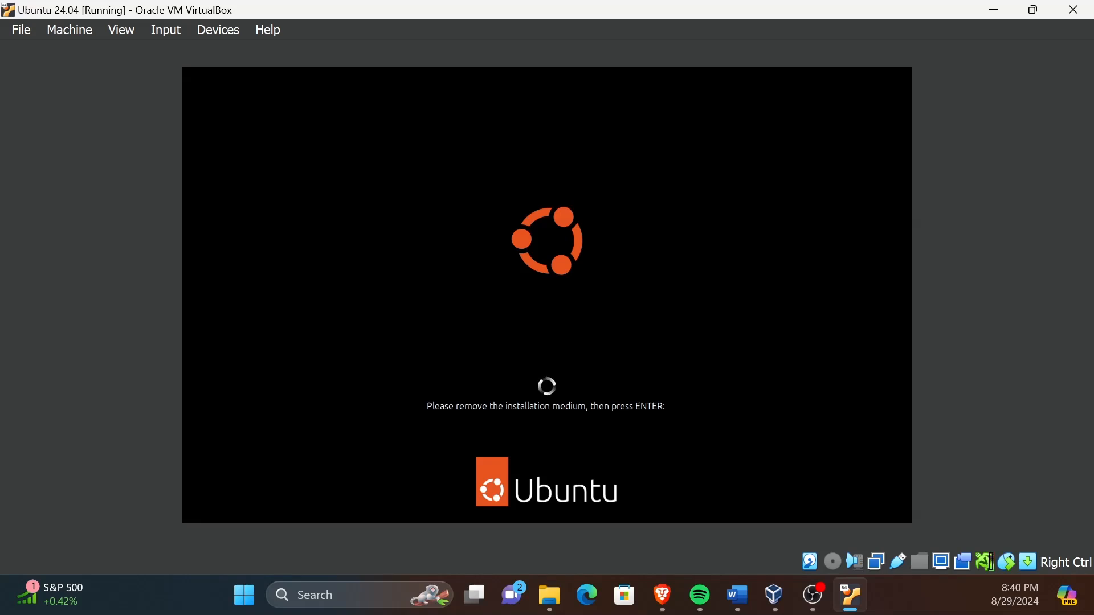
mouse_move(624, 546)
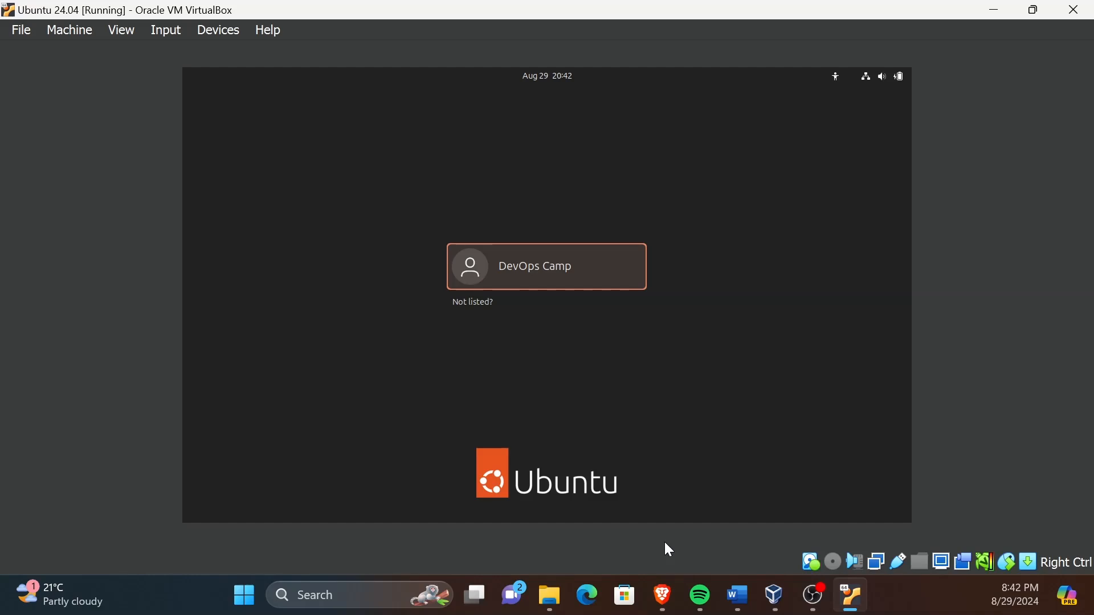
mouse_move(565, 408)
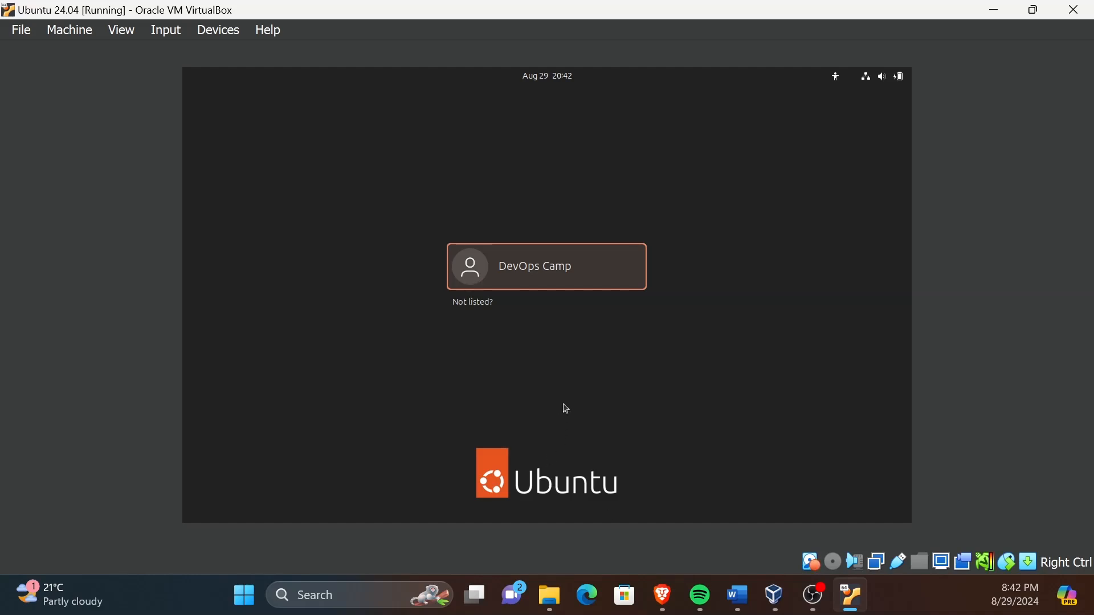
Sign in to the listed account with its password on the restarted Ubuntu.
left_click(545, 265)
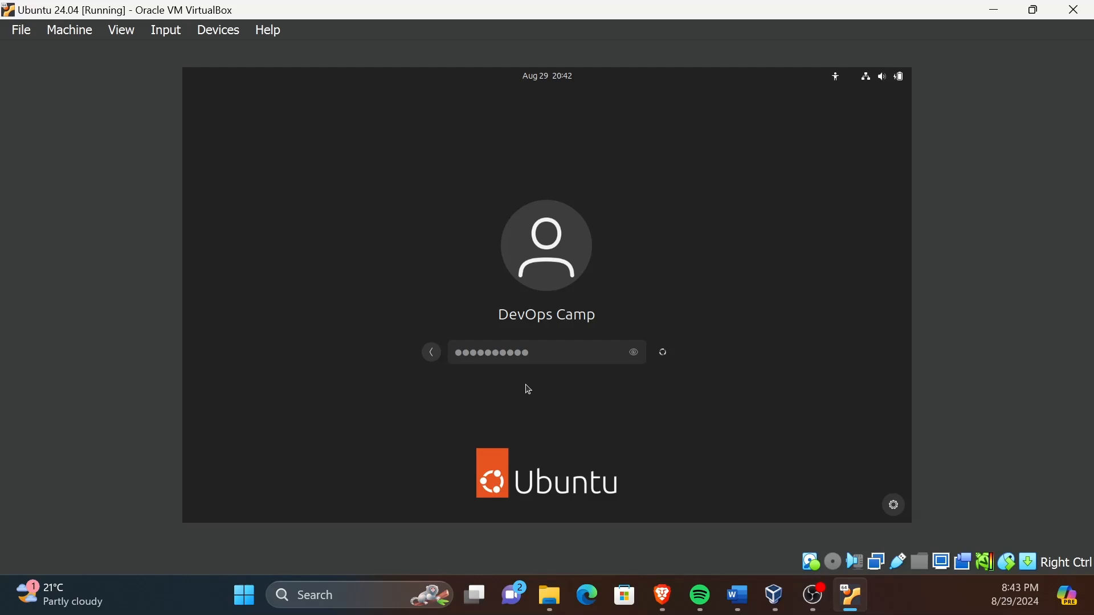
key("Return")
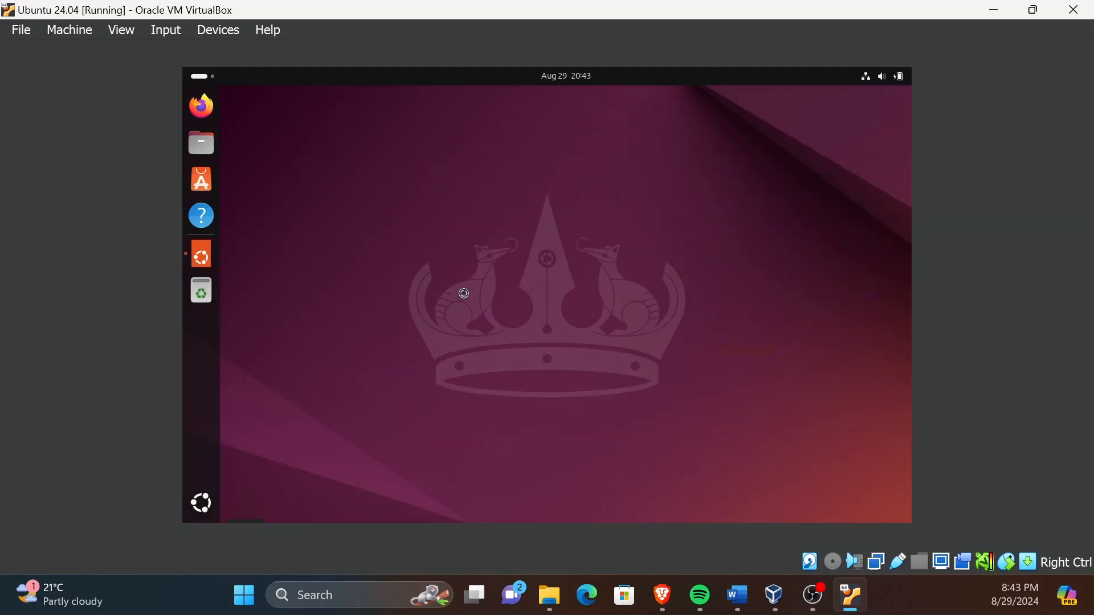
Step through the welcome tour with Ubuntu Pro skipped and data sharing left as is, then finish it.
left_click(200, 254)
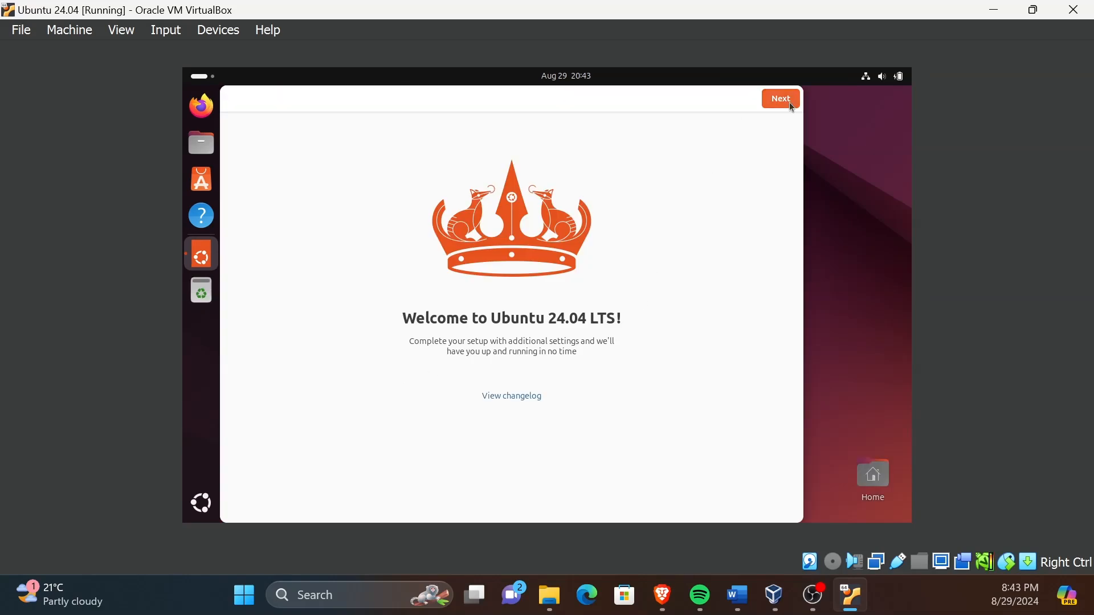
left_click(779, 98)
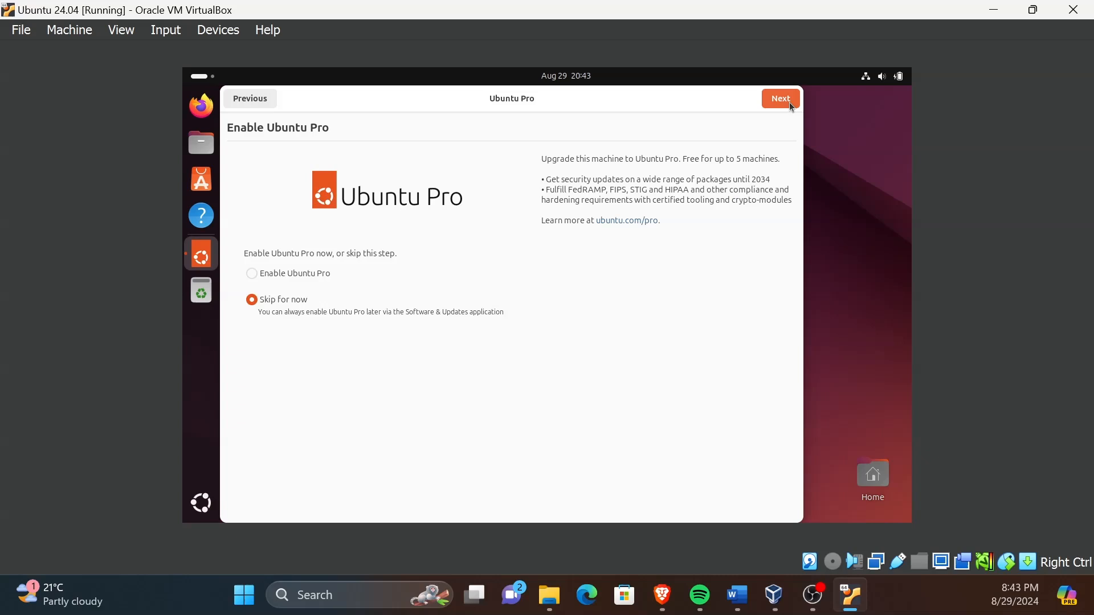
left_click(779, 98)
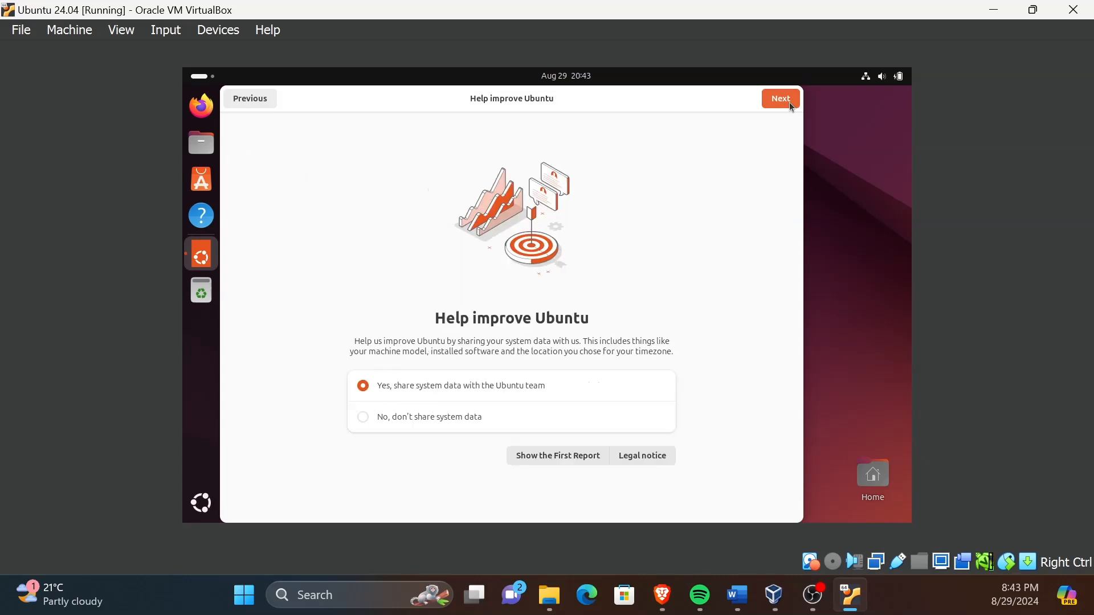
left_click(780, 98)
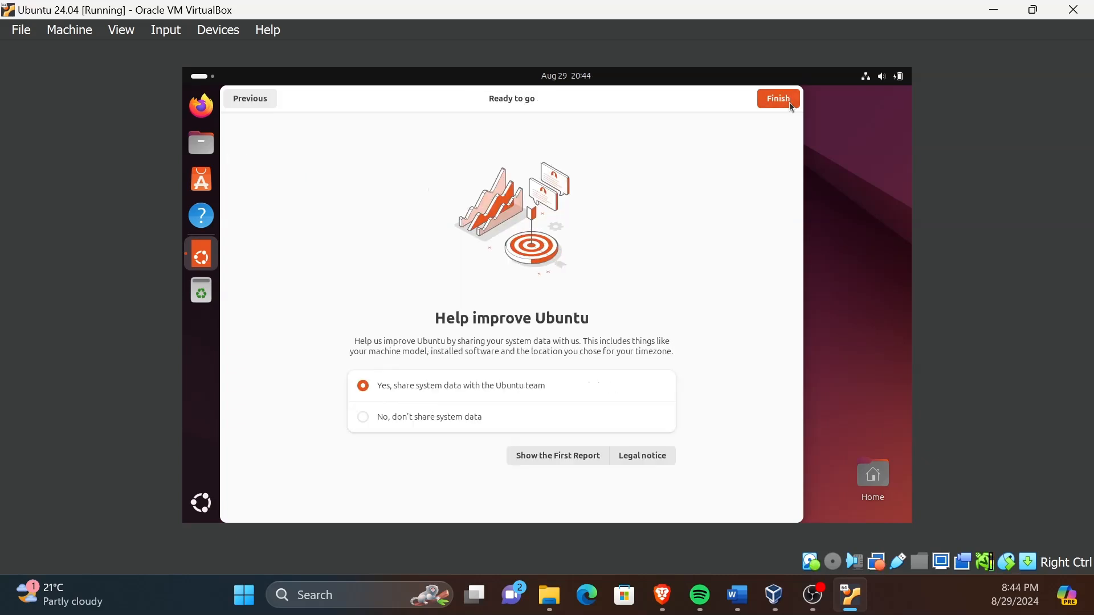
left_click(776, 98)
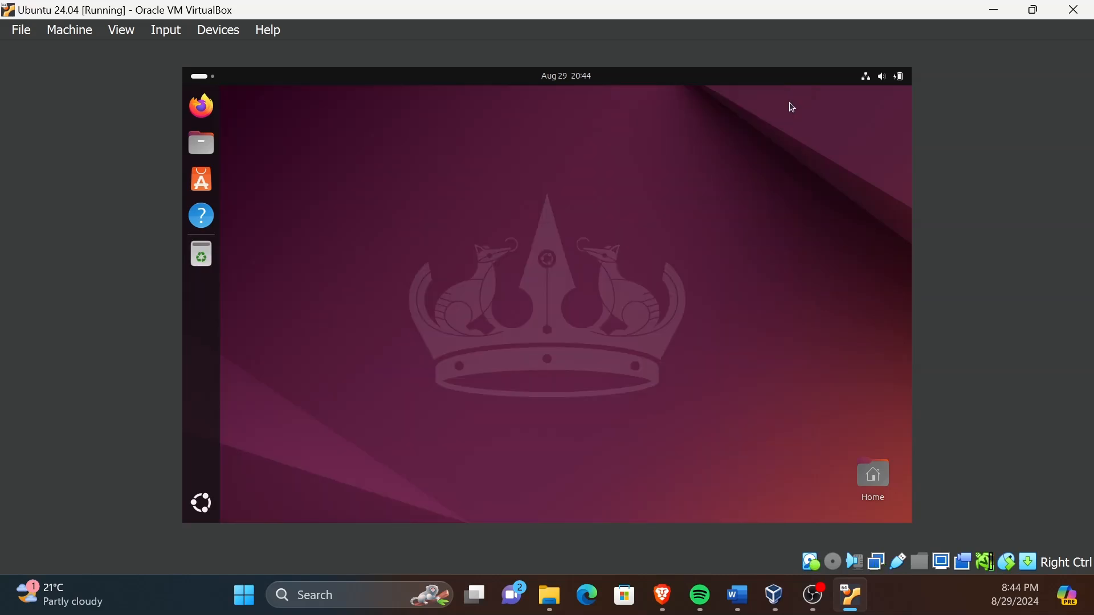
Open a terminal from the desktop's Open in Terminal action.
right_click(454, 202)
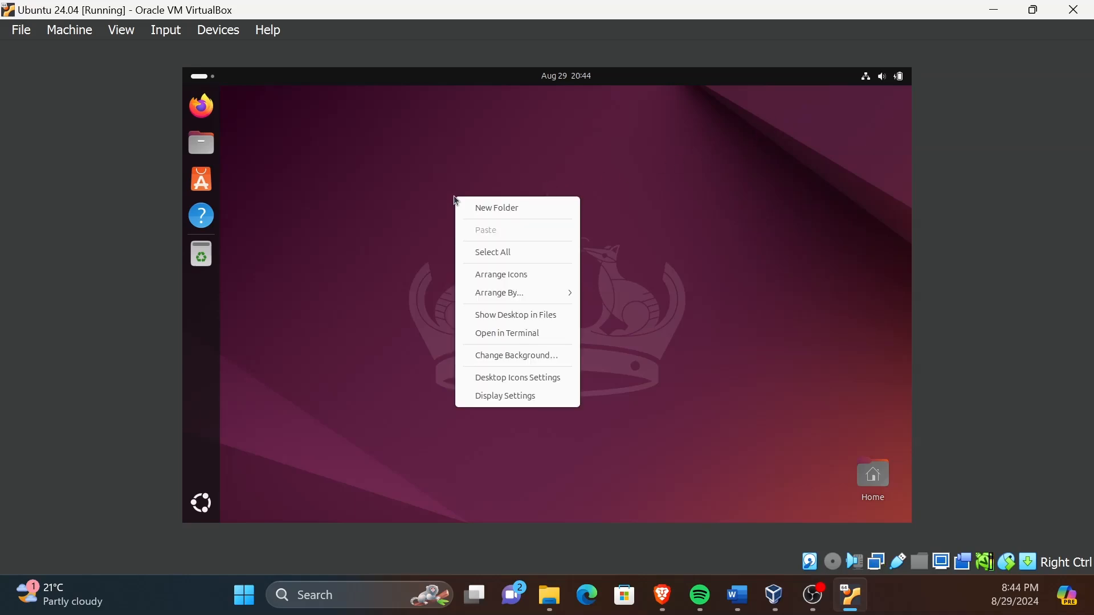
mouse_move(506, 333)
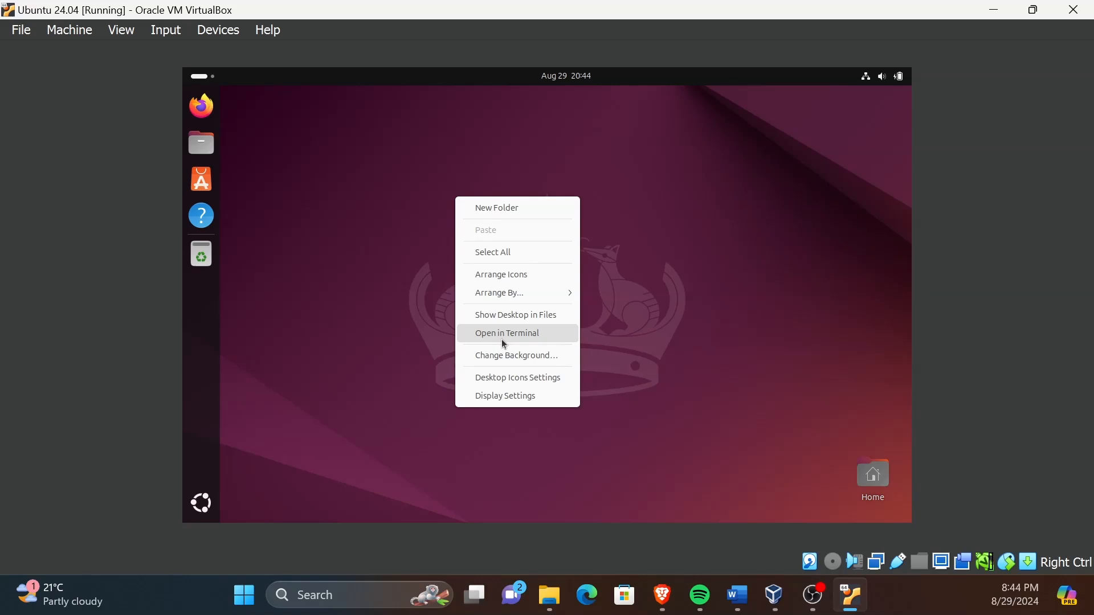
left_click(506, 333)
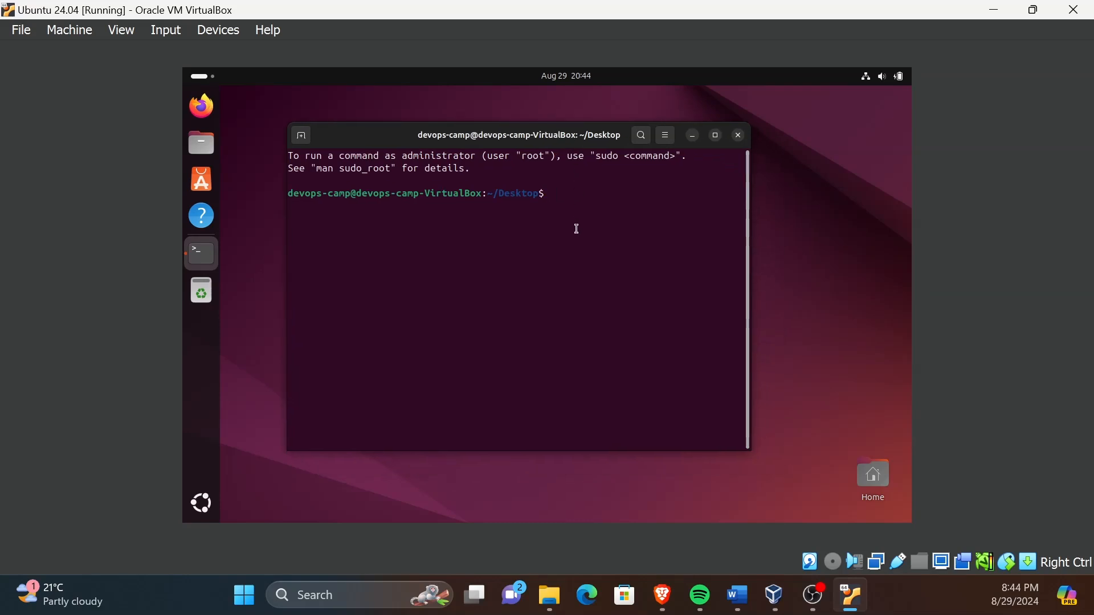
mouse_move(507, 296)
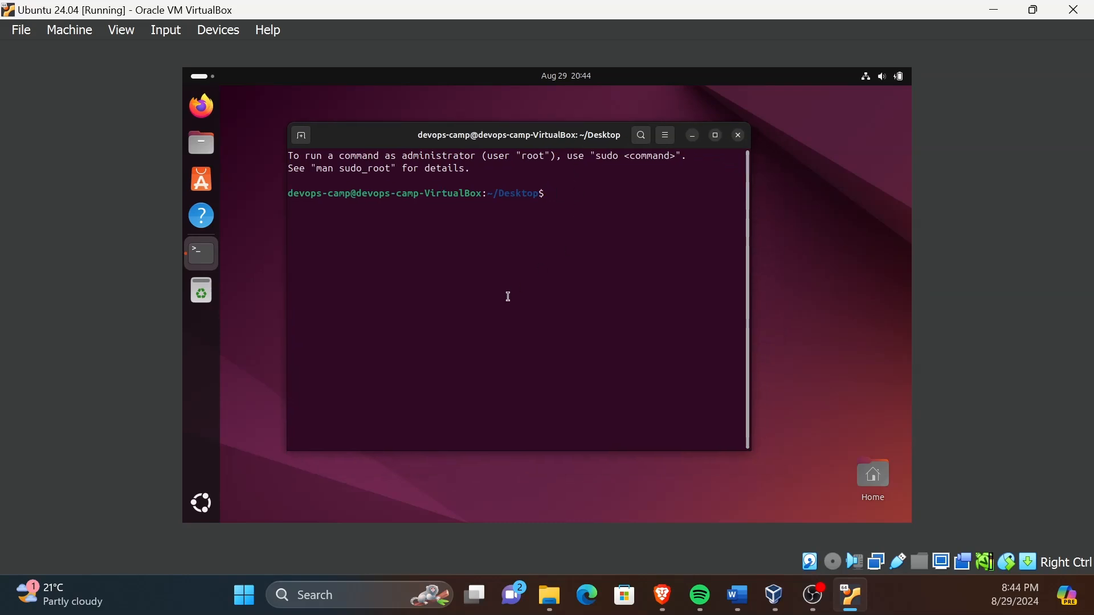
Run 'ping google.com', stop it after 12 replies with 0% loss, and close the terminal.
type("ping")
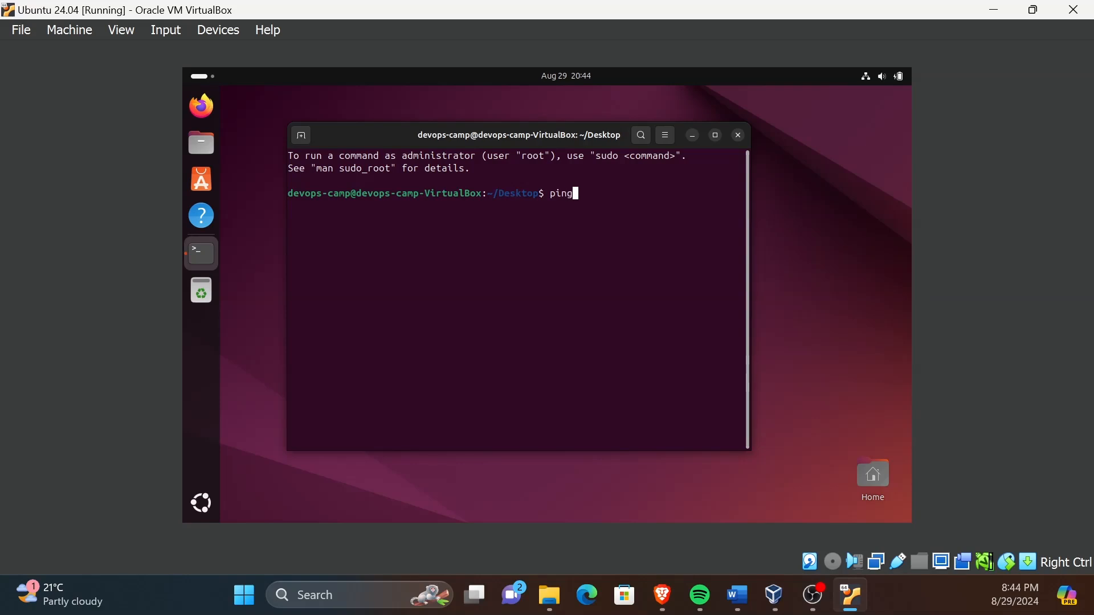
type("google")
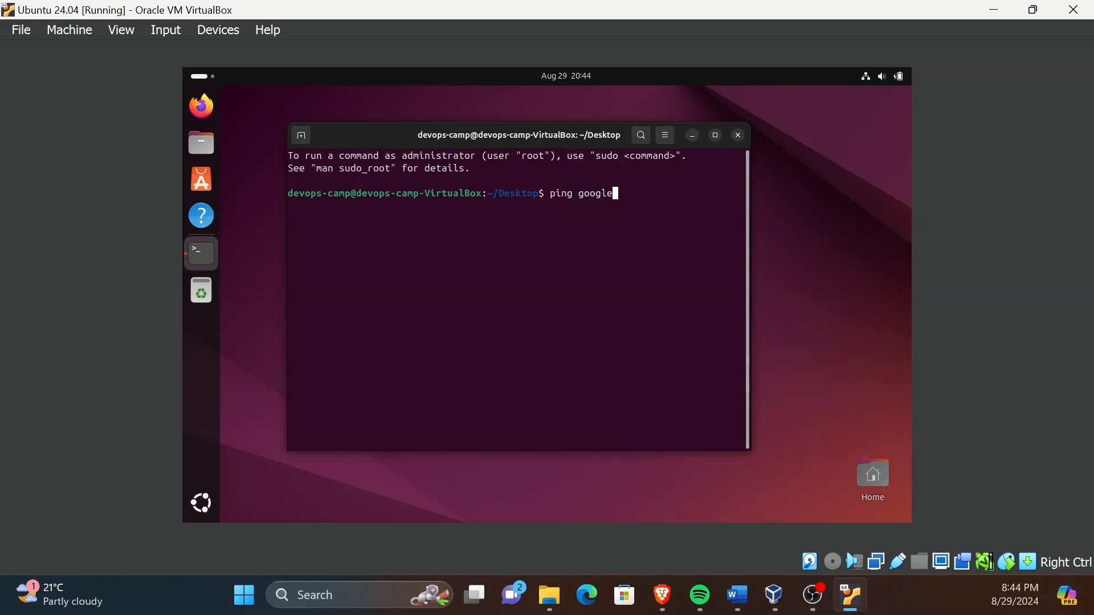
type(".com")
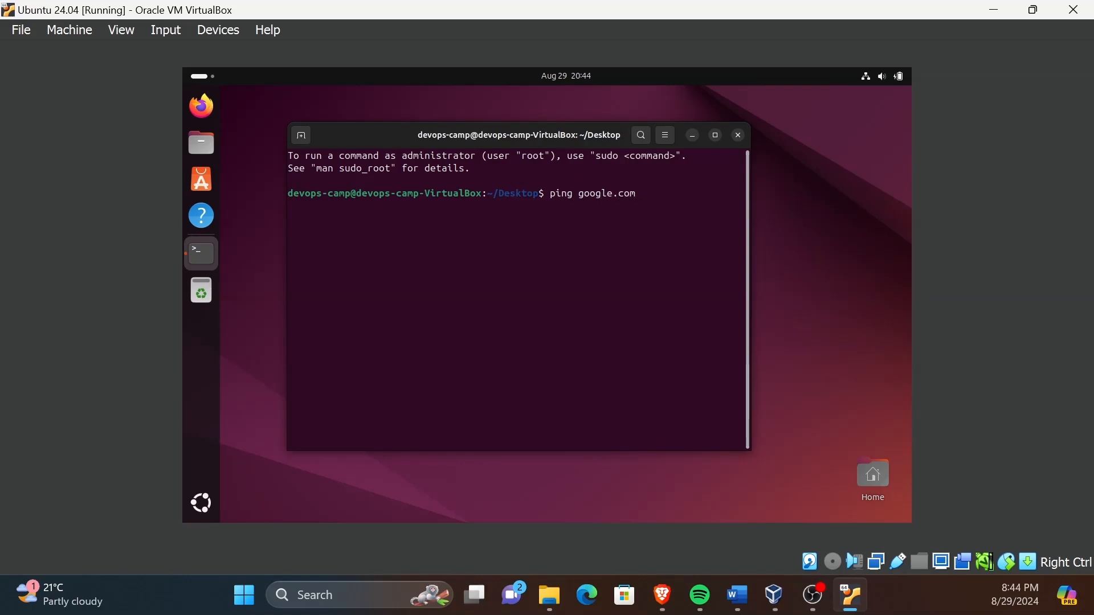
key("Return")
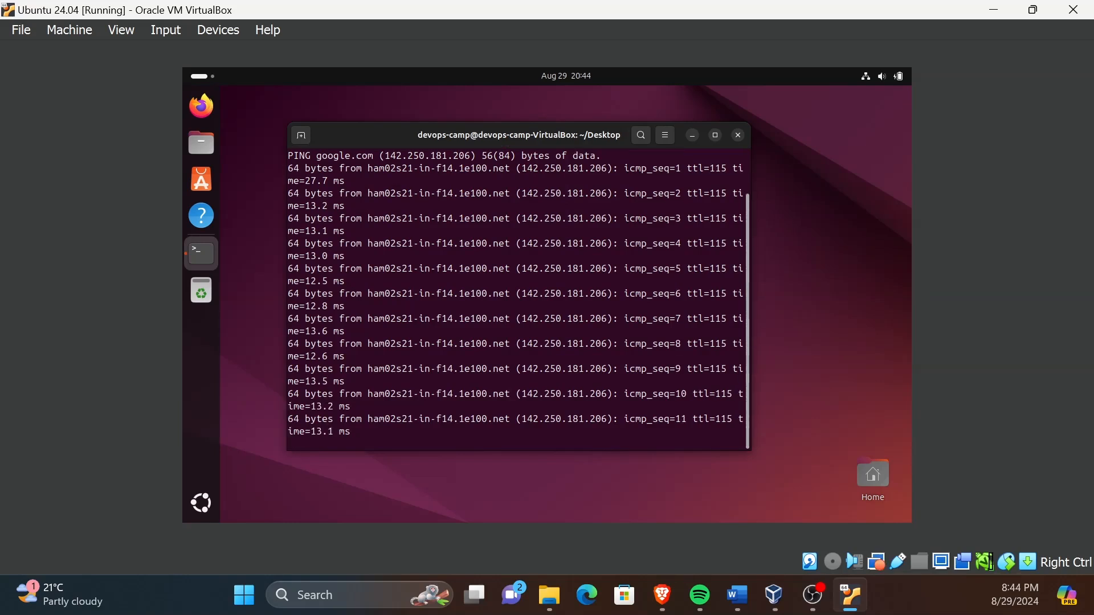
key("ctrl+c")
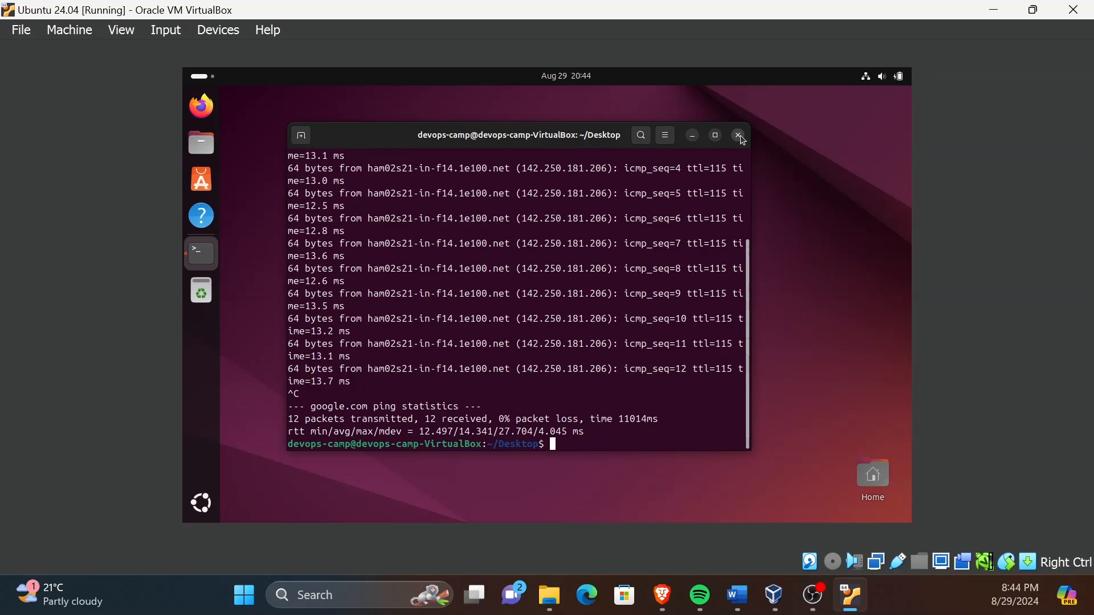
left_click(738, 134)
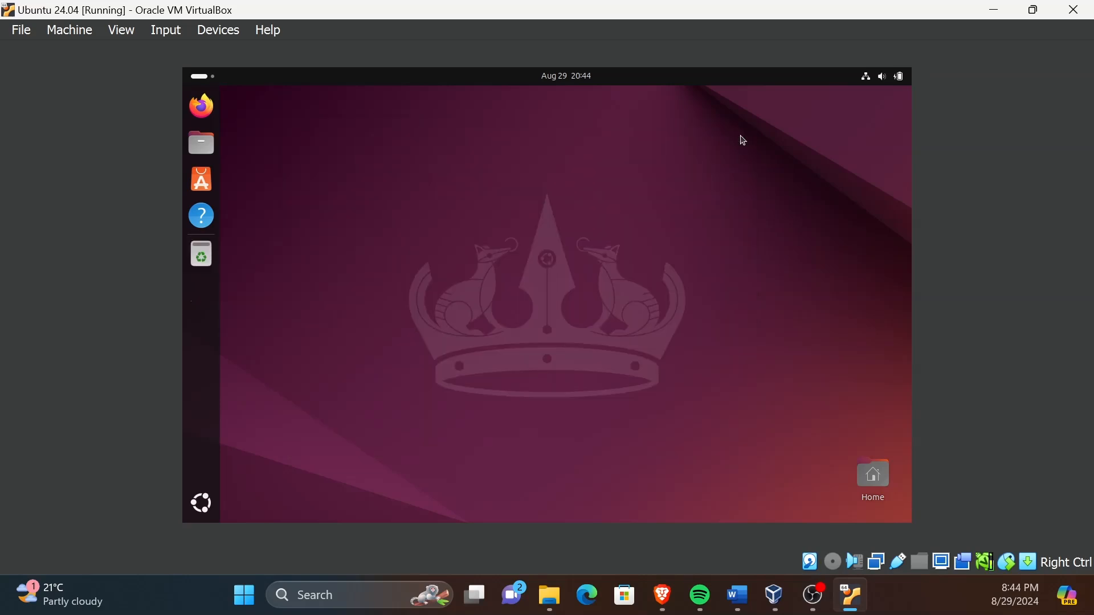